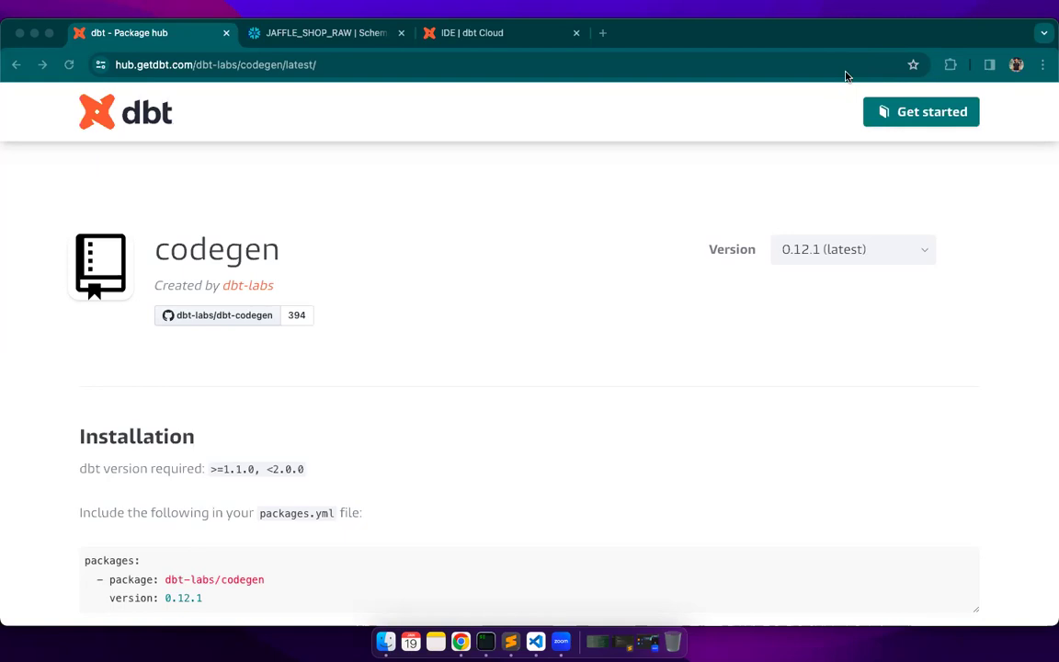
mouse_move(544, 445)
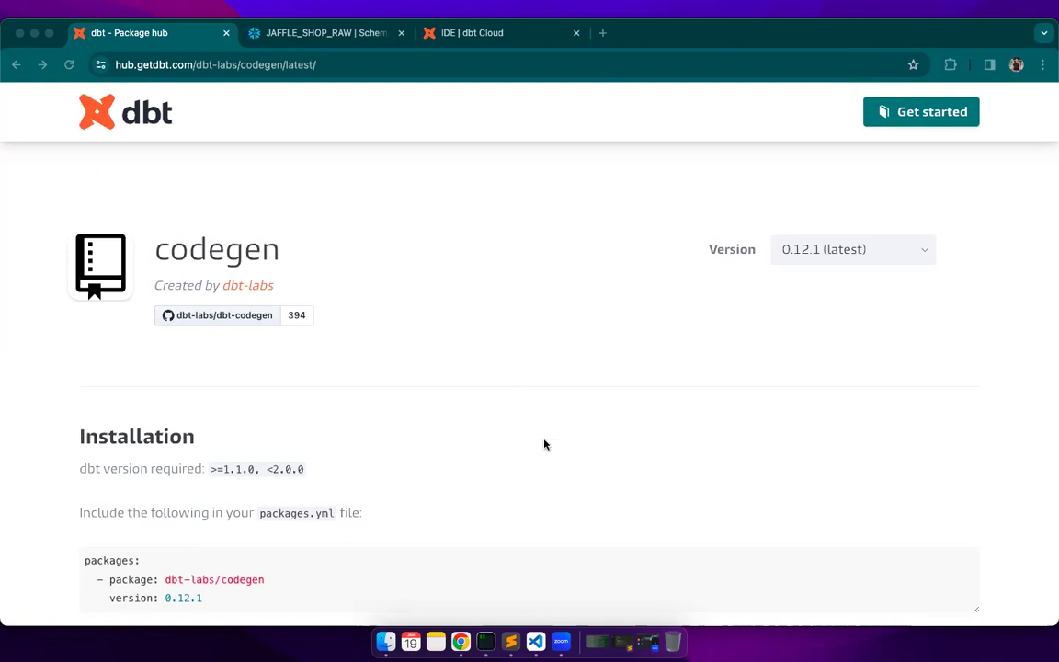
- Select the packages.yml snippet for dbt-labs/codegen 0.12.1 under Installation to copy it
scroll(down, 3)
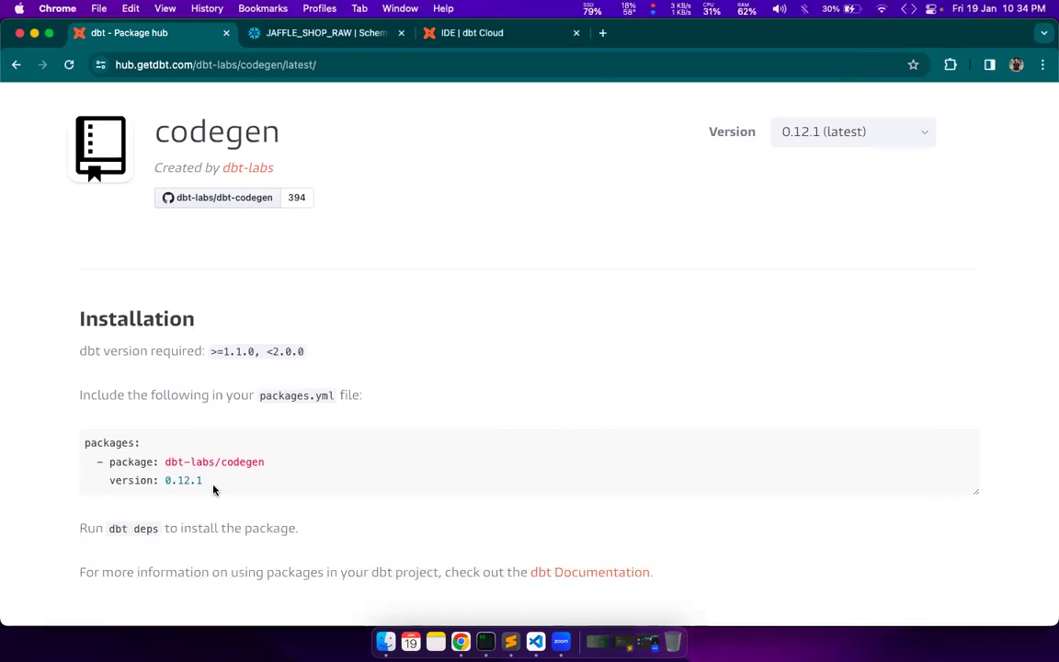
mouse_move(206, 482)
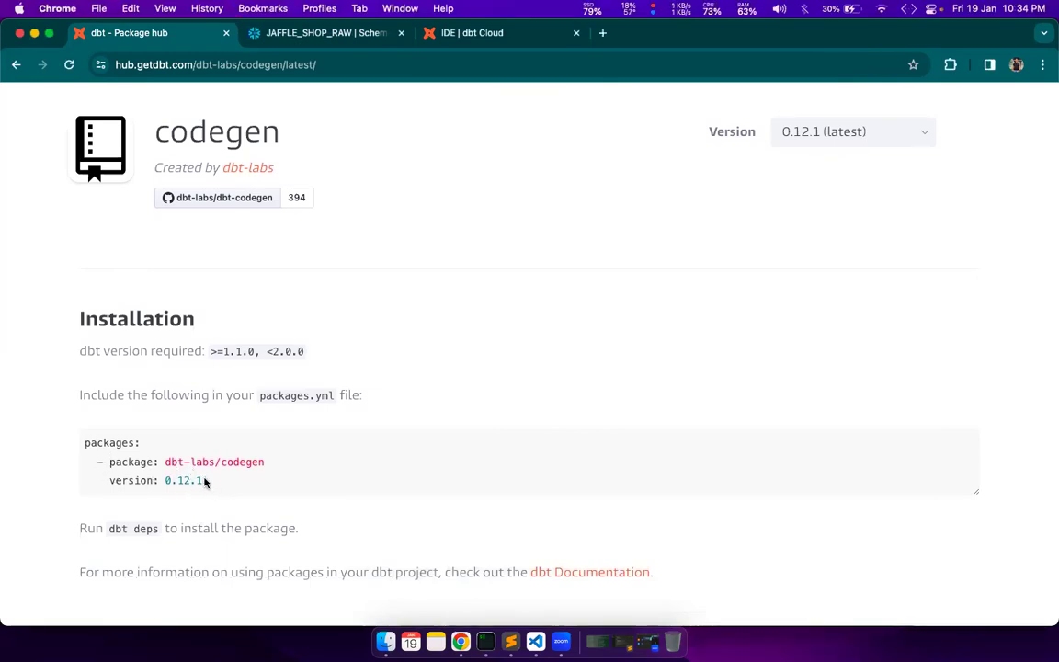
drag(96, 462, 204, 480)
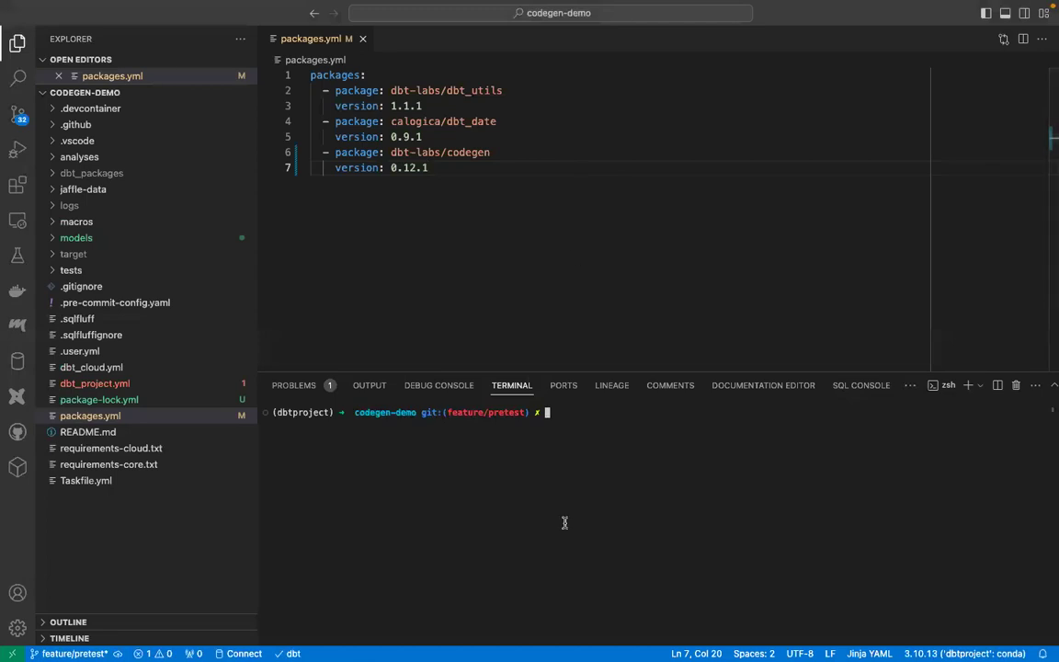
- Run dbt deps in the integrated terminal to install the packages including codegen
text(d)
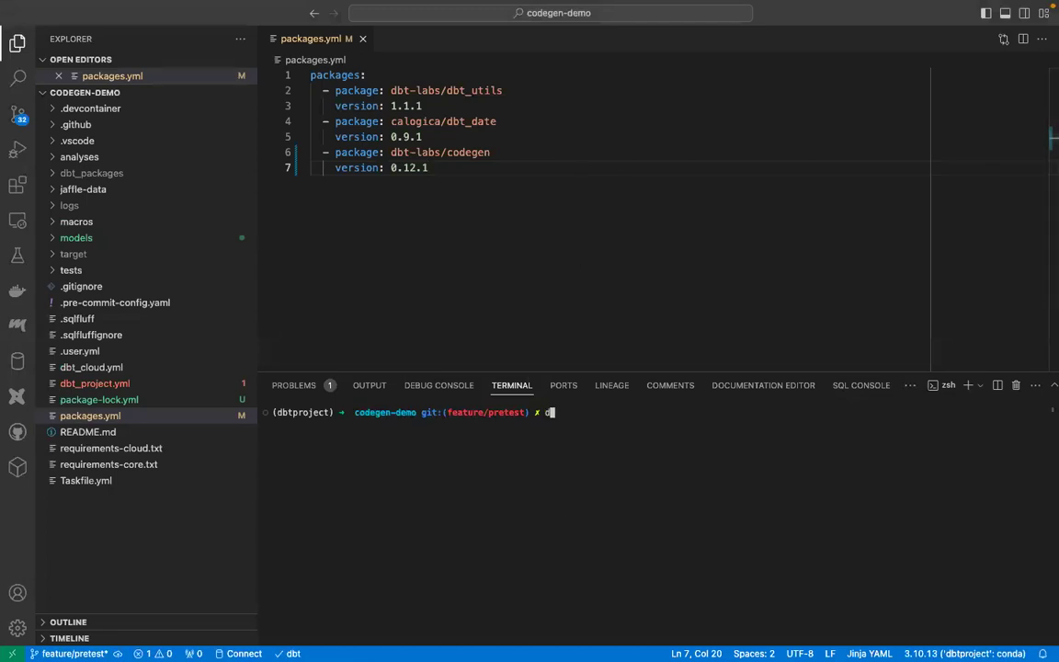
text(bt deps)
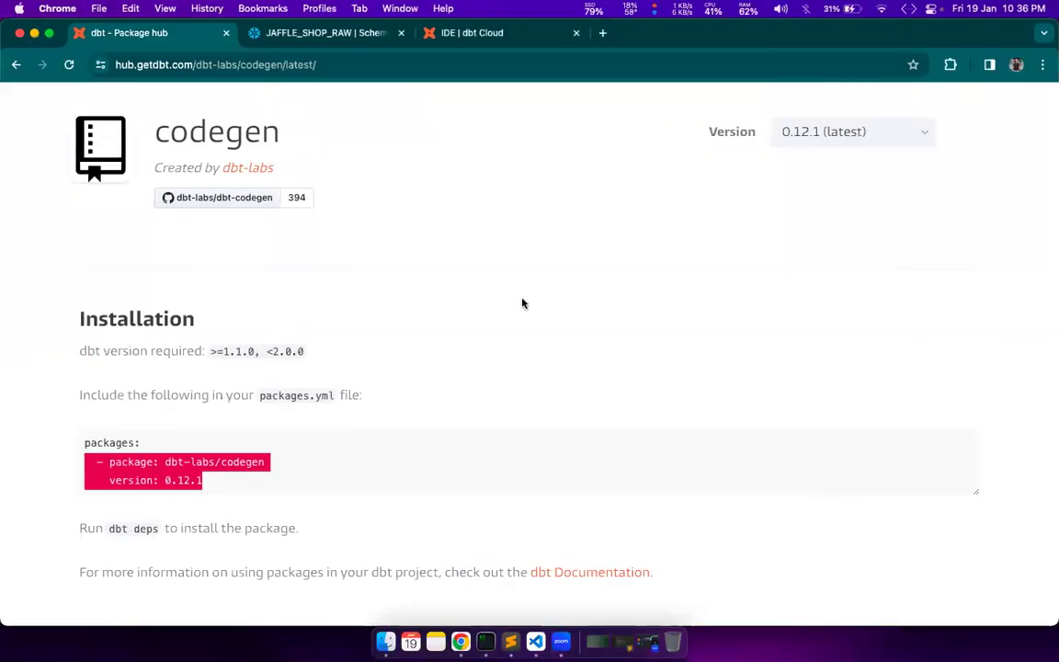
- Select the {{ codegen.generate_source('raw_jaffle_shop') }} usage line under Macros to copy it
scroll(down, 3)
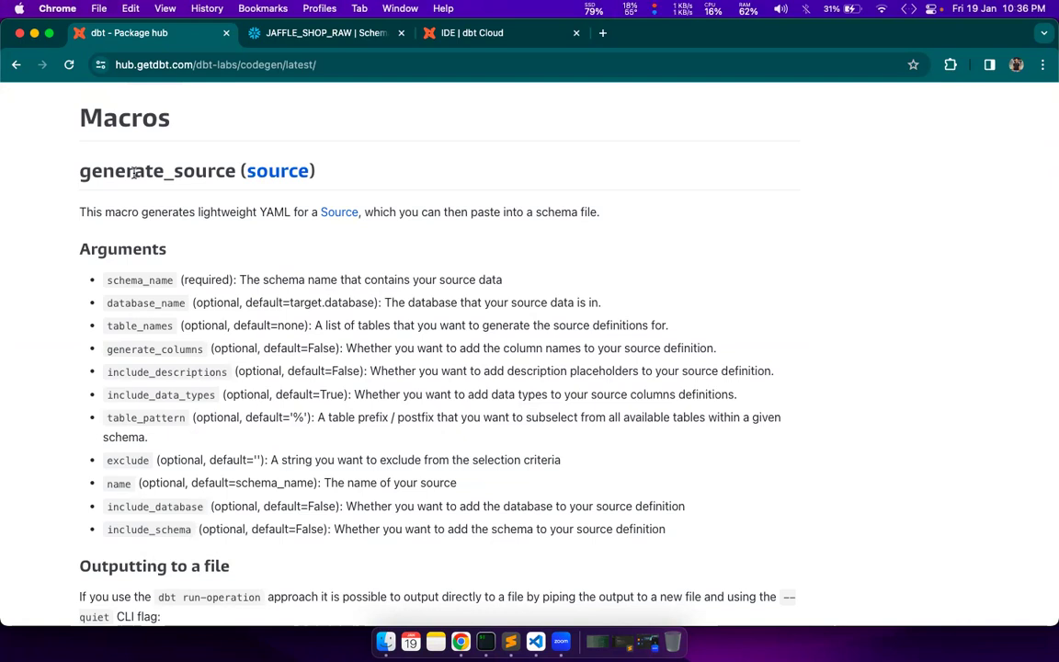
scroll(down, 3)
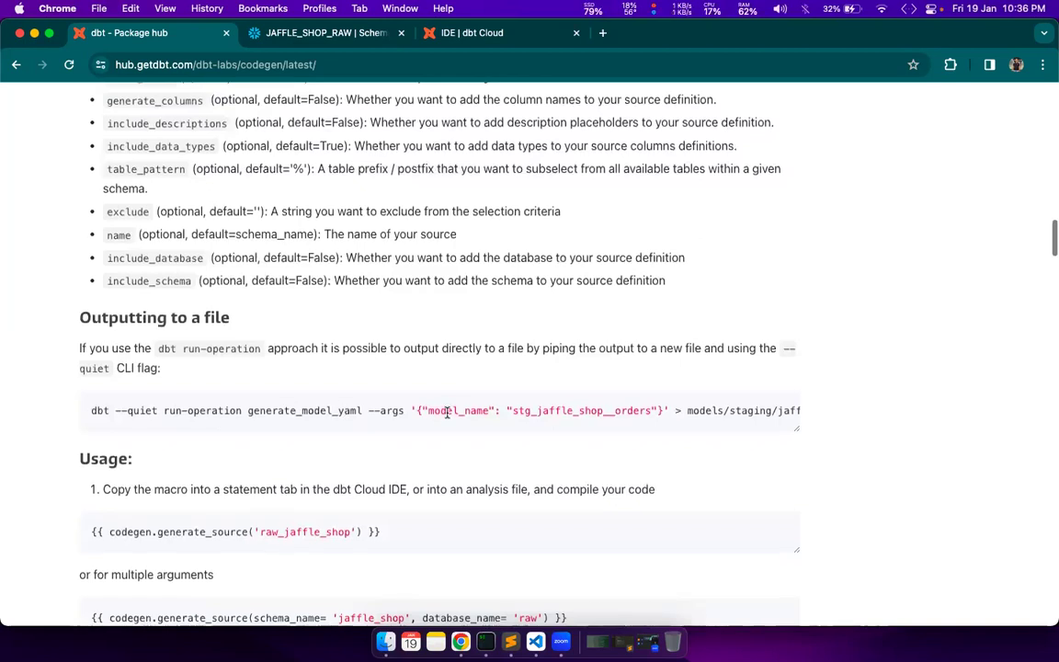
scroll(down, 3)
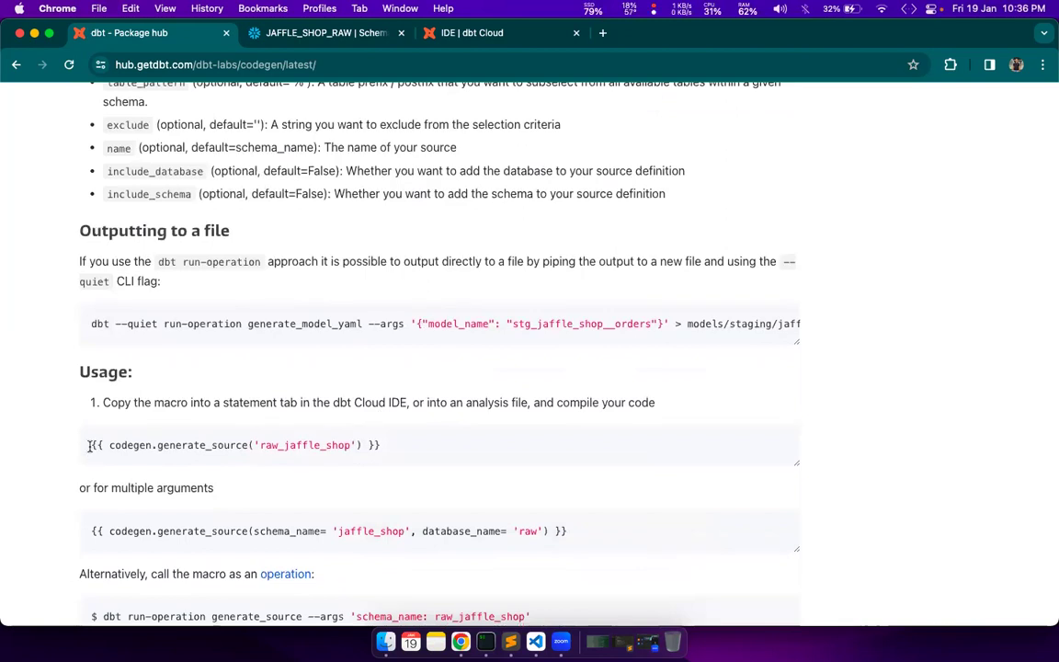
triple_click(236, 445)
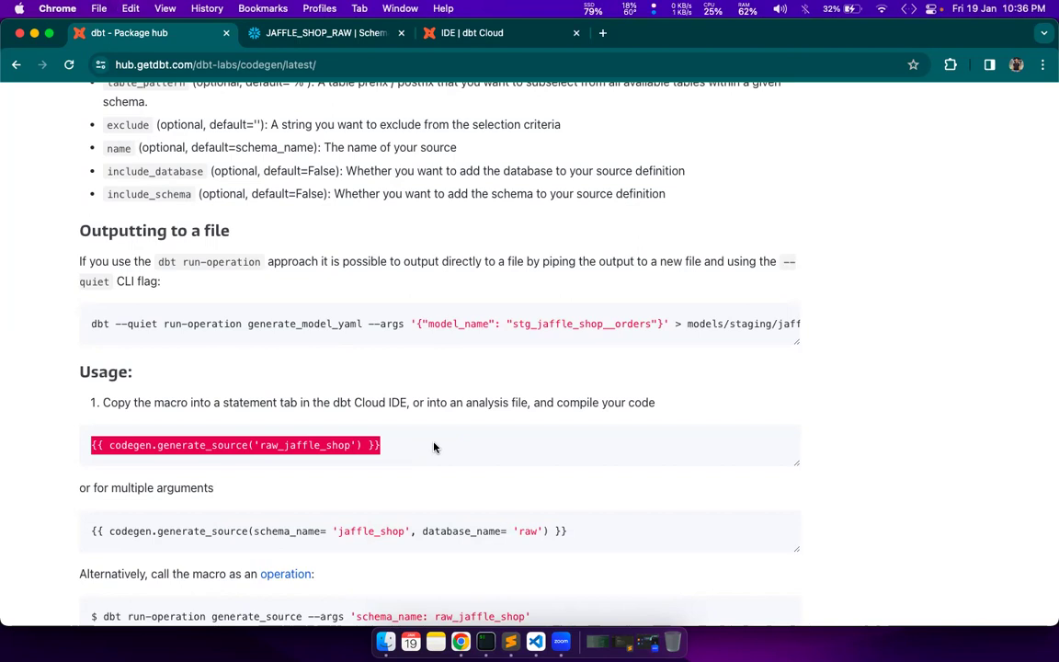
mouse_move(545, 629)
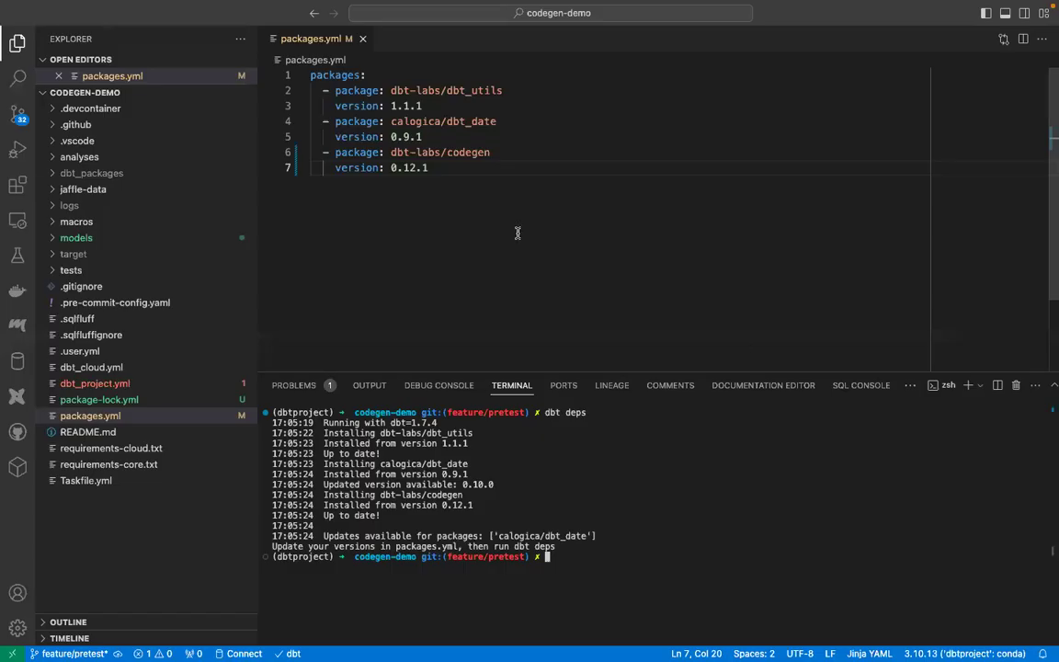
- After dbt deps completes, start a new file inside the analyses folder
click(77, 237)
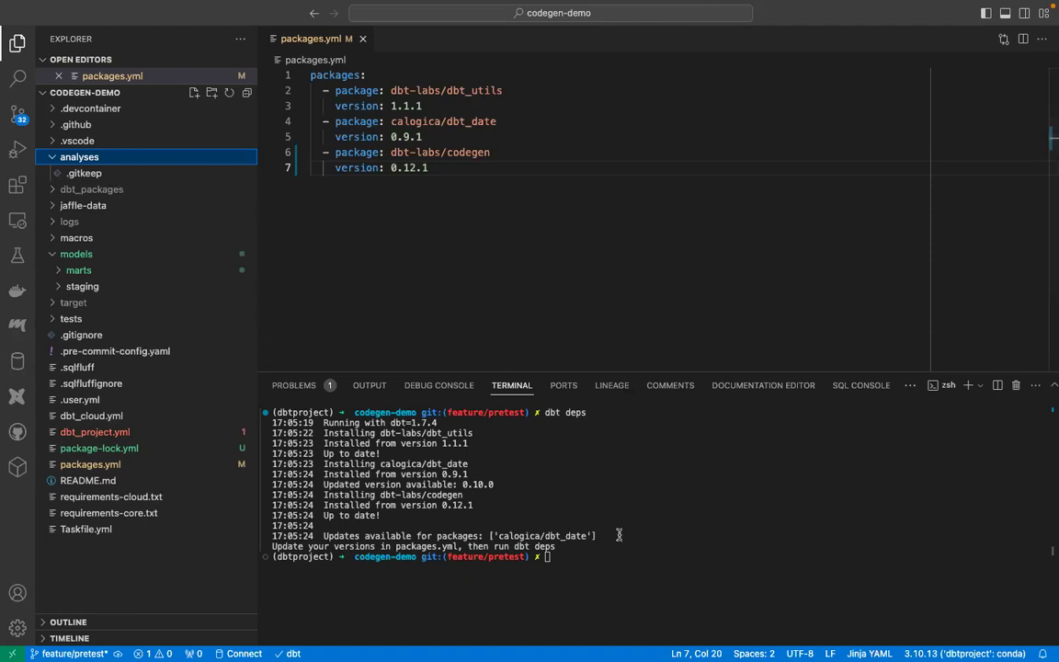
right_click(79, 157)
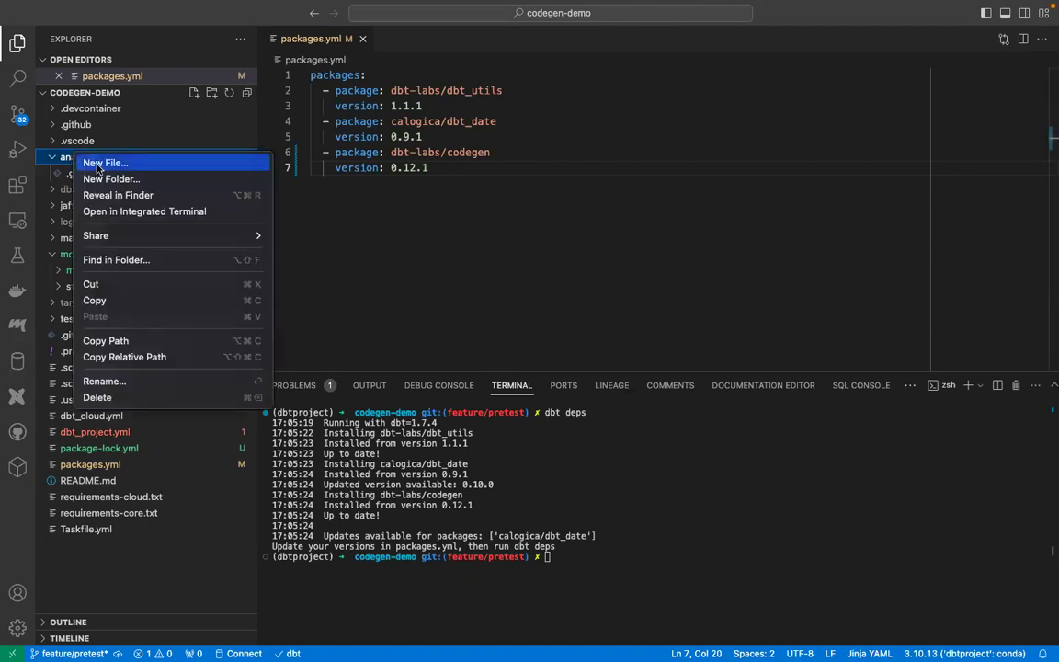
click(105, 162)
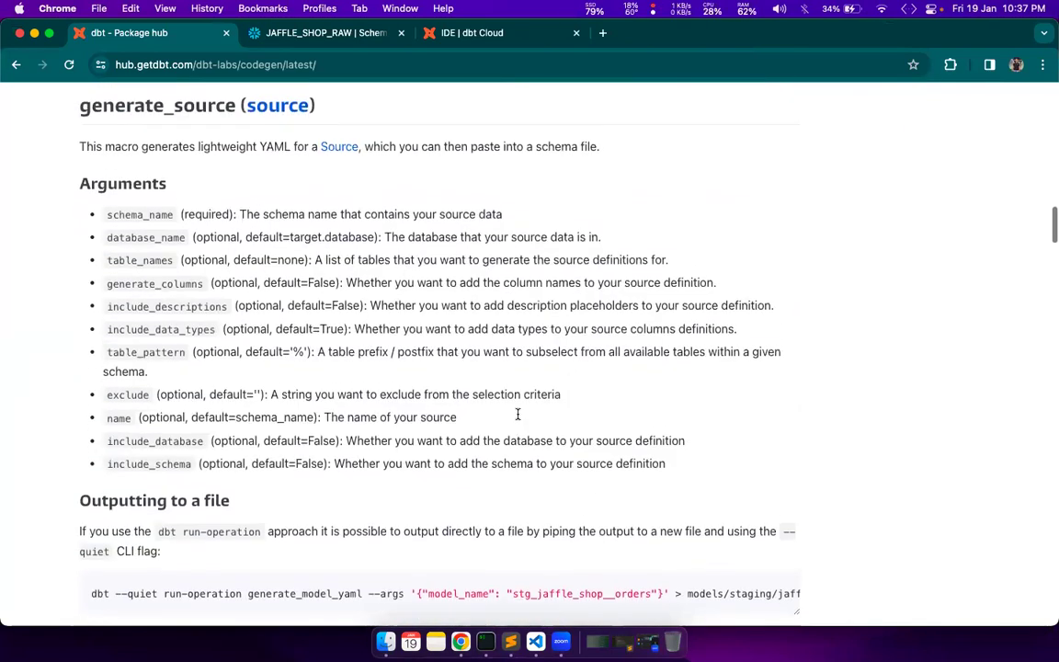
- Paste the generate_source('raw_jaffle_shop') call into codegen_demo.sql and select its schema argument
scroll(down, 3)
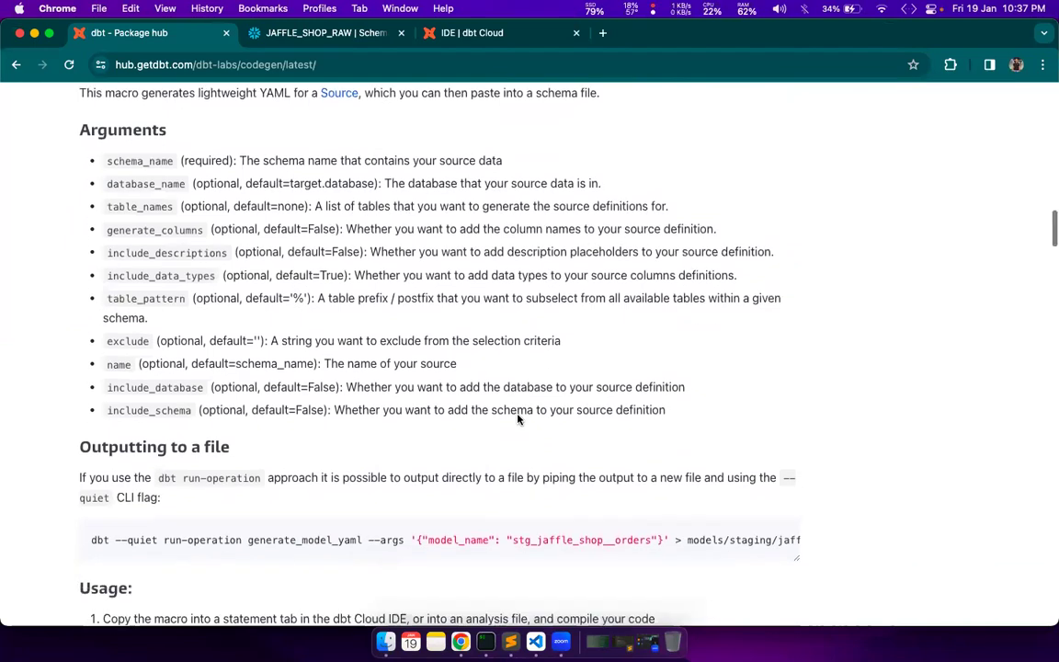
scroll(down, 3)
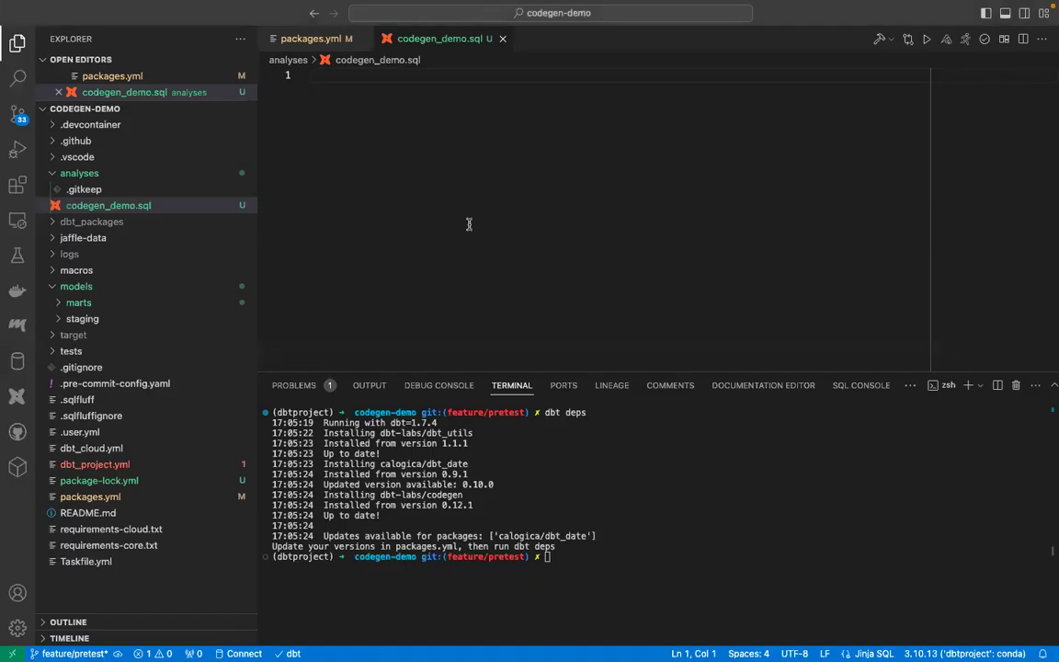
text({{ codegen.generate_source('raw_jaffle_shop') }})
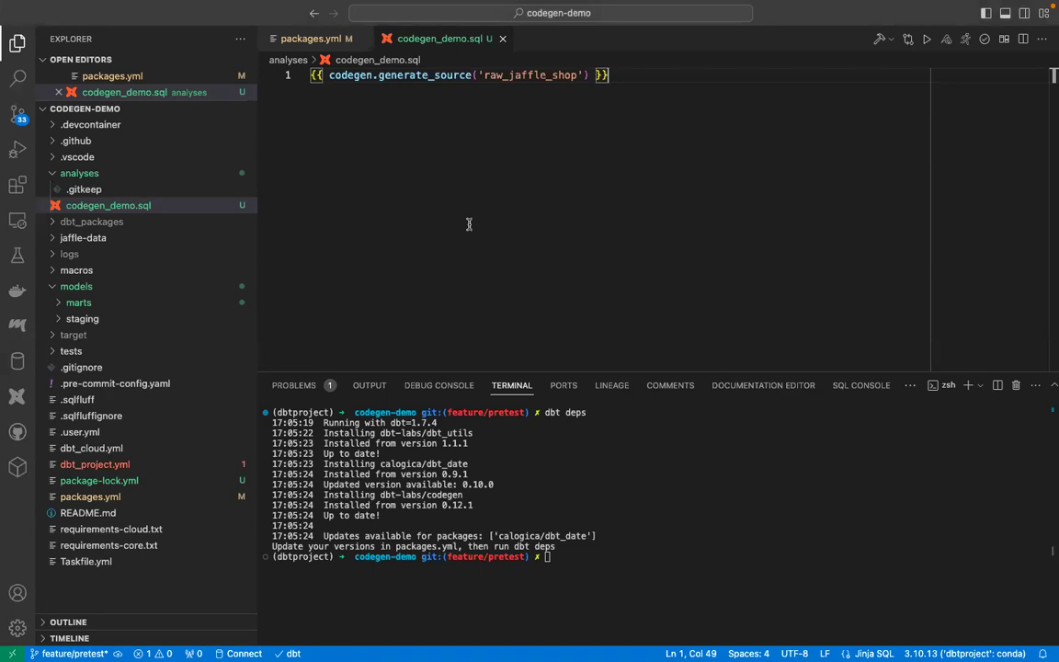
double_click(350, 73)
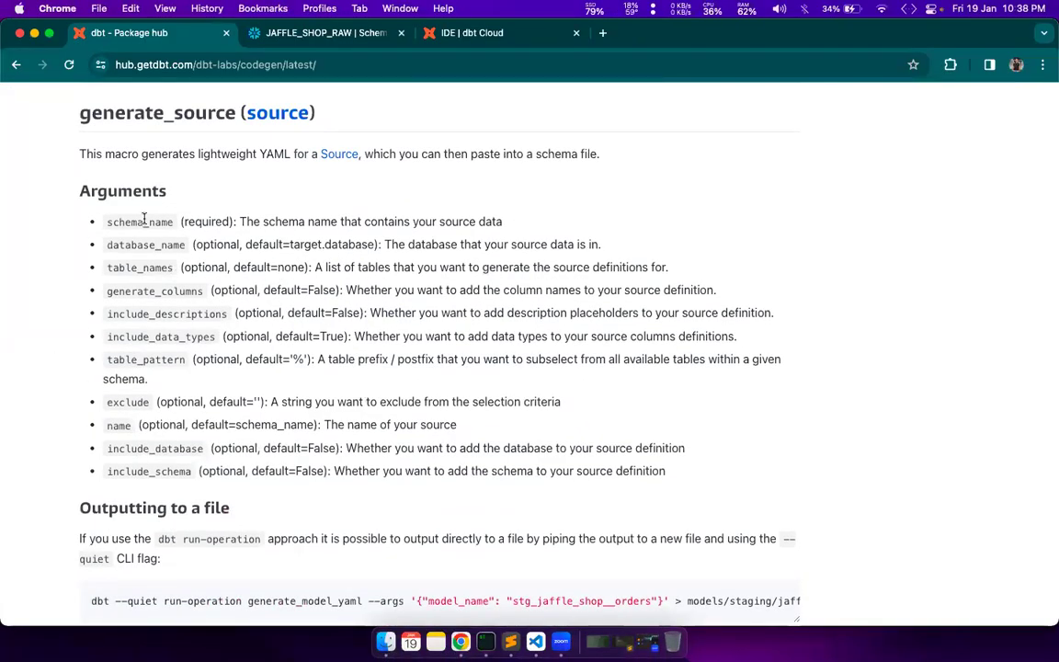
mouse_move(193, 202)
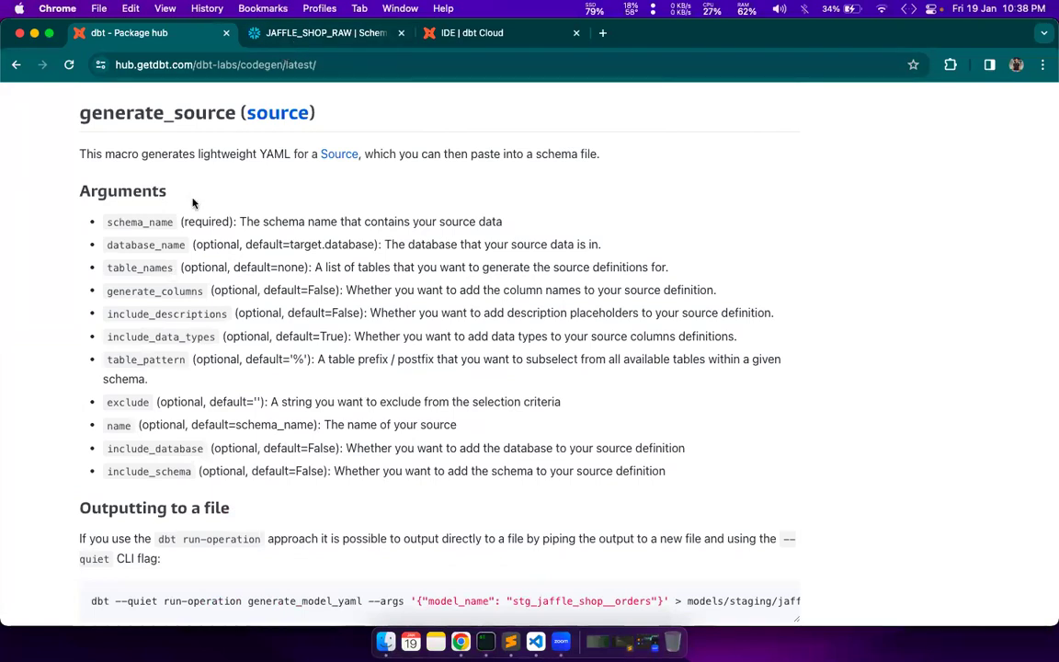
click(324, 33)
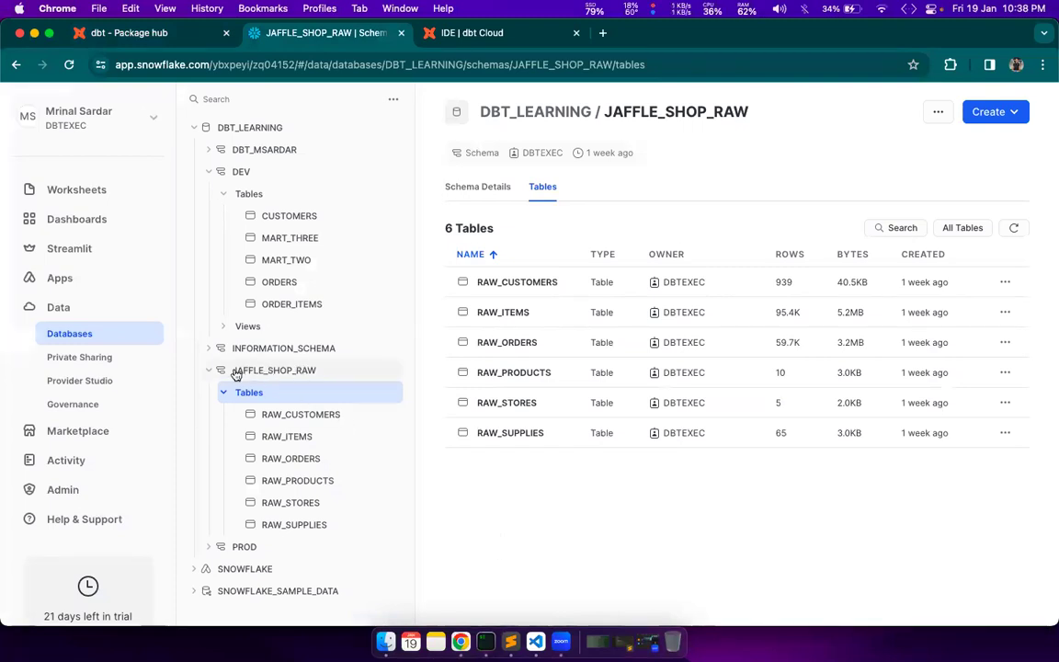
mouse_move(294, 463)
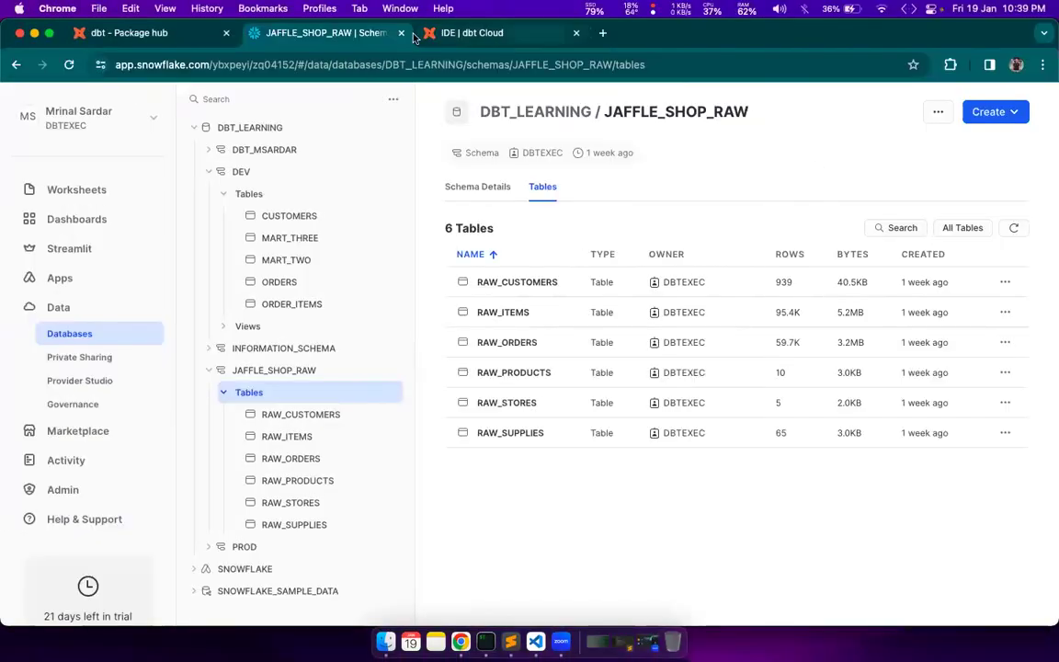
click(129, 33)
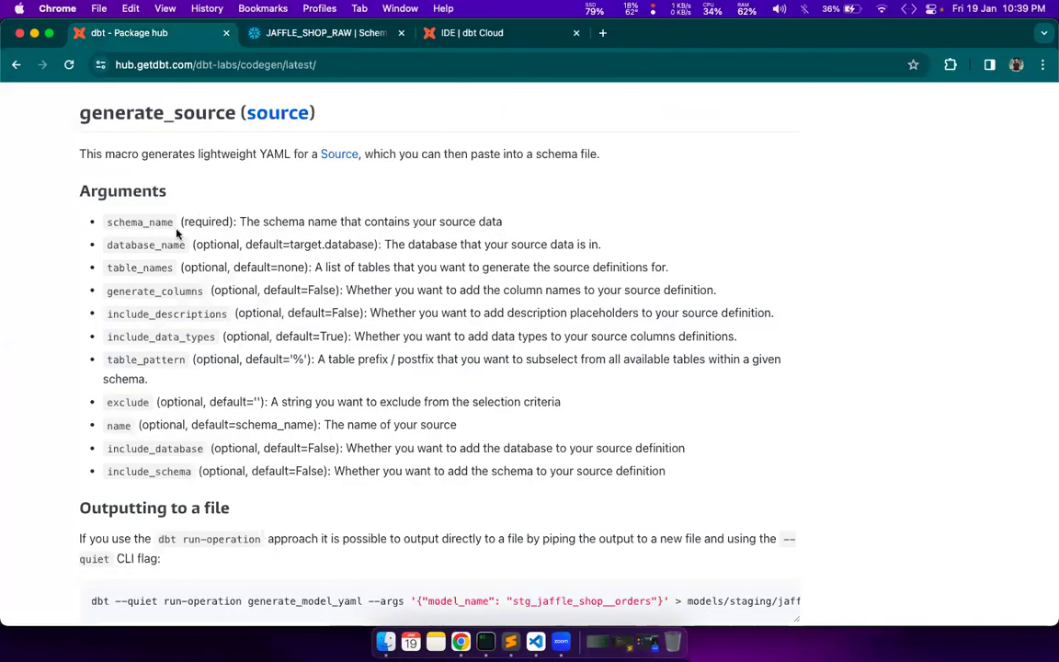
- Compare the schema_name and table_names arguments against the tables in JAFFLE_SHOP_RAW
double_click(145, 244)
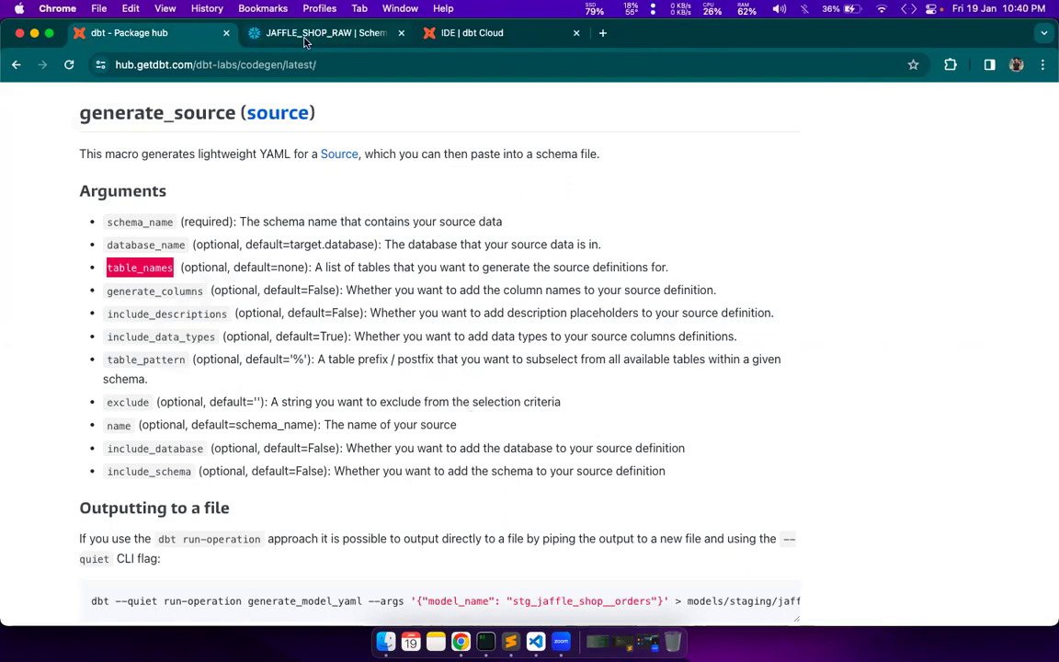
click(325, 33)
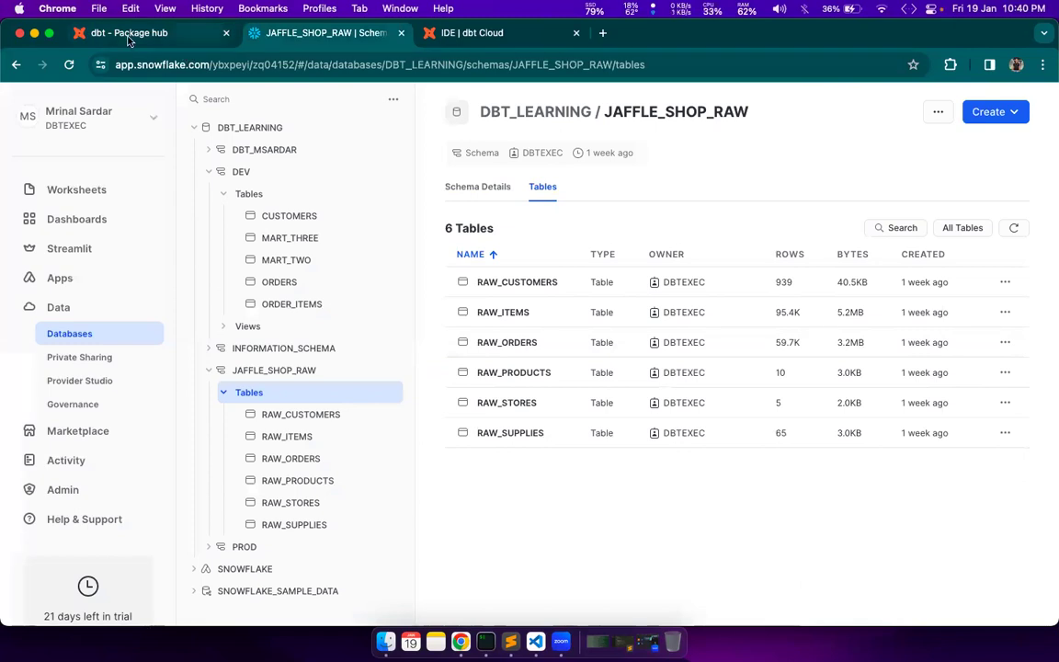
click(129, 33)
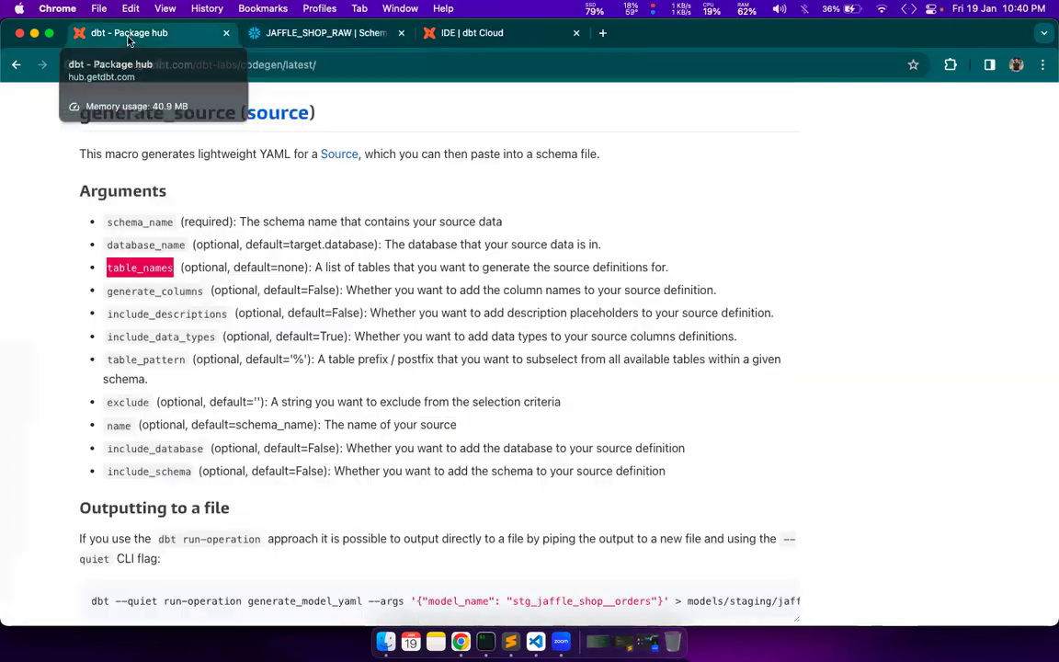
mouse_move(241, 300)
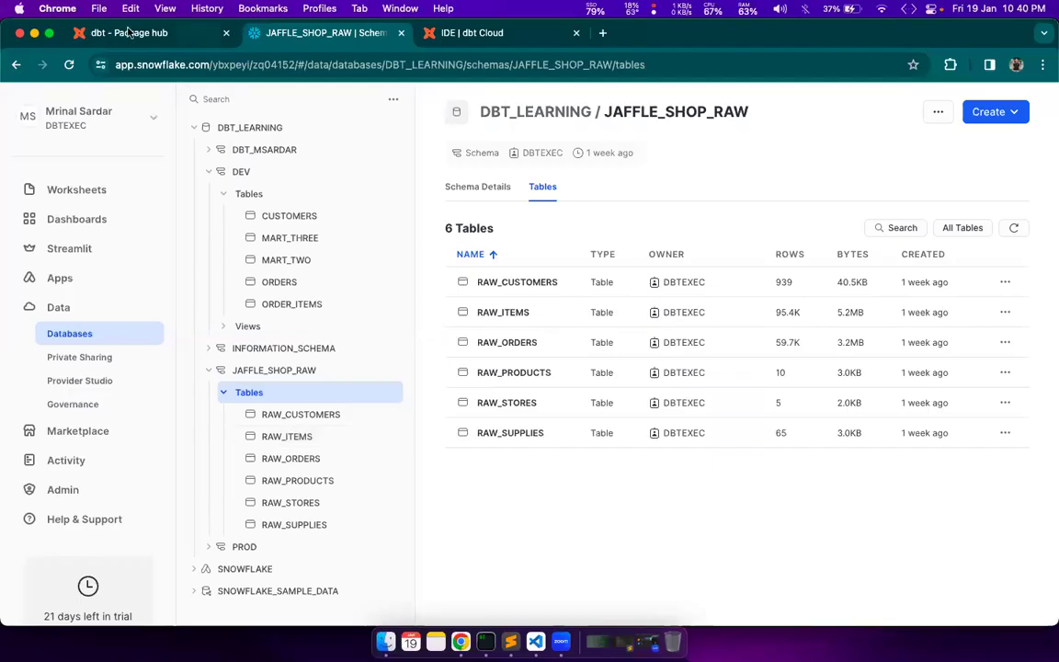
click(129, 33)
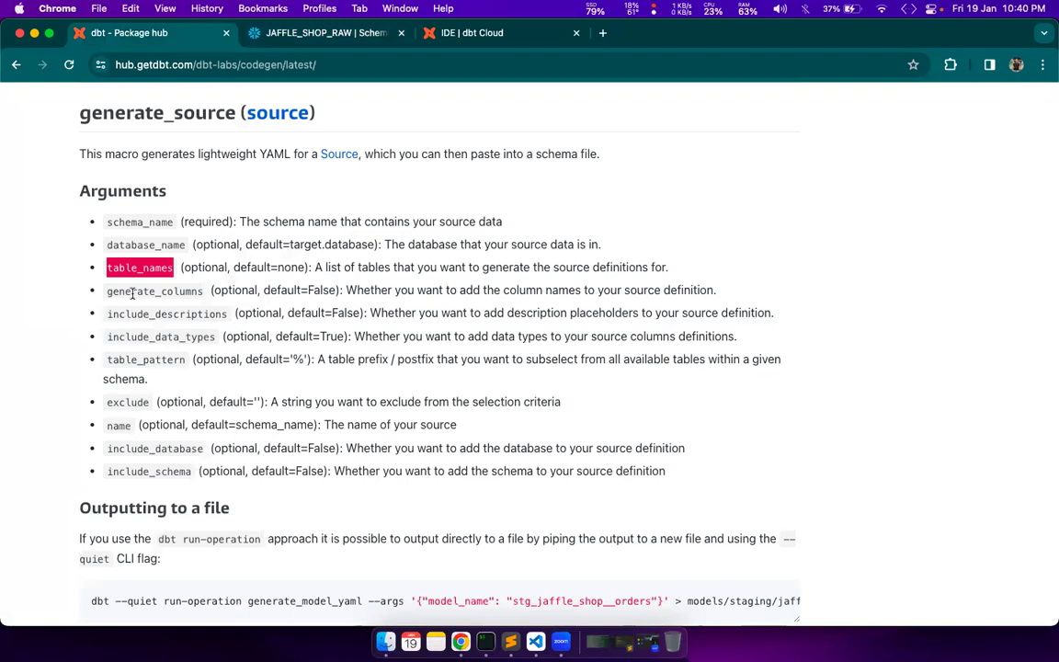
mouse_move(258, 309)
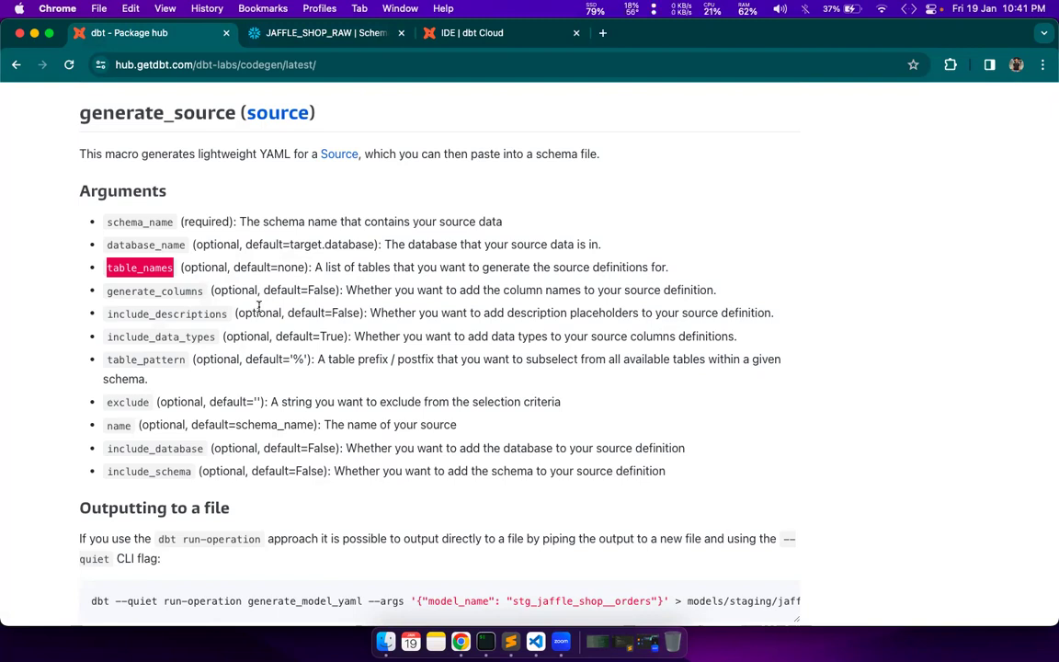
mouse_move(132, 313)
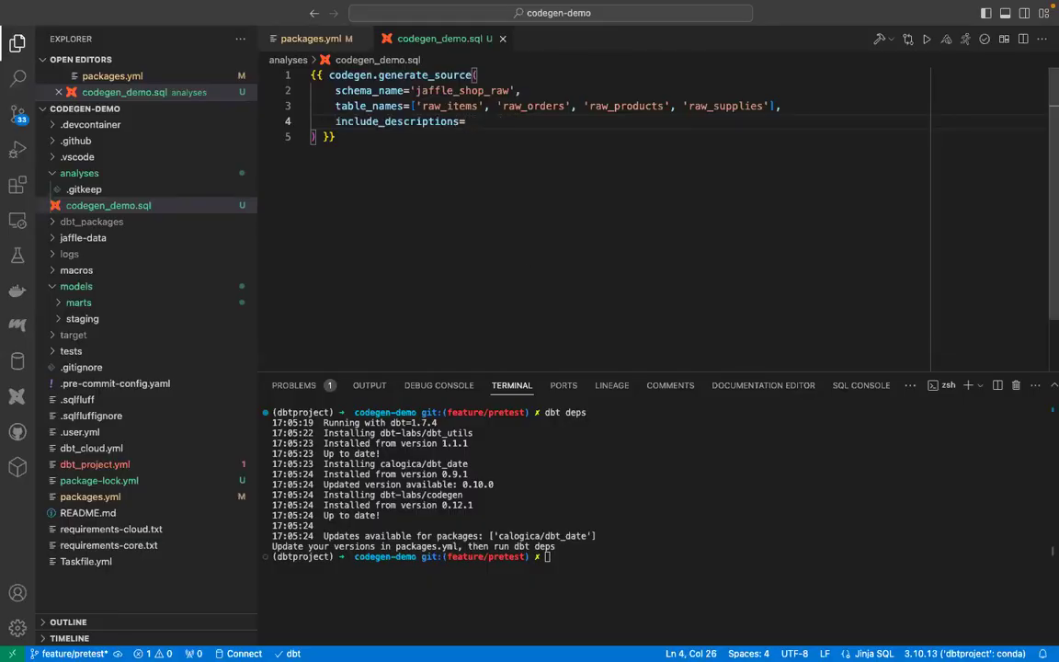
- Set include_descriptions to True and review the name argument in the docs
text(True)
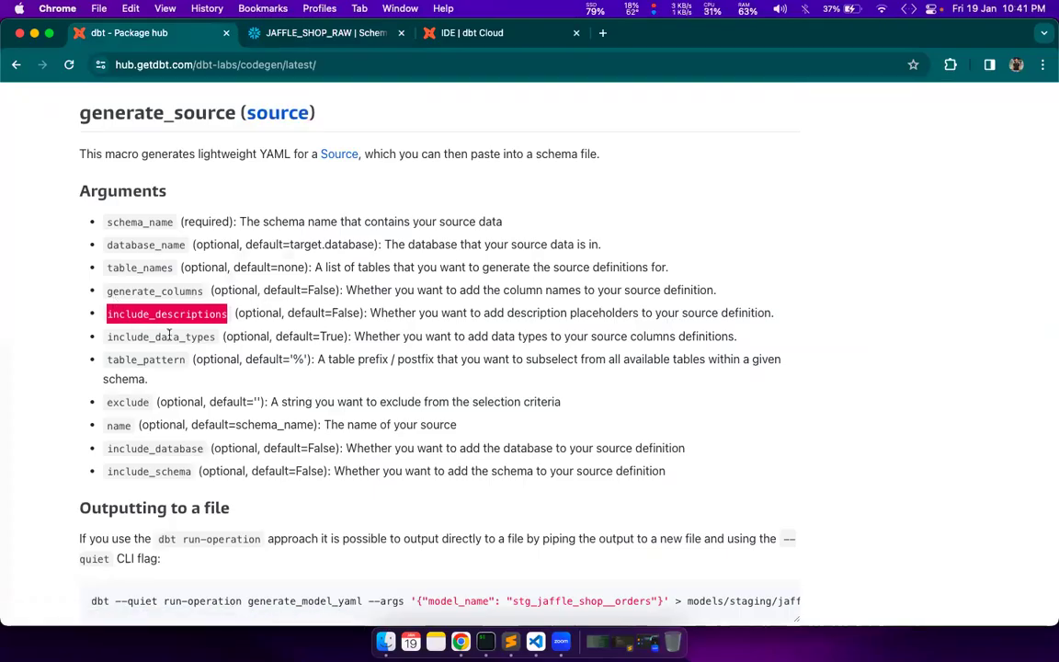
mouse_move(356, 337)
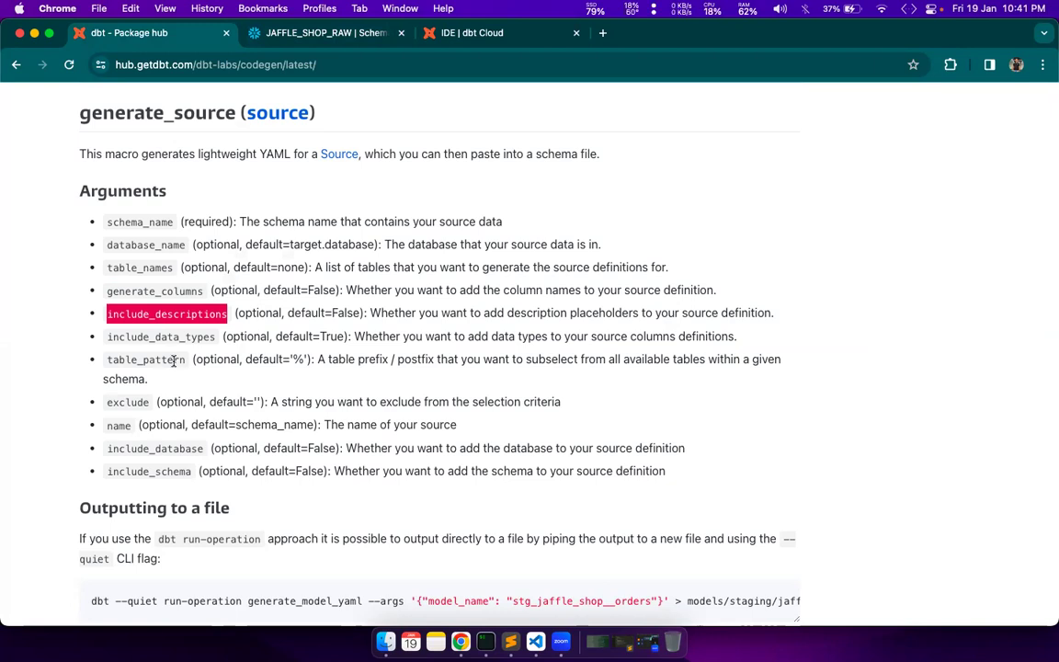
mouse_move(154, 387)
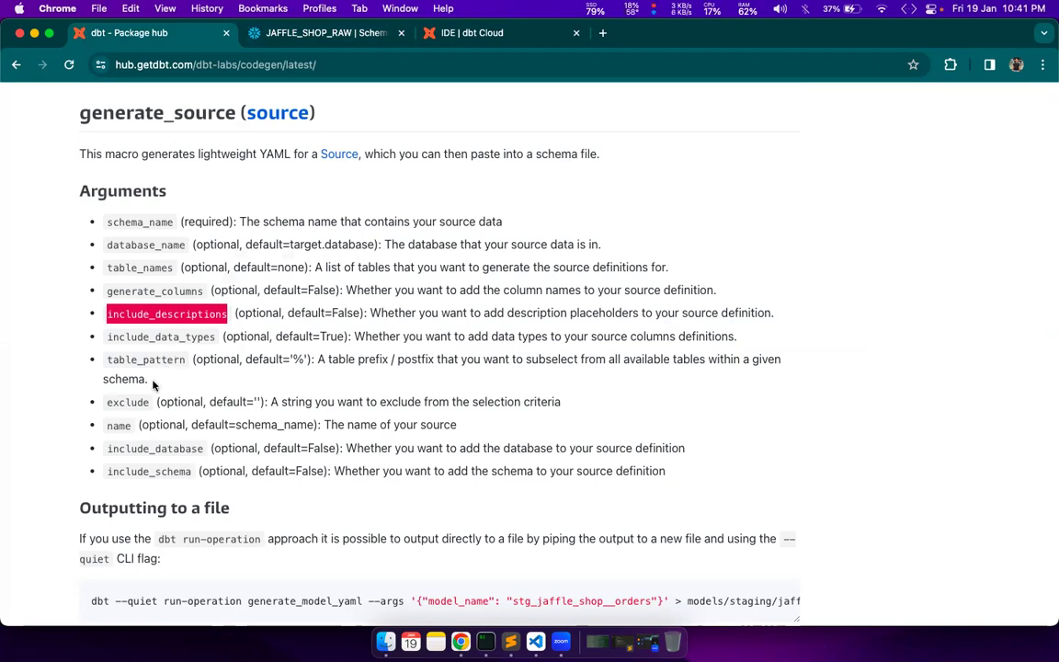
mouse_move(147, 390)
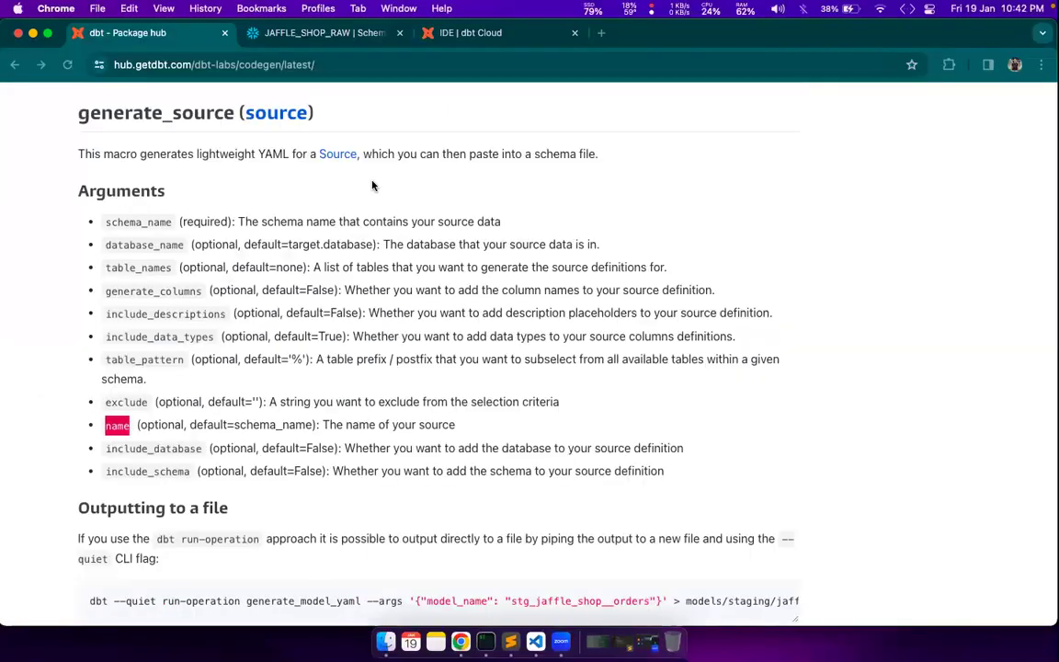
double_click(154, 449)
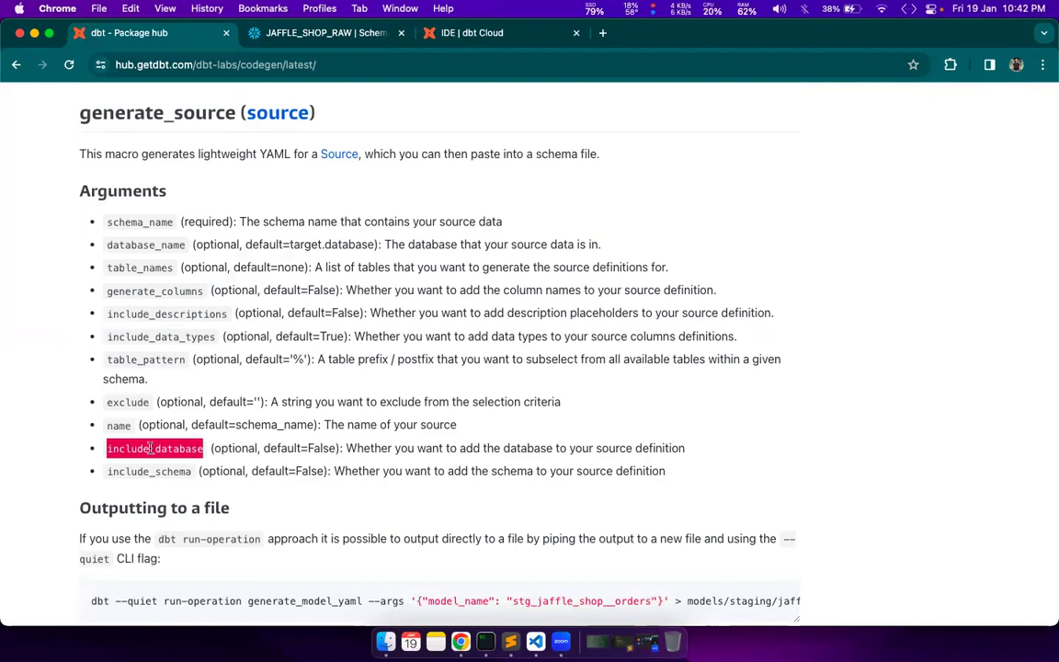
mouse_move(144, 469)
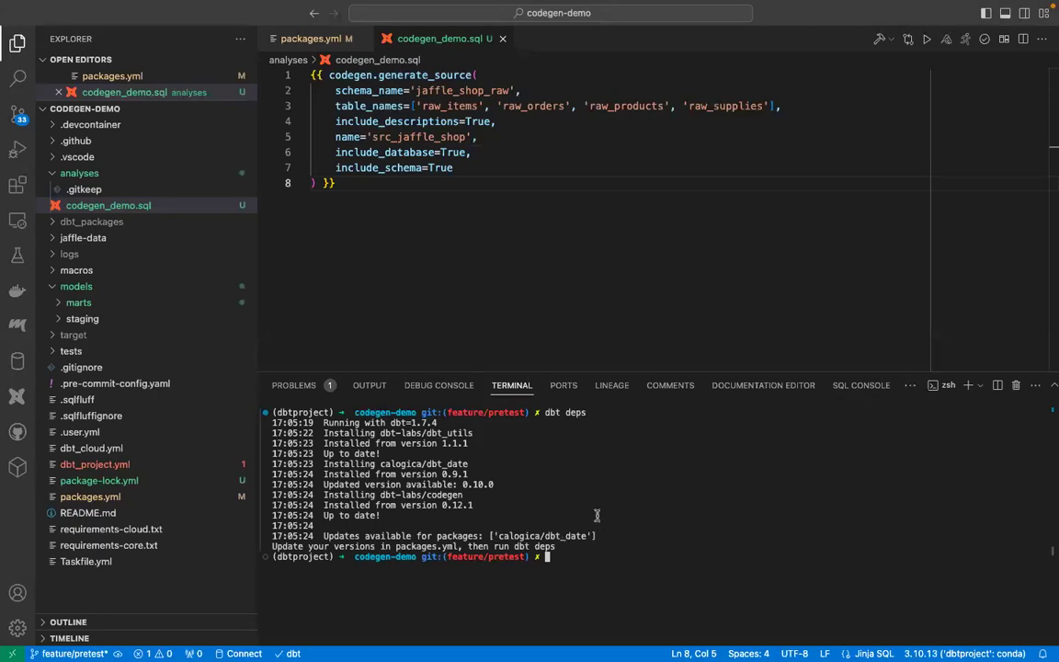
- Run dbt compile -s codegen_demo and select the generated src_jaffle_shop sources YAML output
text(dbt compile -s codegen_demo)
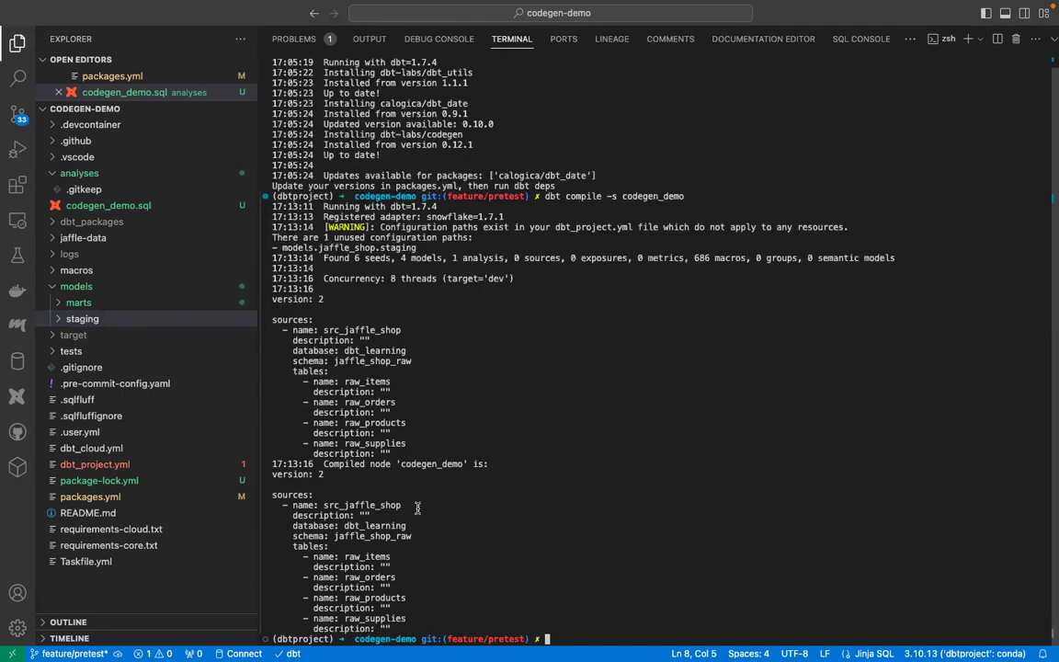
mouse_move(416, 504)
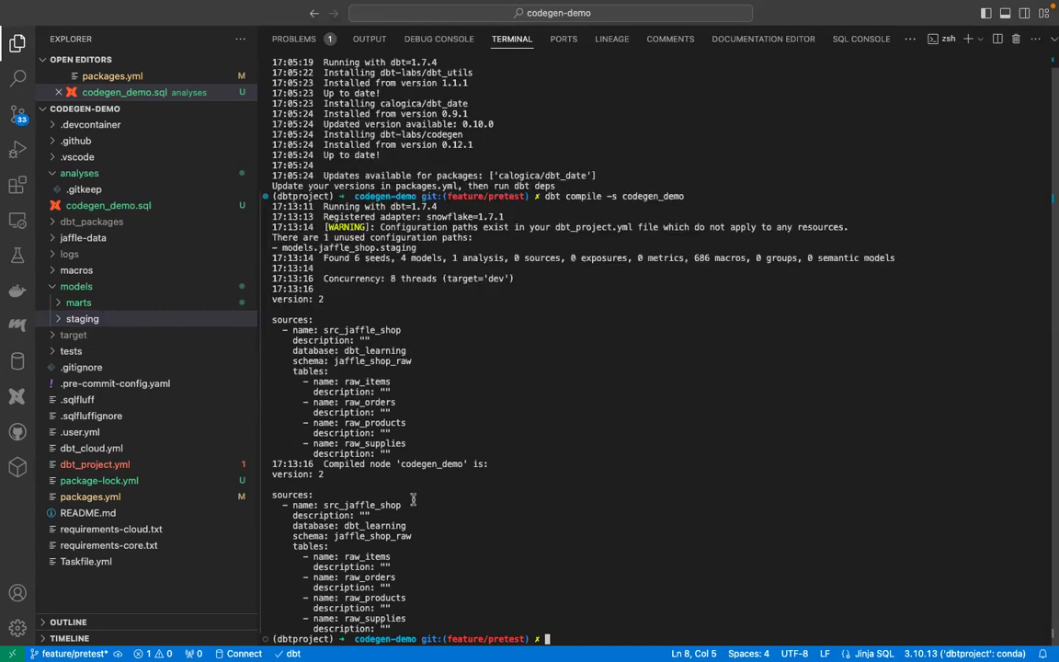
mouse_move(412, 618)
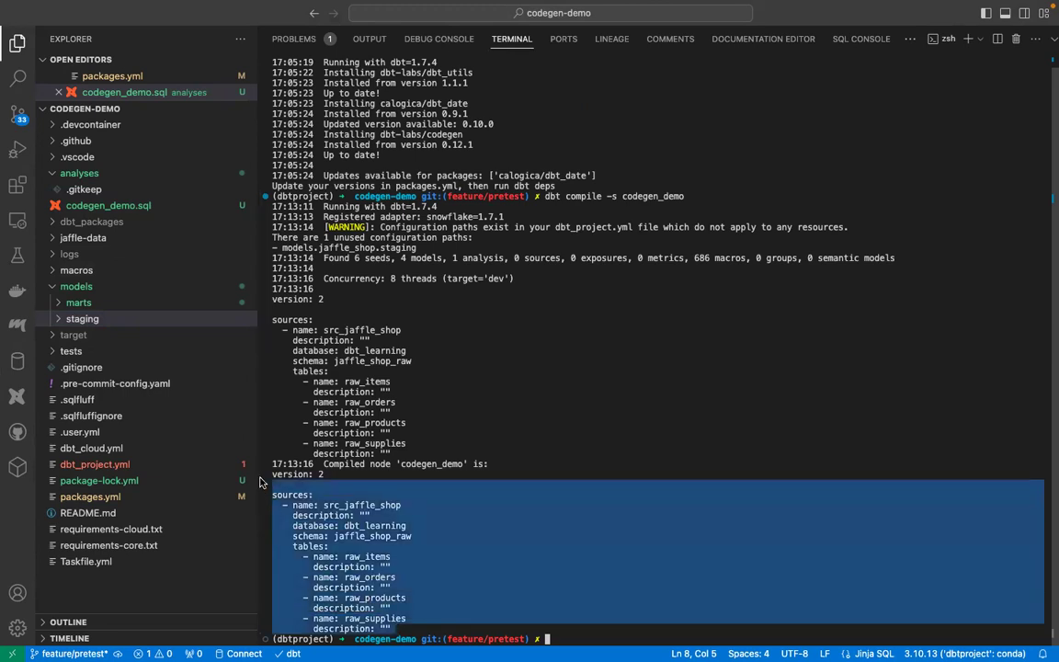
click(412, 450)
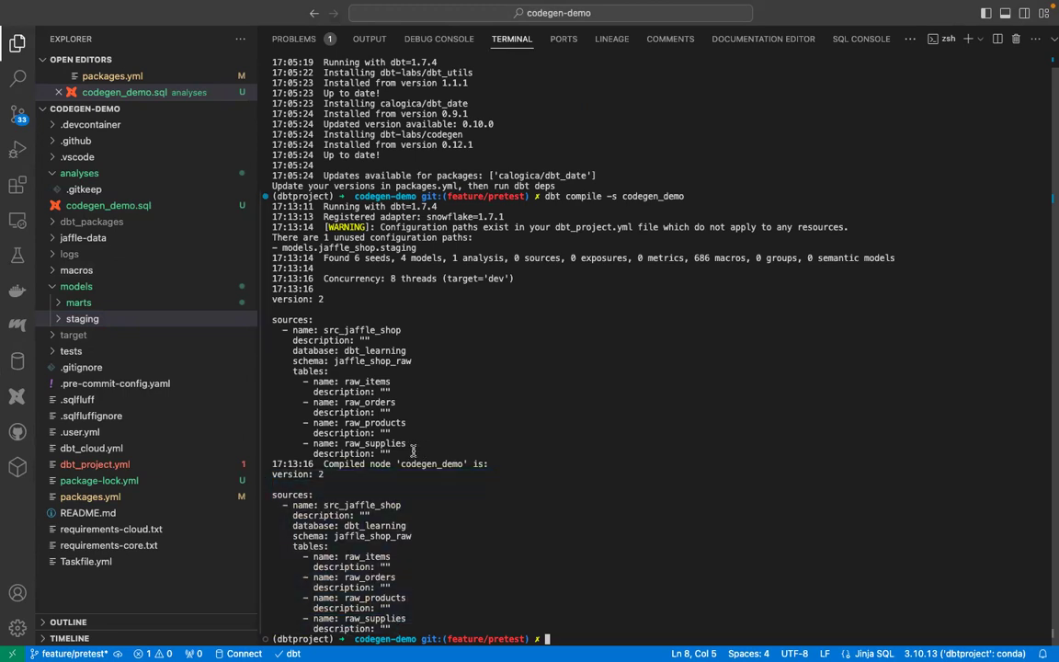
drag(272, 298, 414, 453)
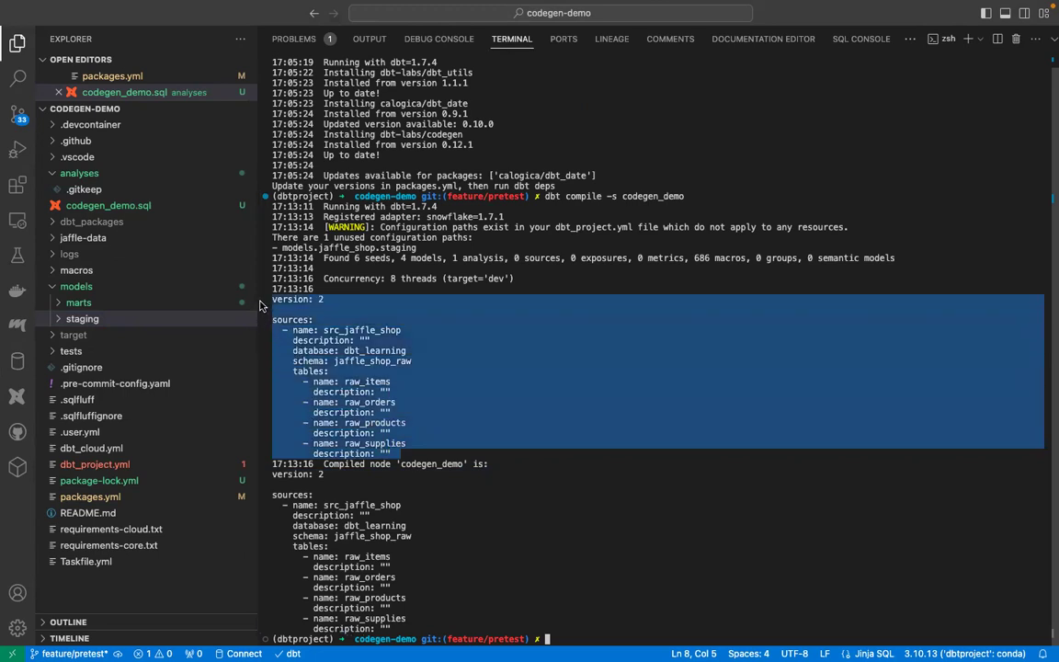
mouse_move(936, 58)
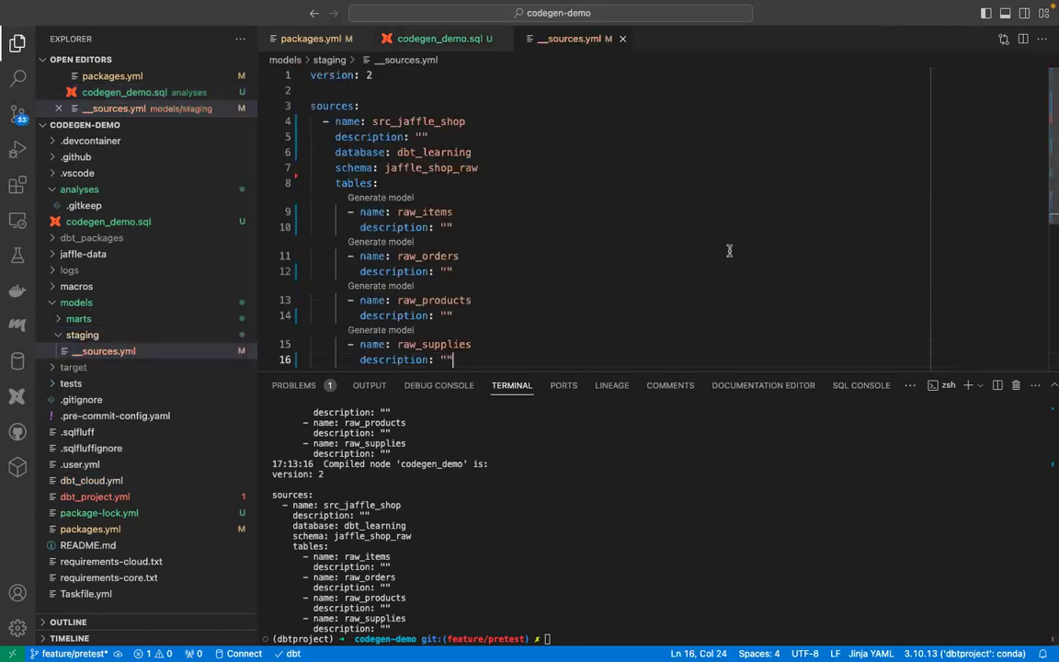
- Place the generated src_jaffle_shop YAML in a new sources file under models/staging
scroll(down, 3)
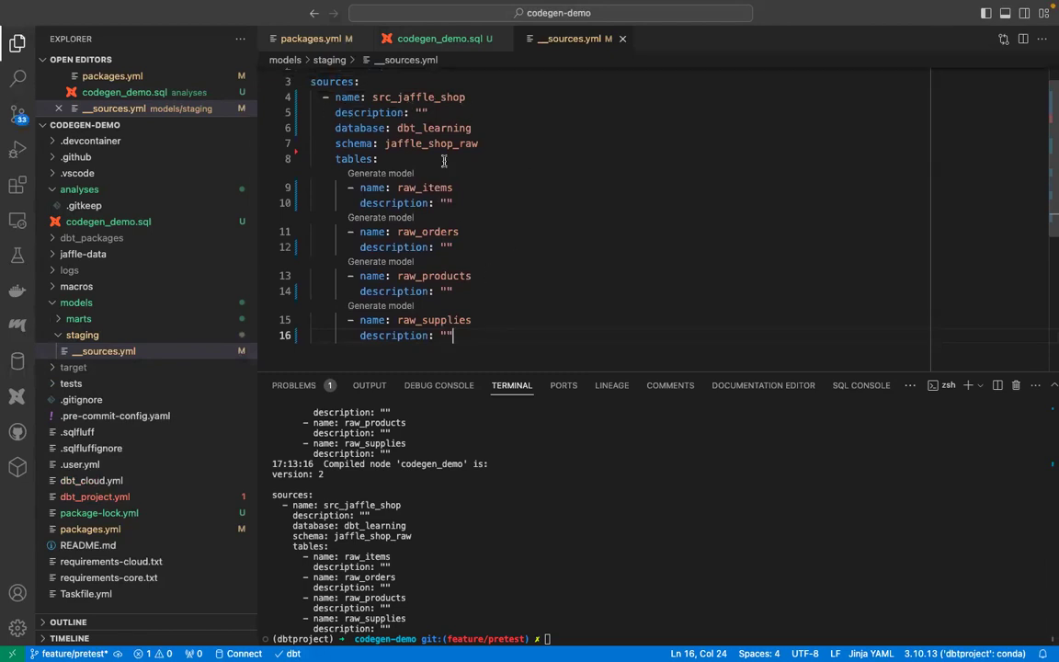
mouse_move(535, 190)
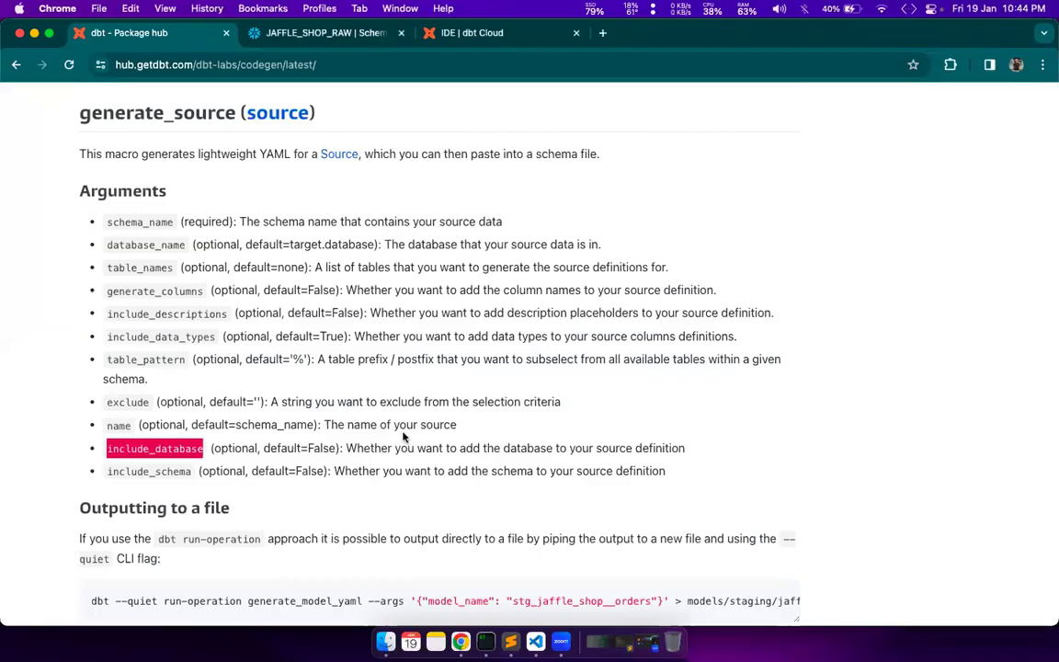
- Scroll the codegen docs down to the generate_base_model arguments and usage example
scroll(down, 3)
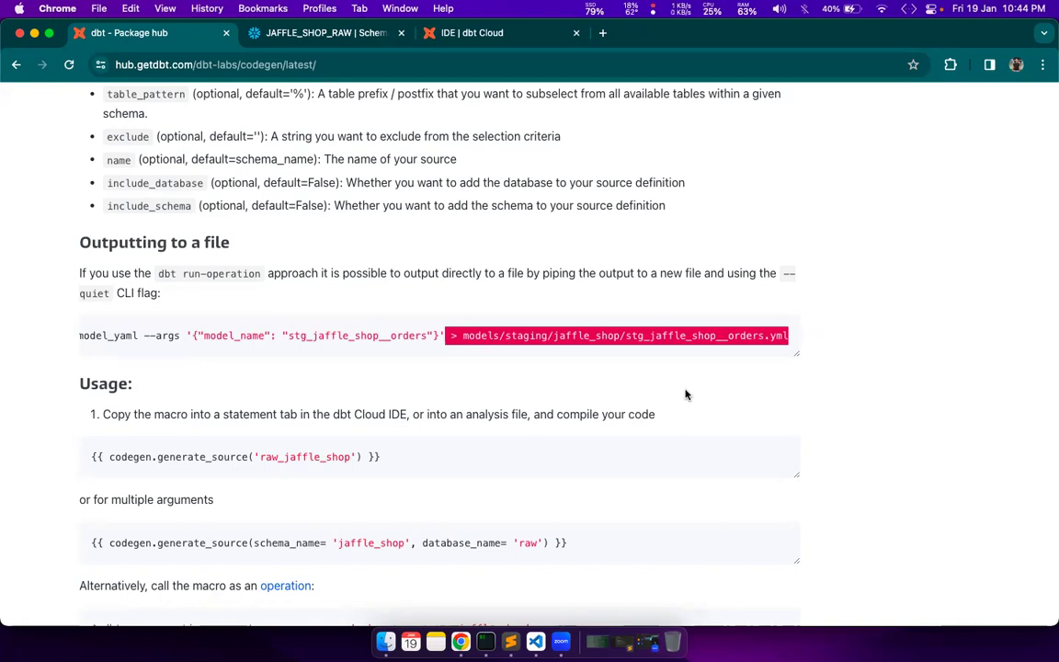
mouse_move(423, 364)
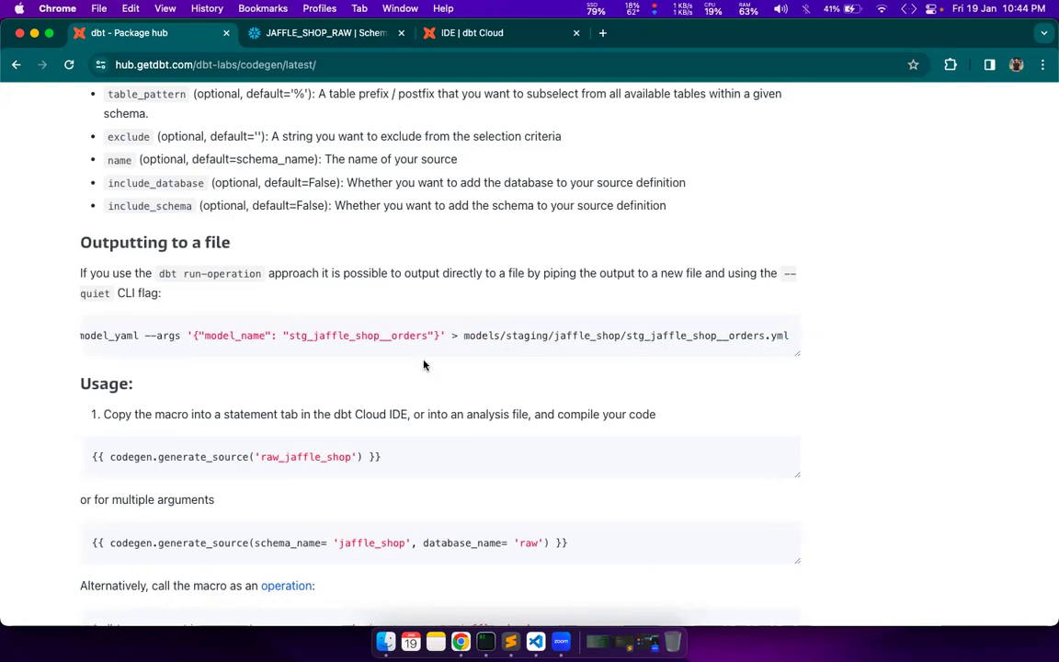
scroll(down, 3)
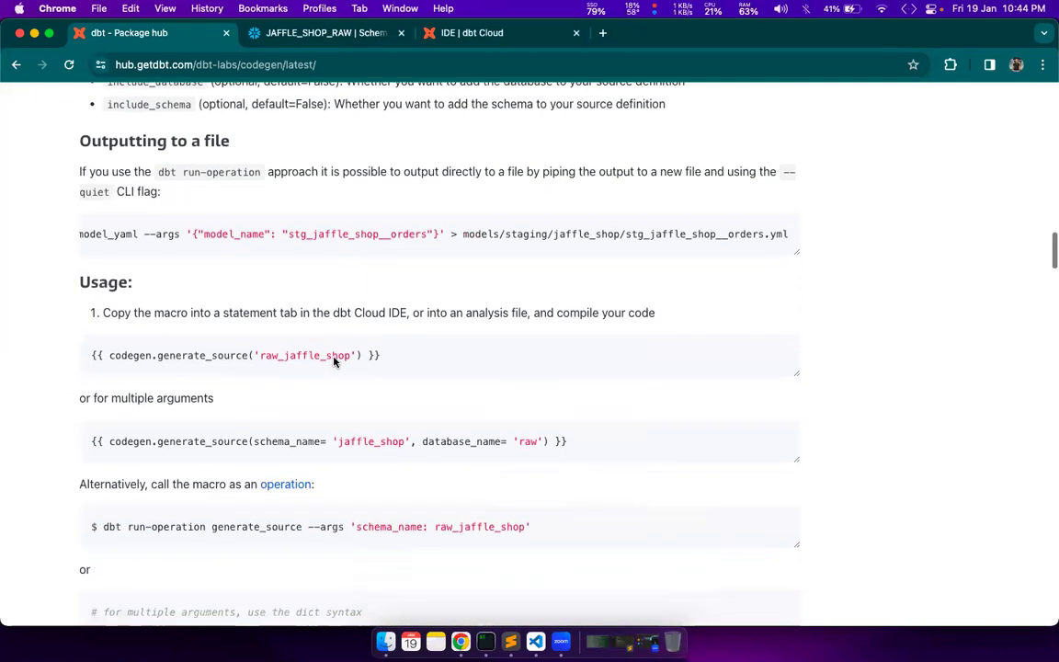
scroll(down, 3)
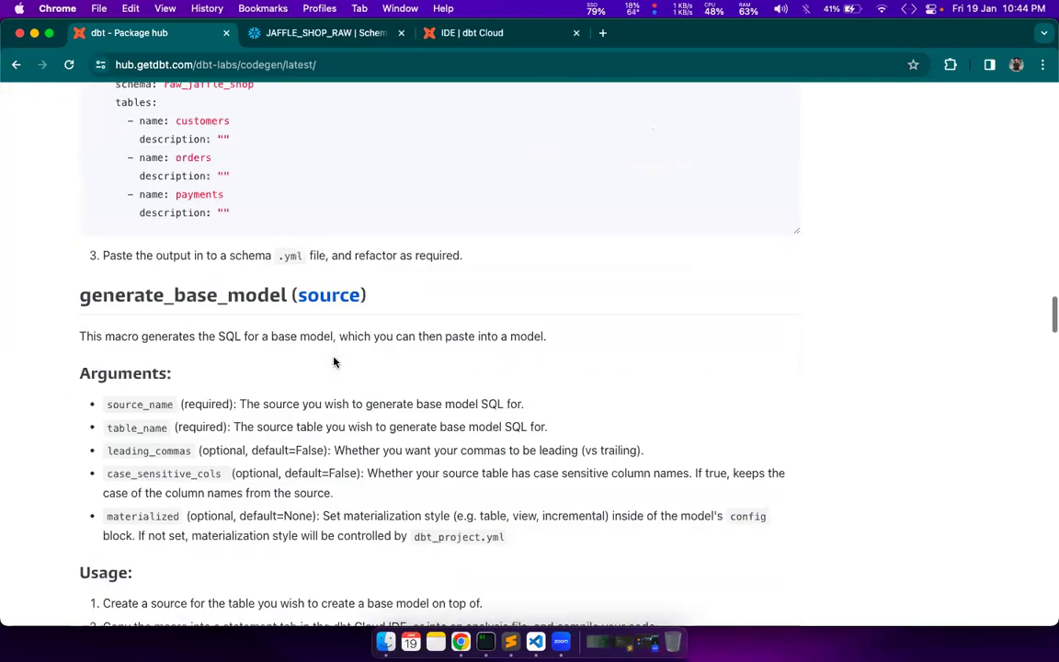
scroll(down, 3)
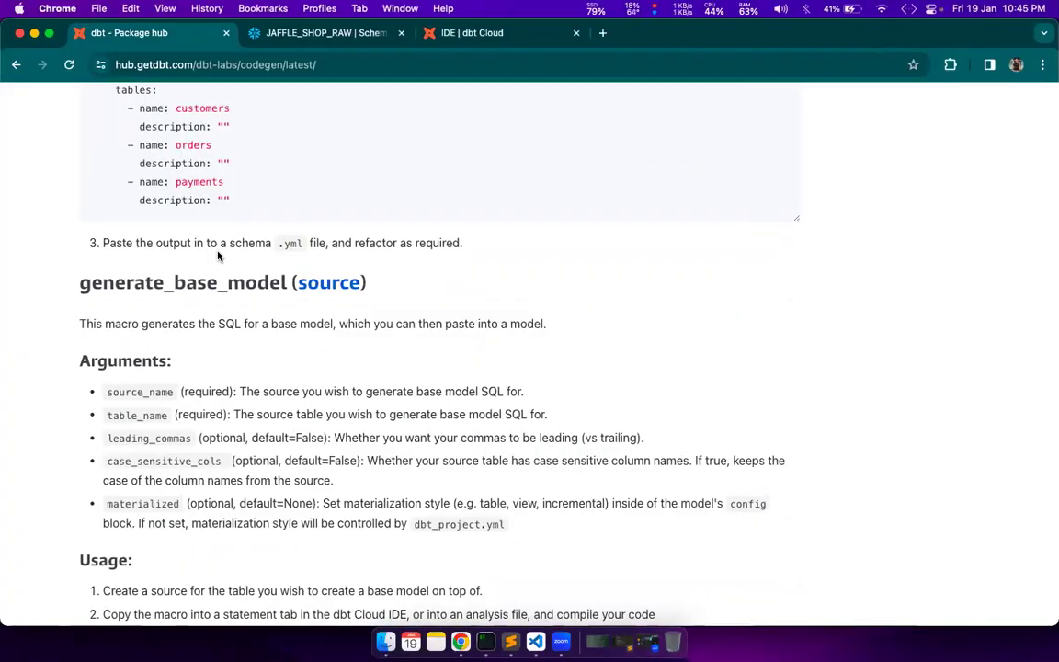
scroll(down, 3)
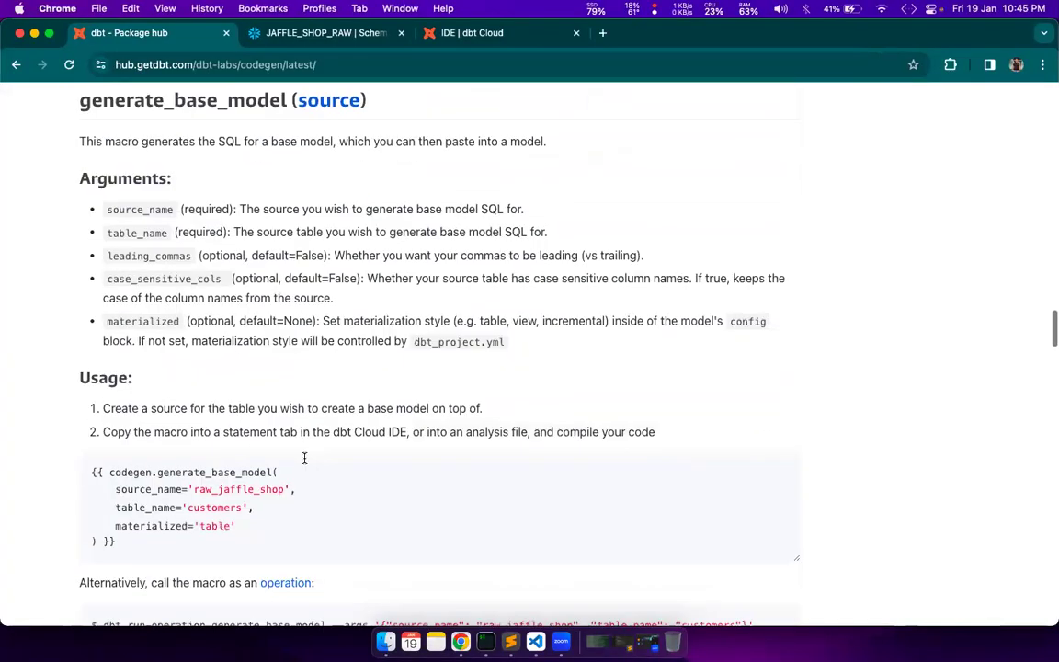
scroll(down, 3)
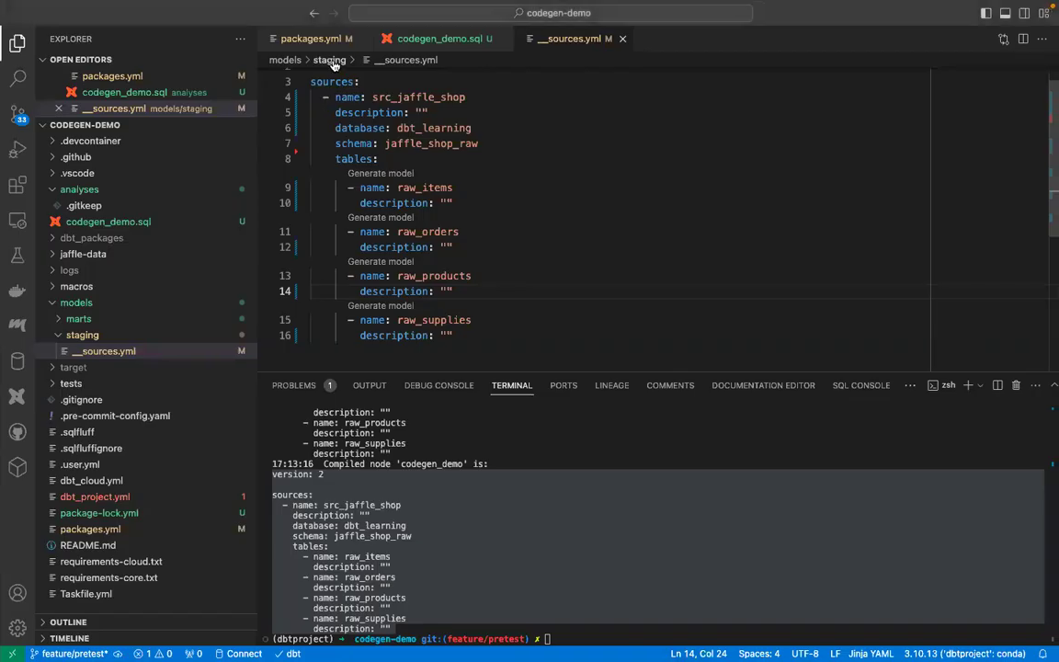
- Point the generate_base_model call in codegen_demo.sql at src_jaffle_shop's raw_items table
click(440, 39)
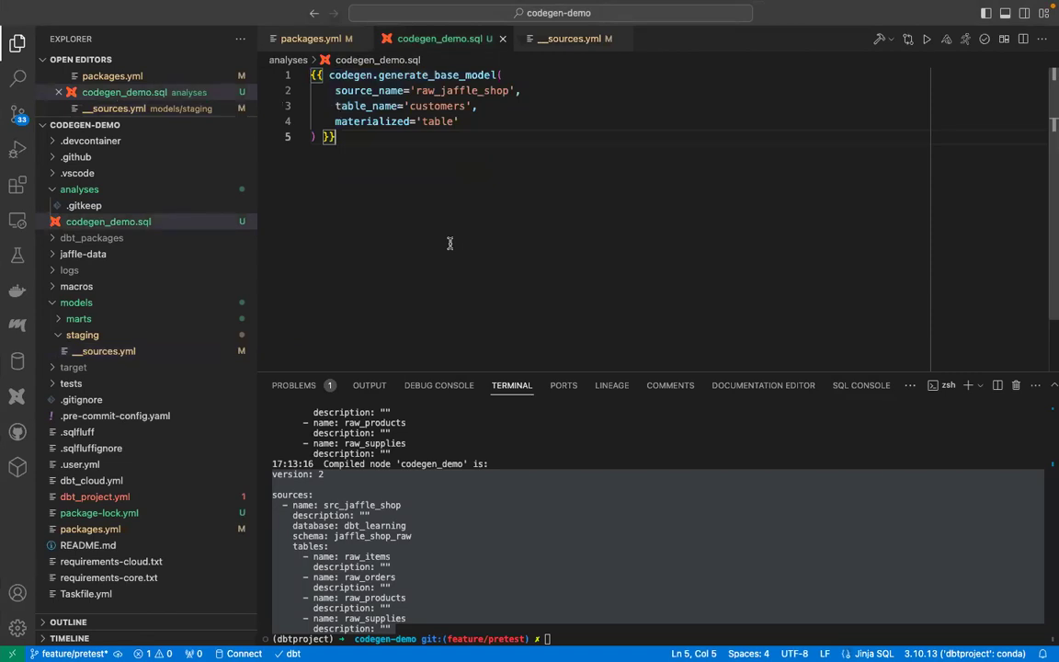
mouse_move(496, 239)
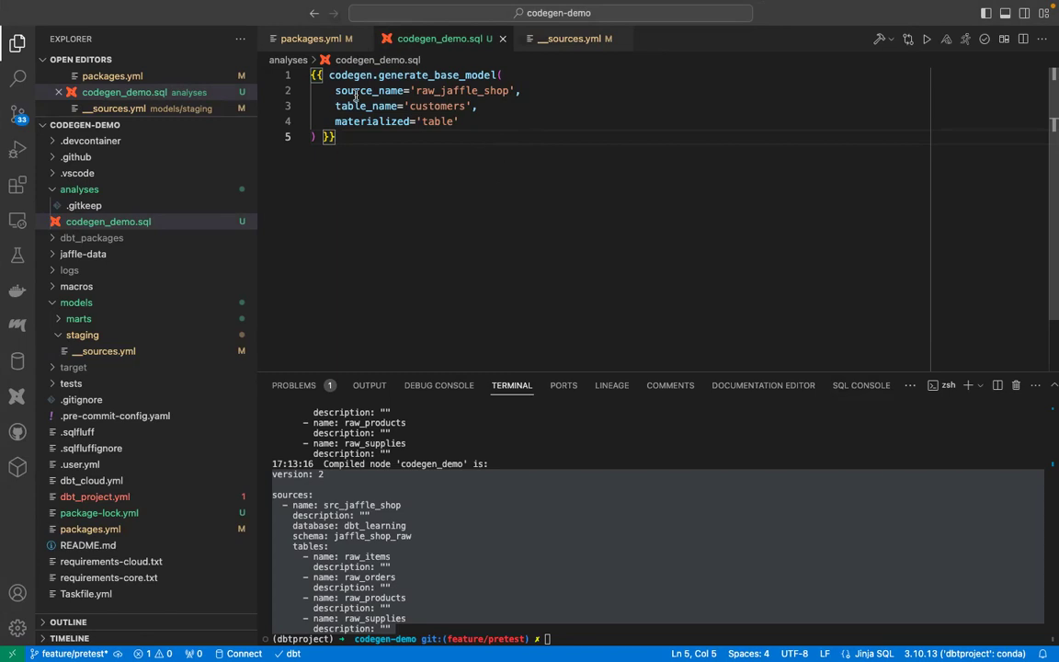
double_click(463, 90)
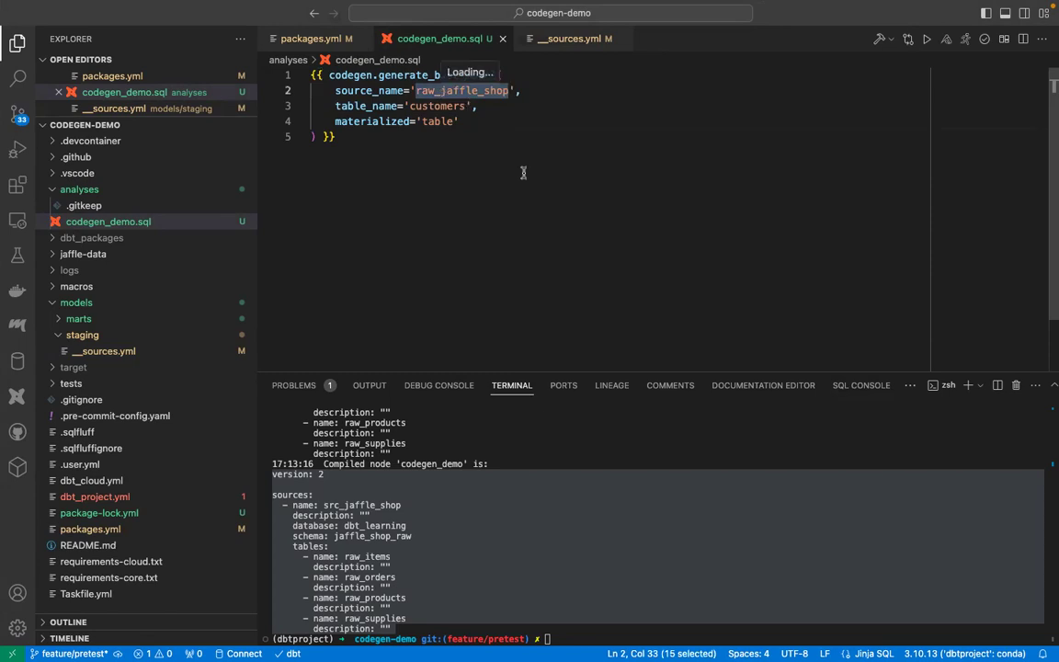
text(src_jaffle_shop)
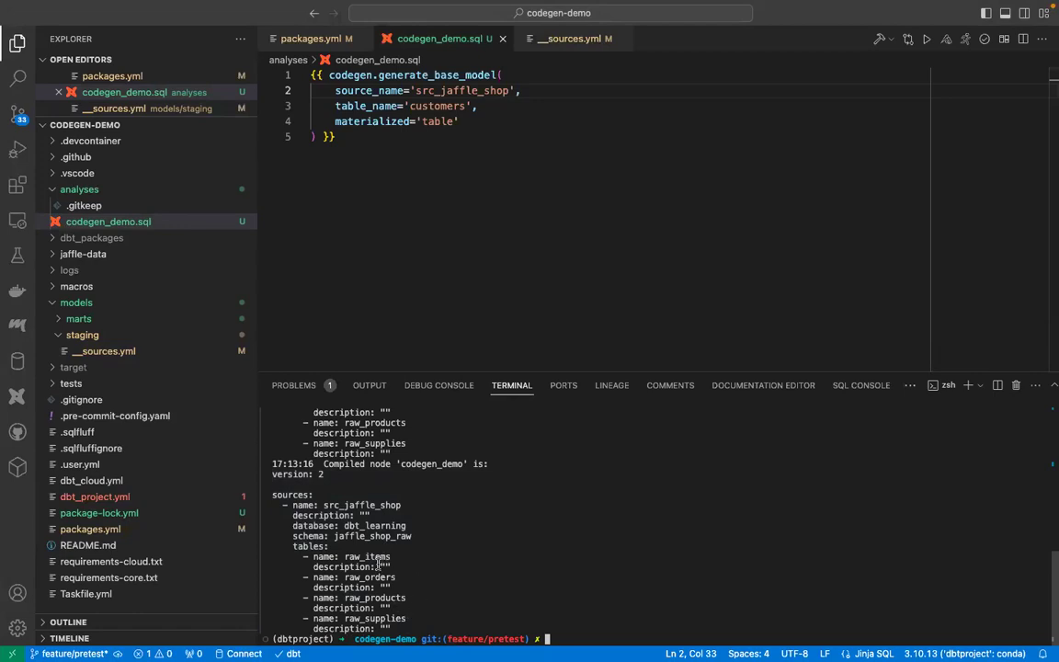
double_click(368, 555)
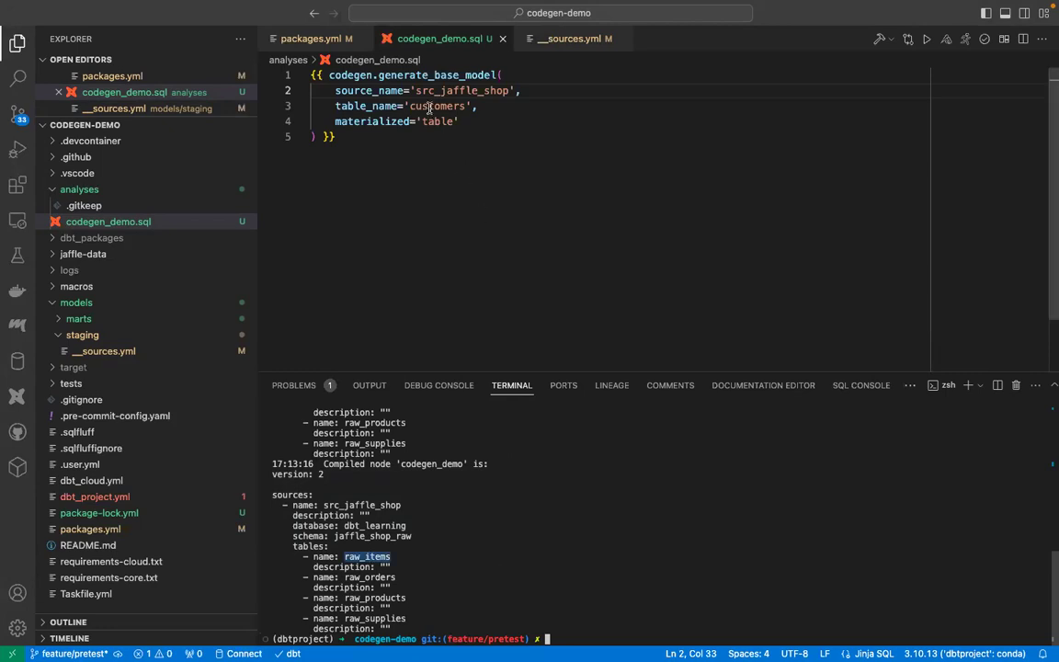
text(raw_items)
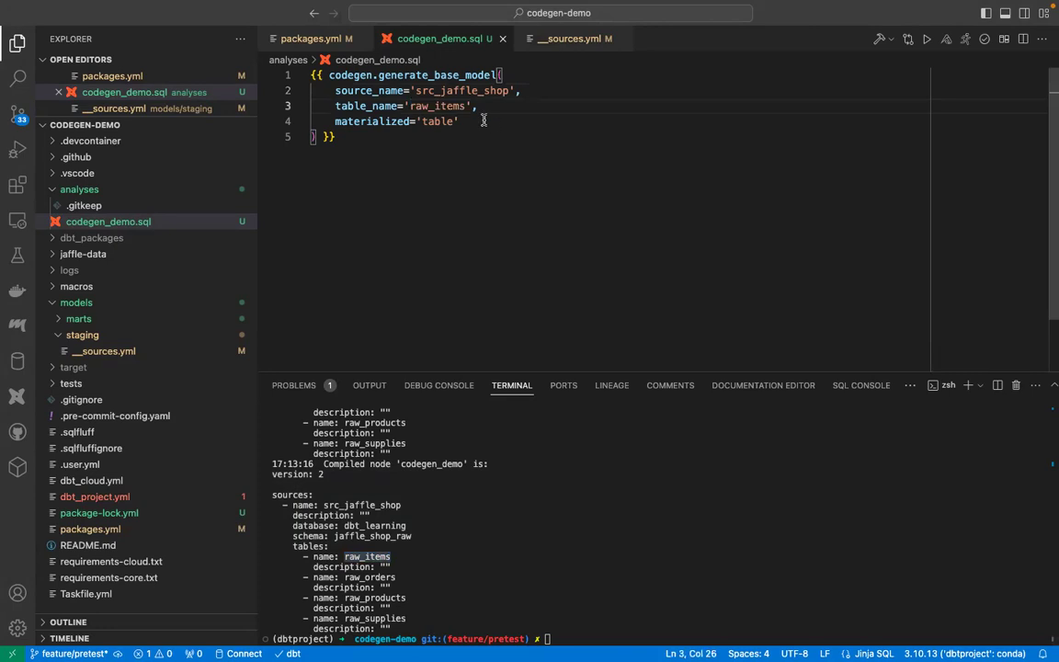
- Change the generated base model's materialization from table to view
click(482, 121)
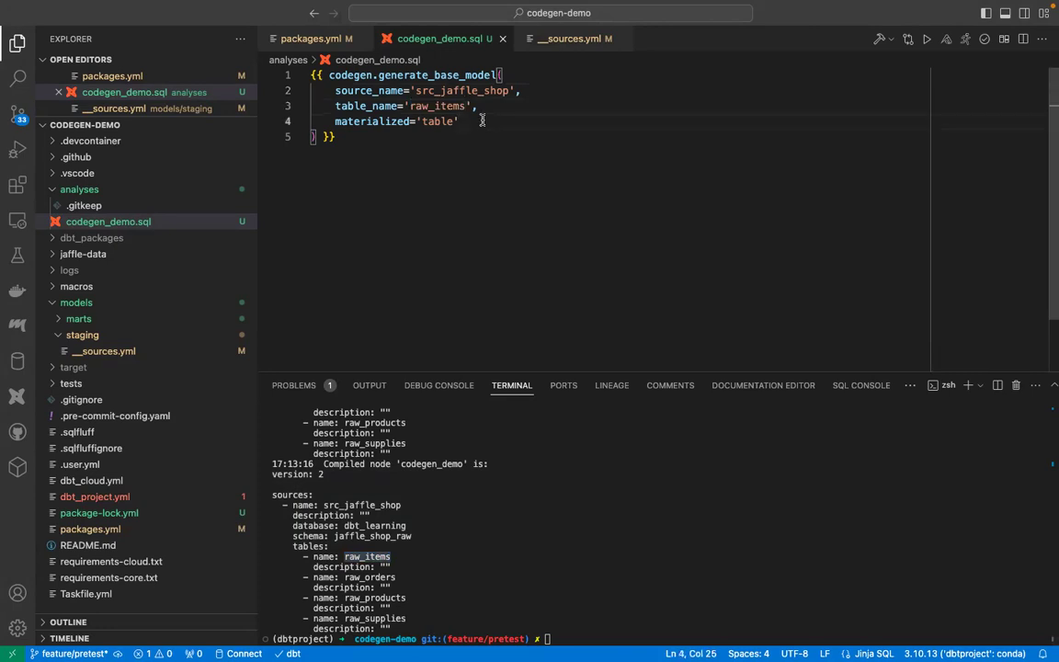
double_click(438, 122)
text(v)
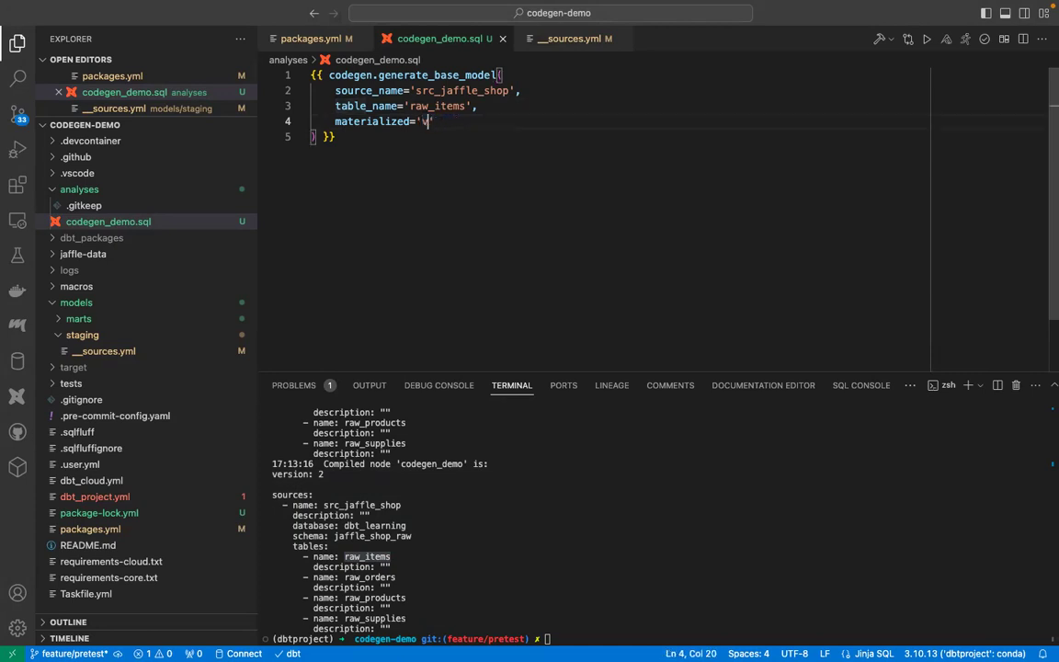
text(iew)
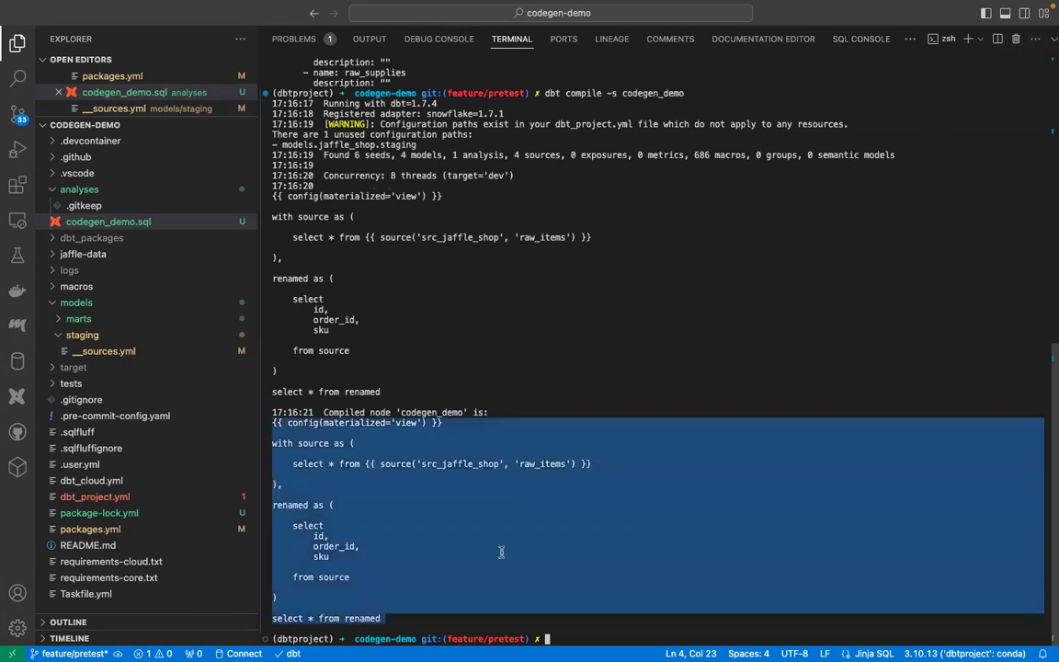
mouse_move(789, 318)
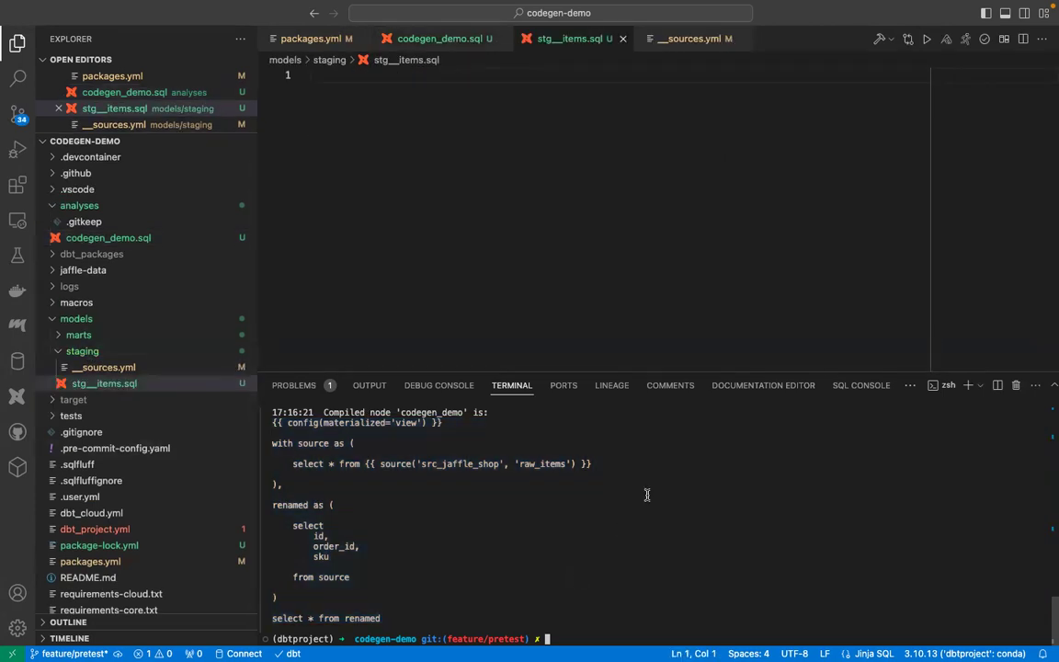
mouse_move(456, 250)
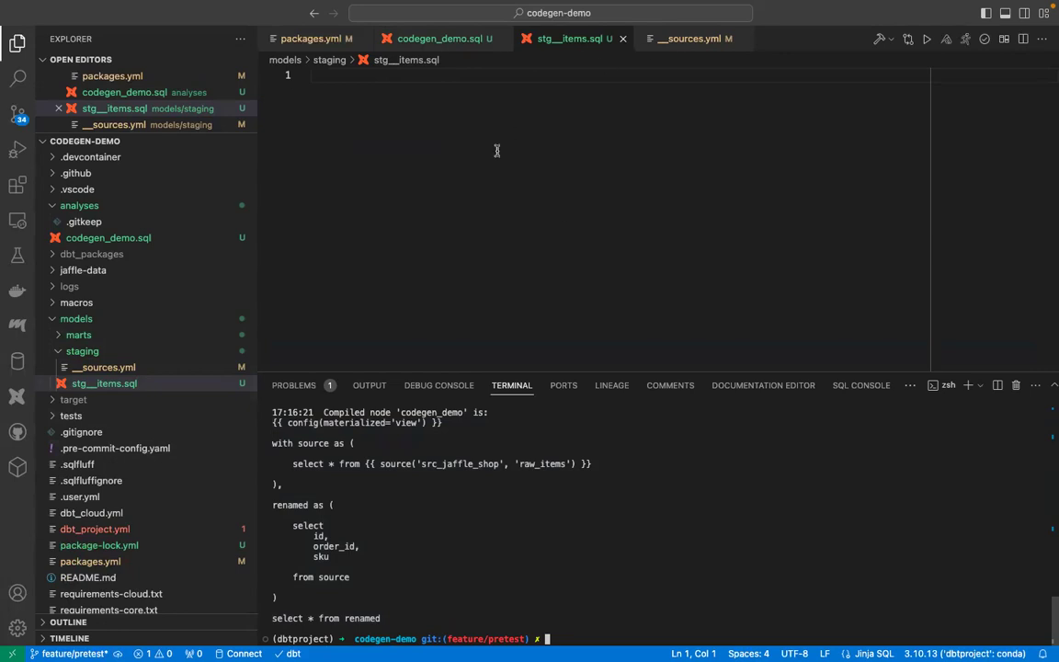
mouse_move(820, 37)
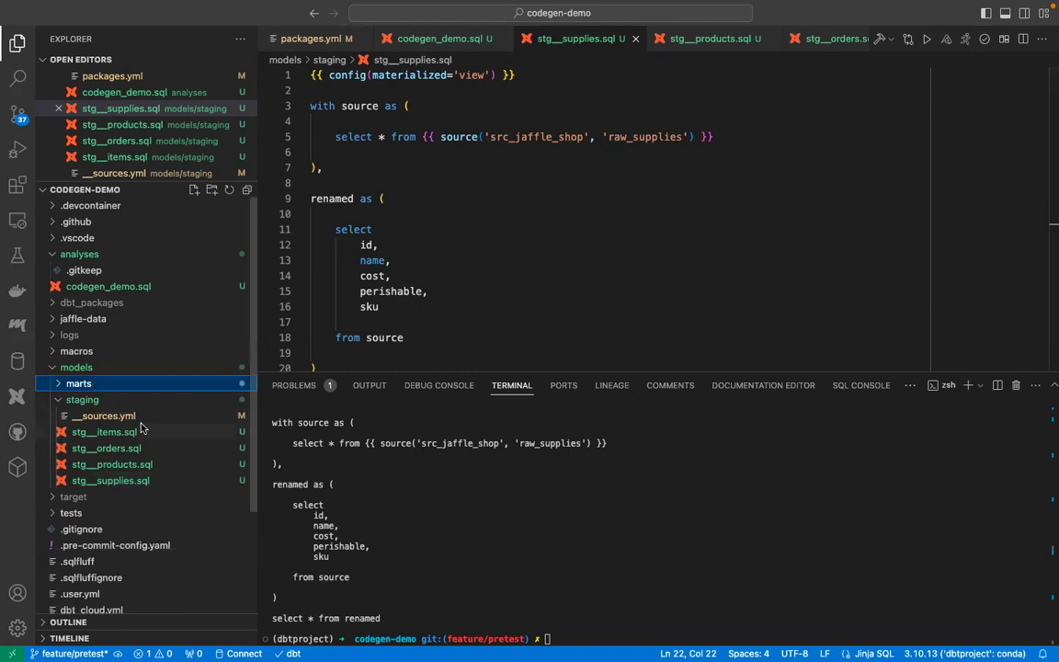
mouse_move(132, 430)
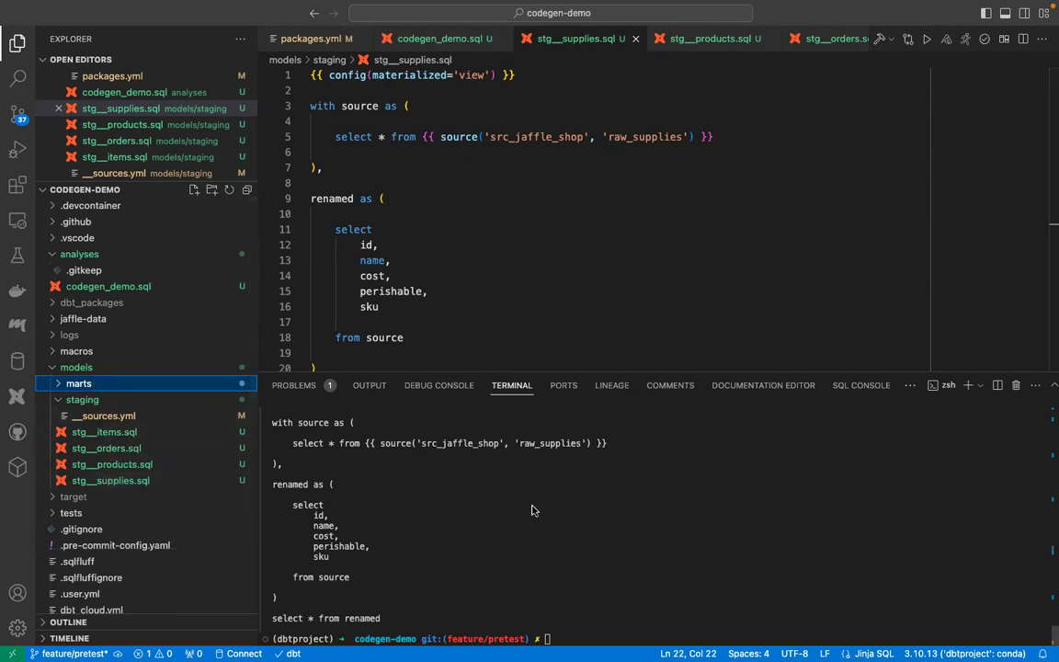
mouse_move(426, 491)
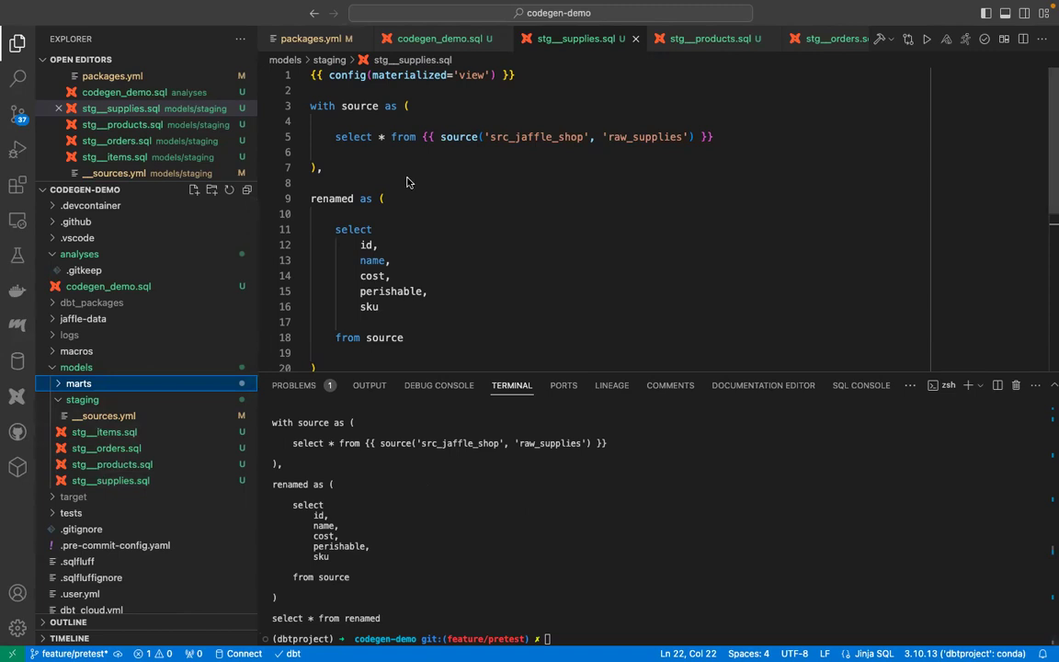
- Run dbt compile -s codegen_demo in the terminal to print the raw_supplies base model SQL
click(107, 287)
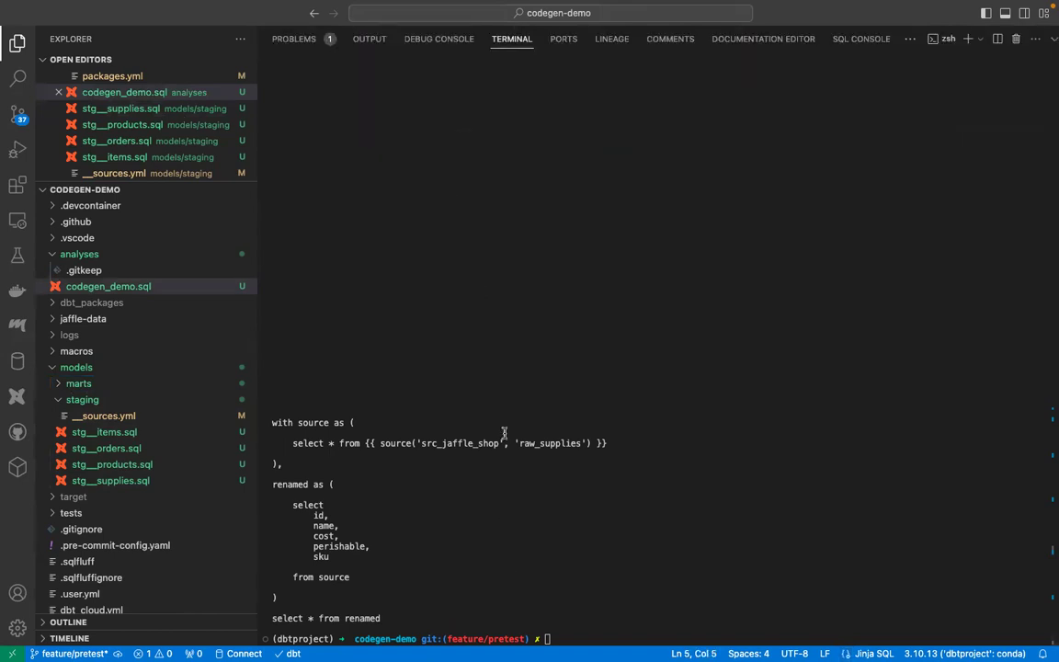
text(dbt compile -s codegen_demo)
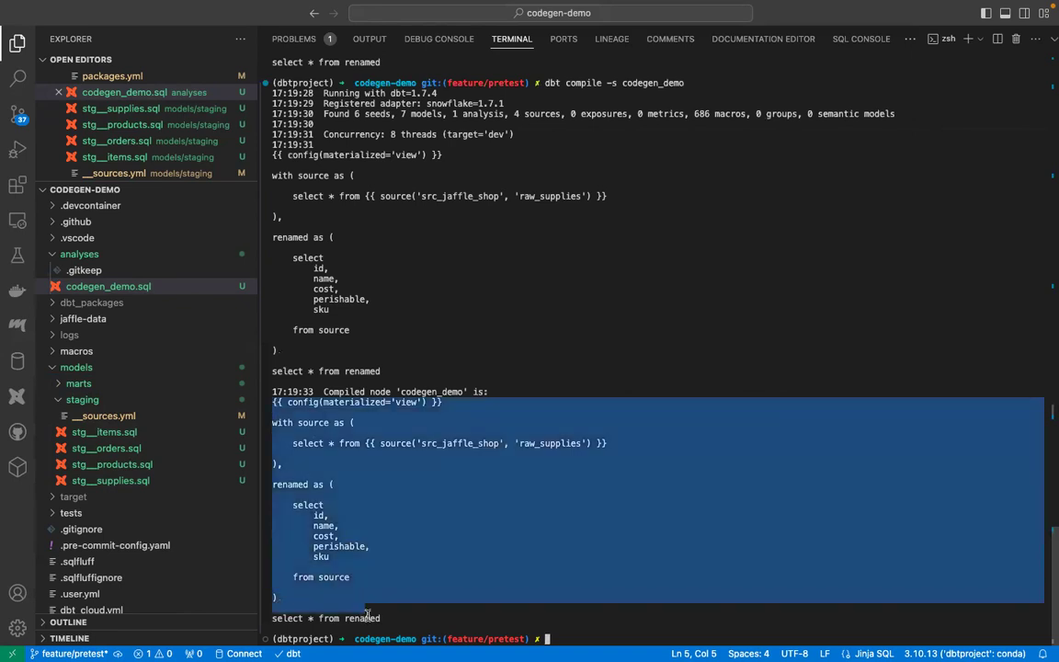
click(103, 431)
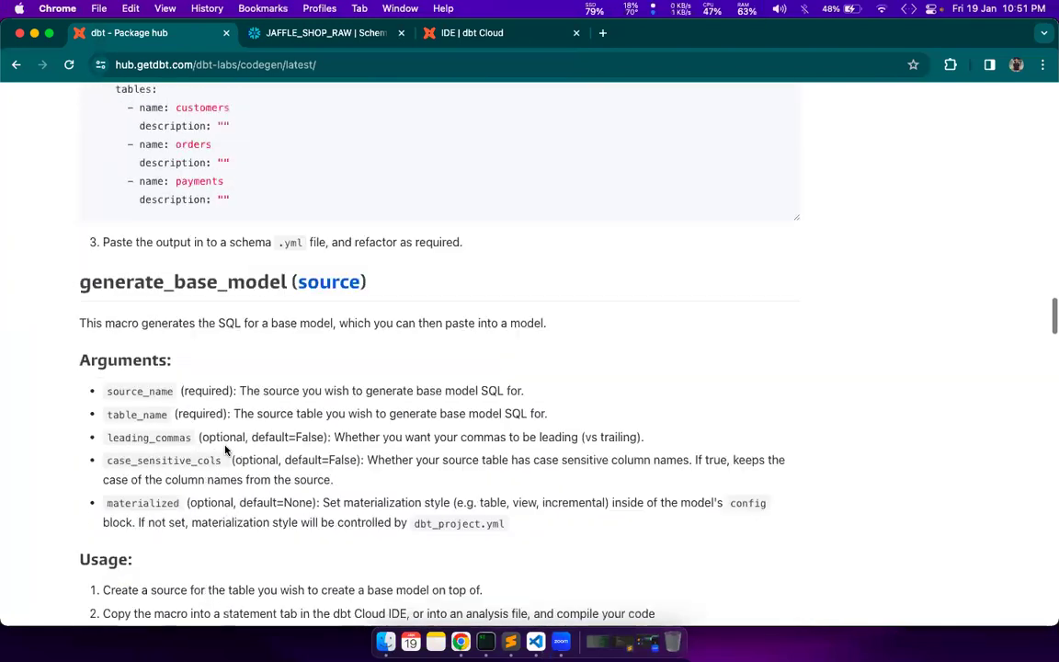
- Scroll the codegen docs to create_base_models and select its dbt run-operation usage command
scroll(down, 3)
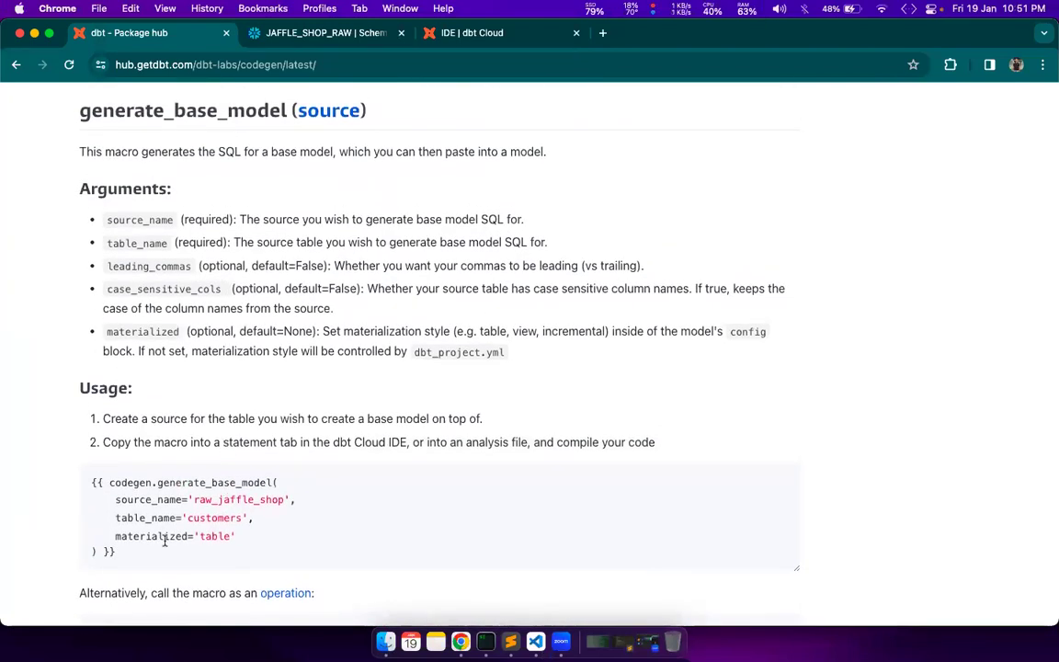
scroll(down, 3)
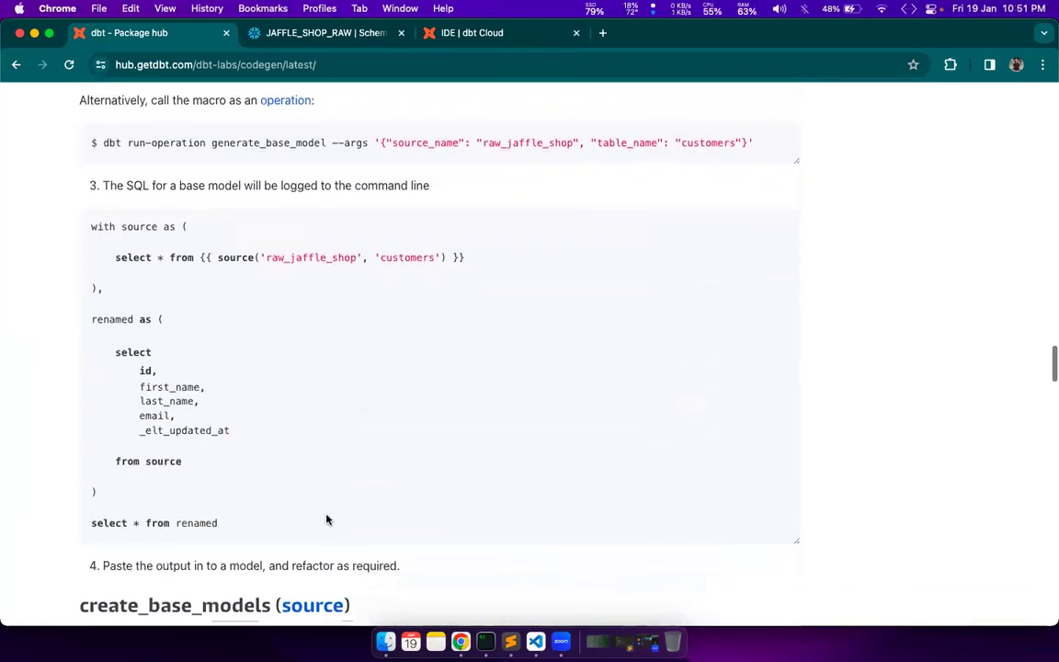
scroll(down, 3)
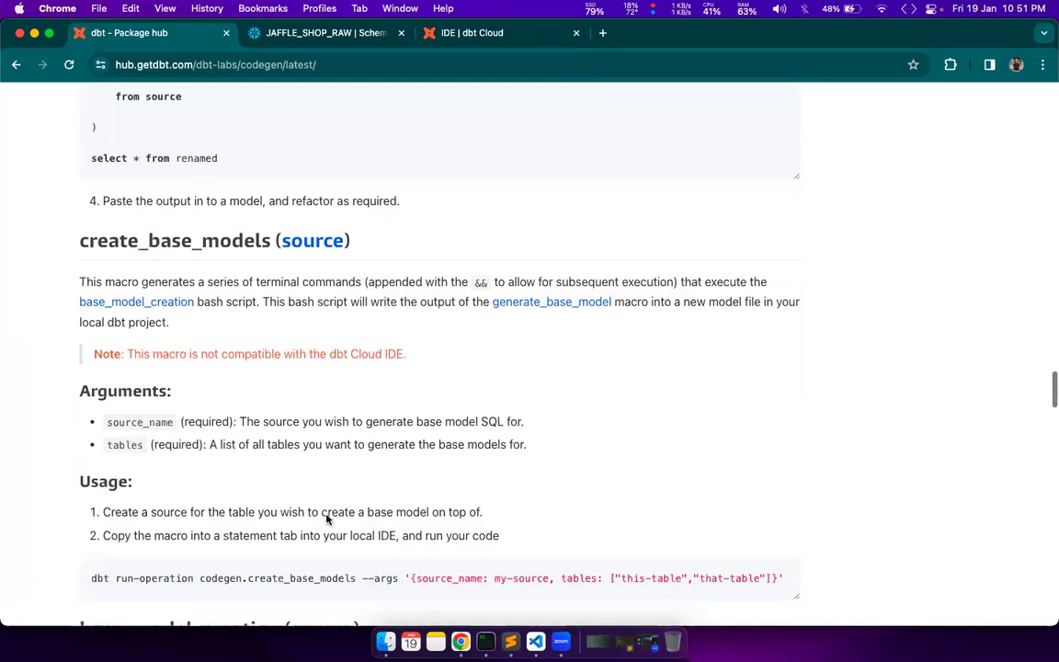
scroll(down, 3)
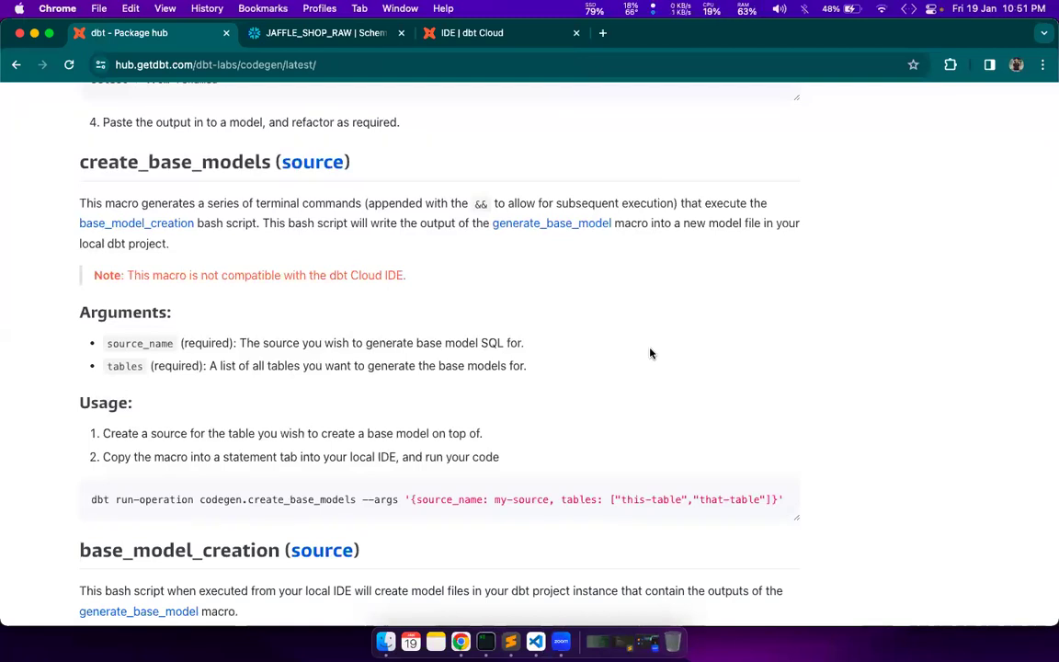
scroll(down, 3)
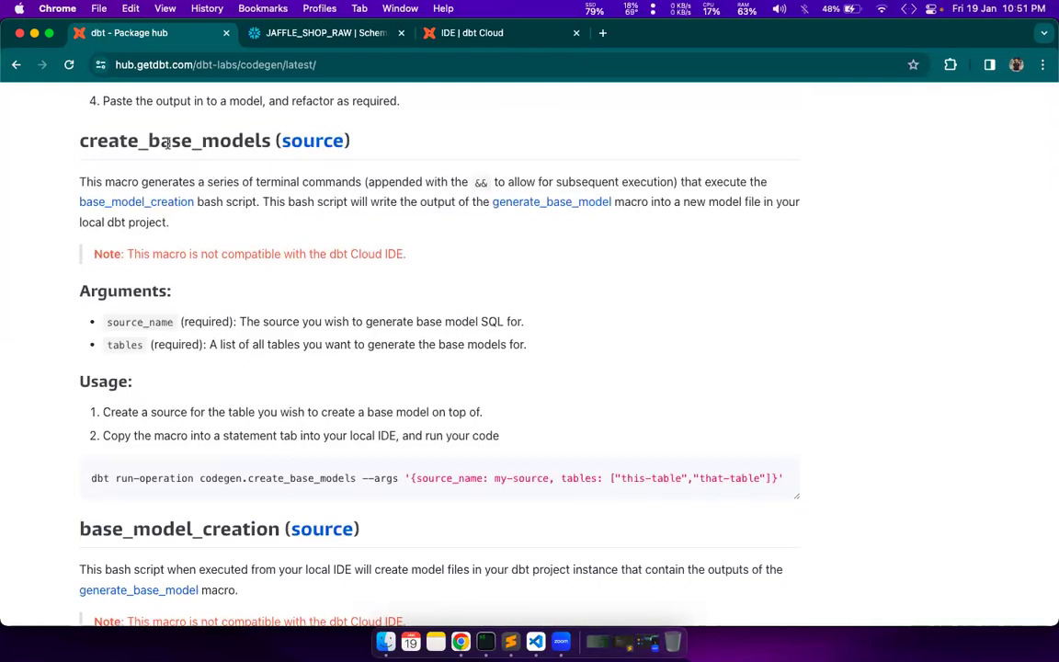
mouse_move(459, 258)
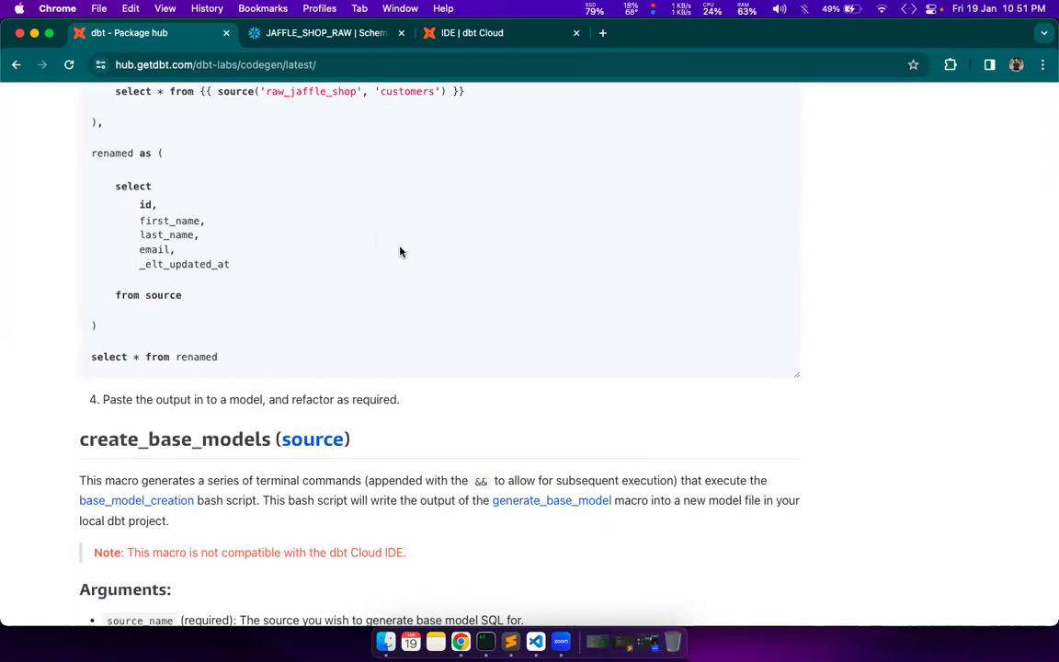
scroll(down, 3)
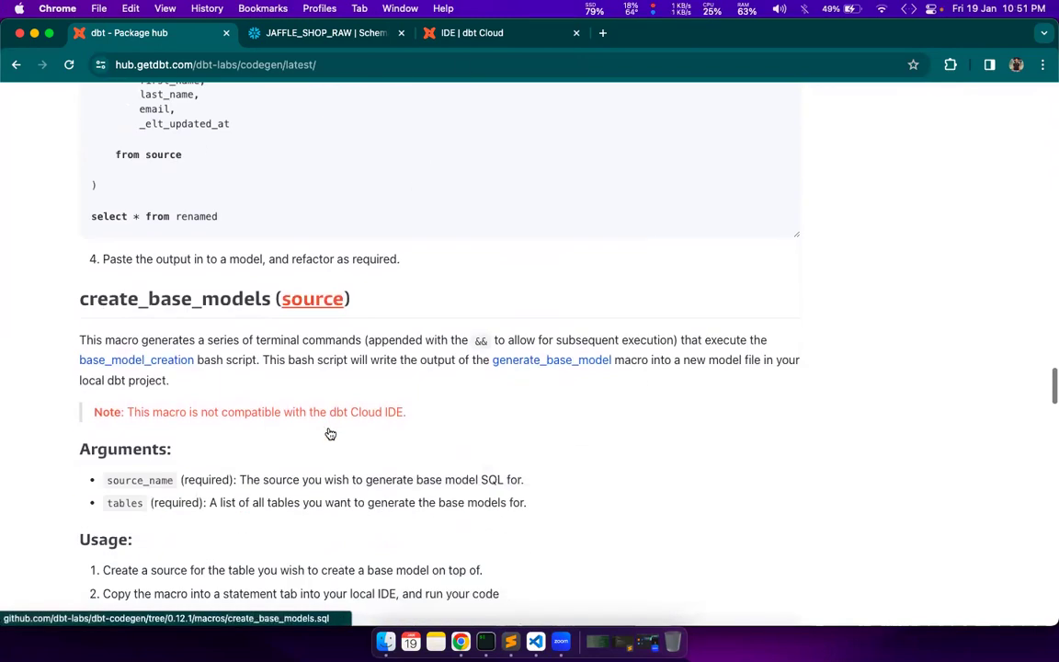
scroll(down, 3)
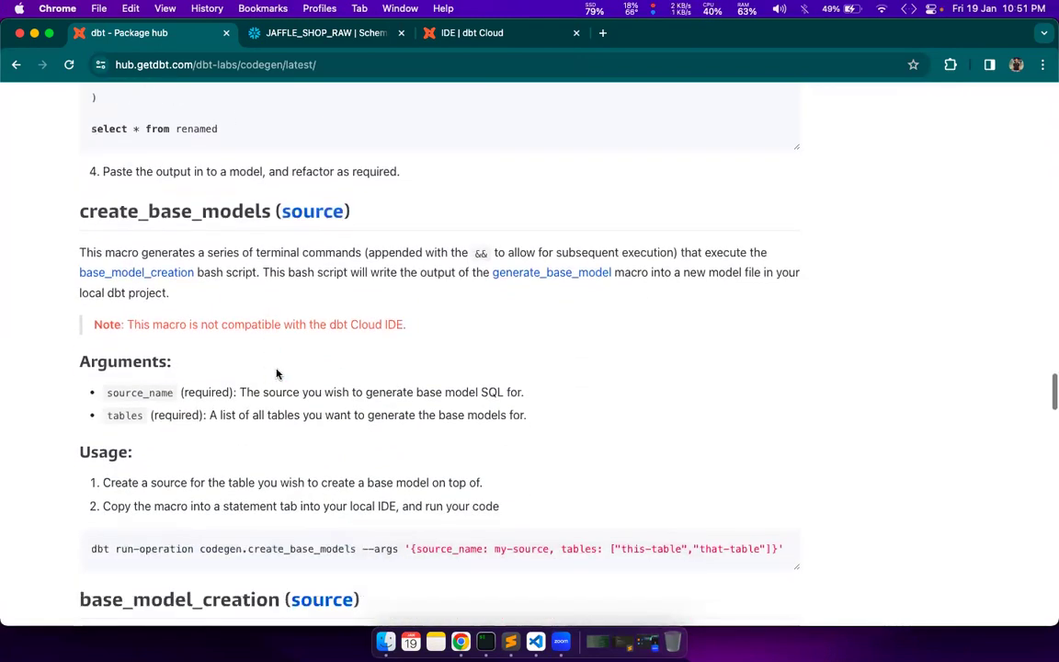
scroll(down, 3)
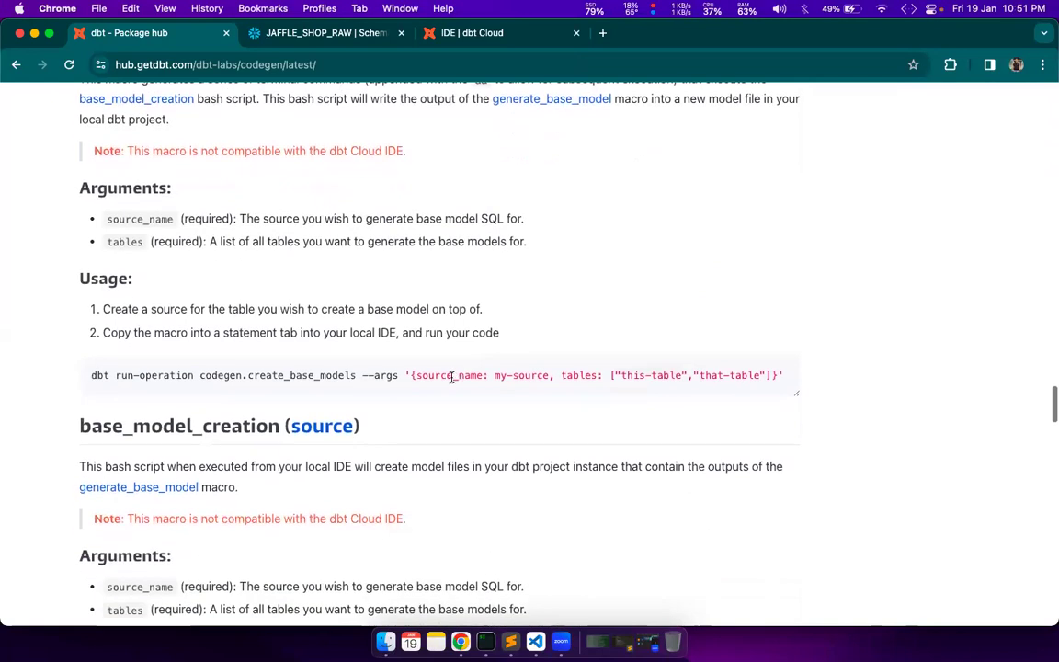
scroll(down, 3)
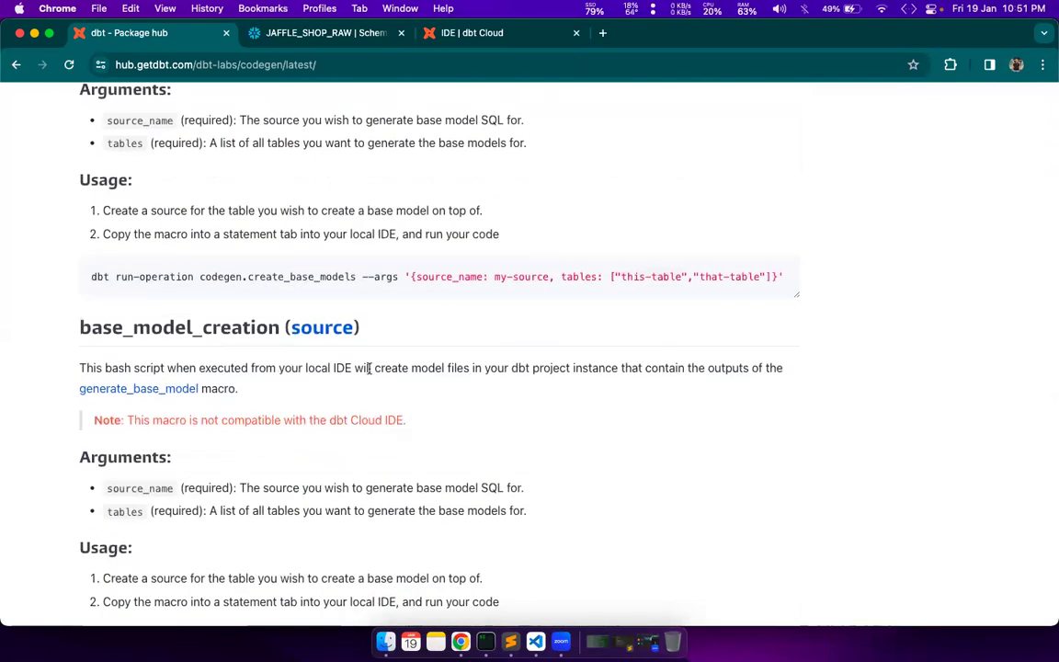
scroll(down, 3)
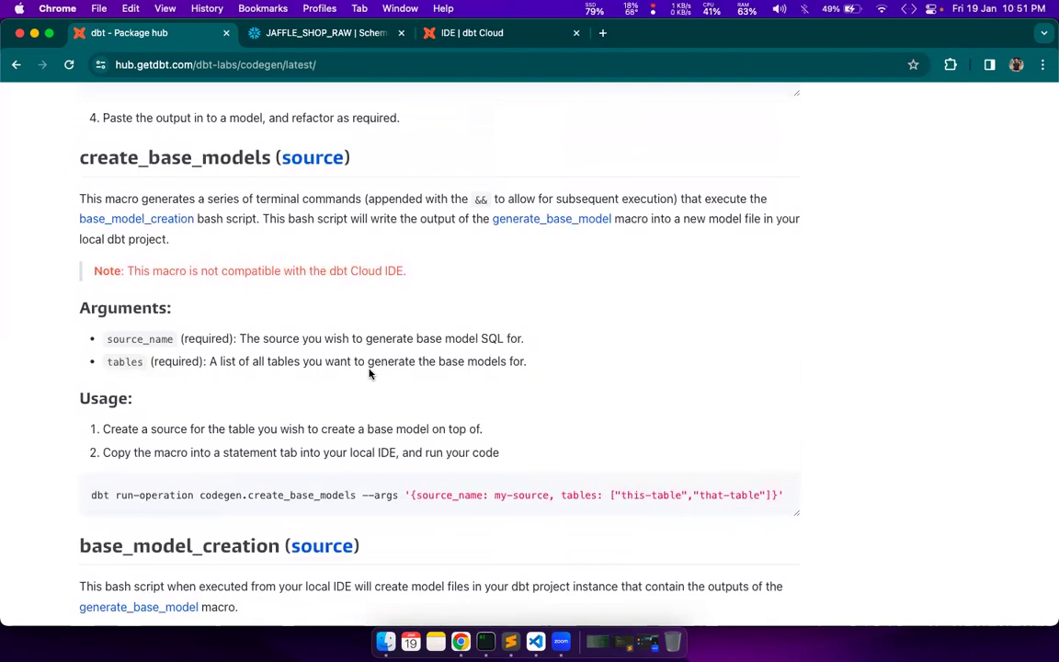
scroll(down, 3)
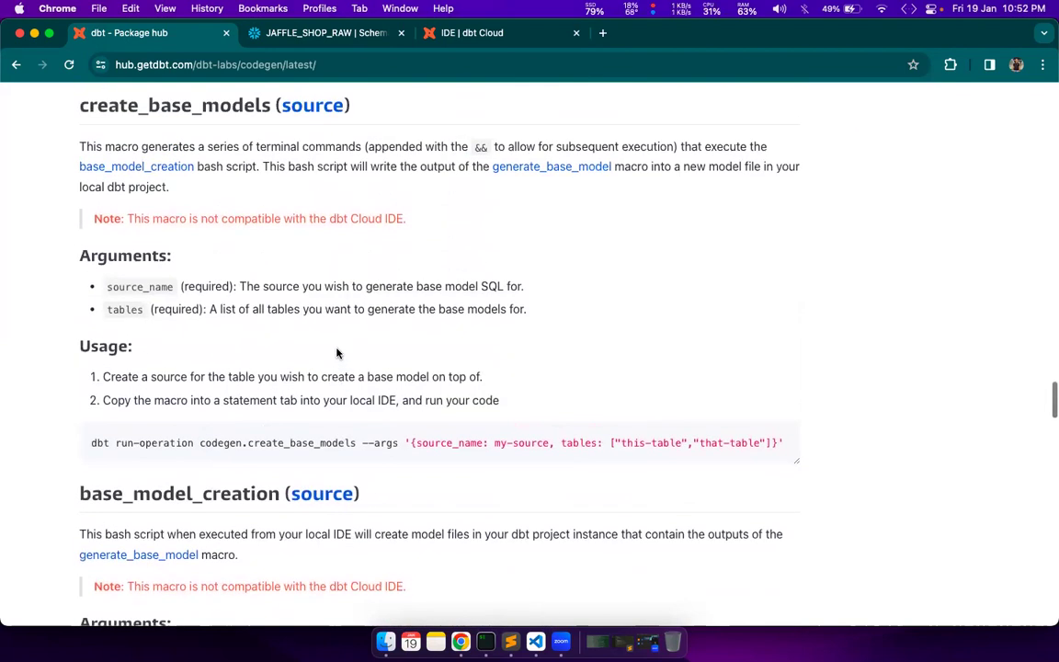
mouse_move(94, 441)
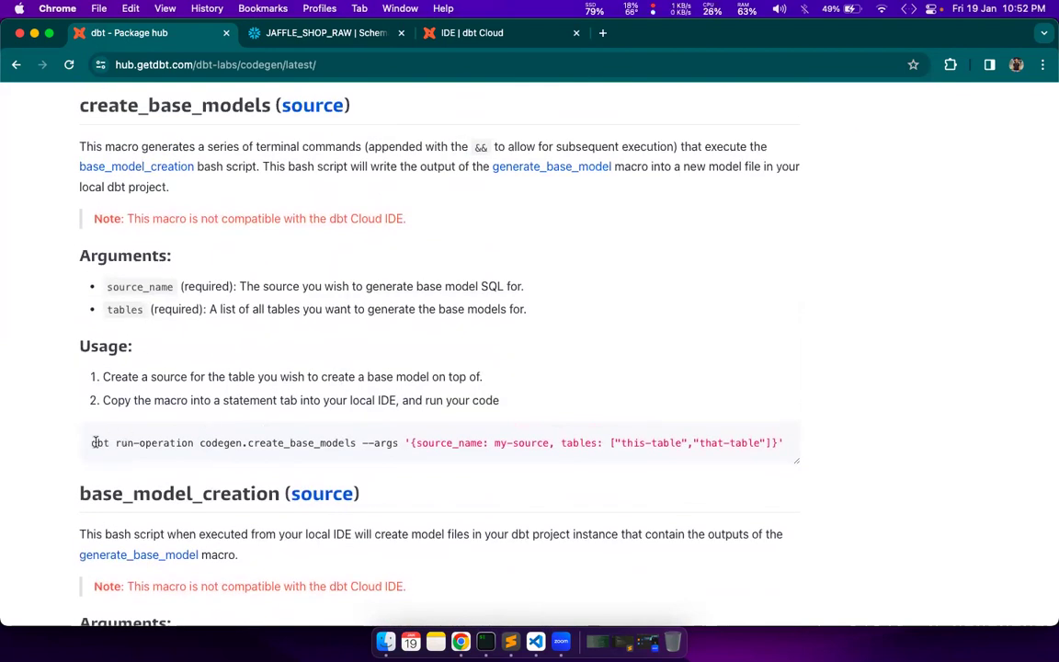
triple_click(433, 443)
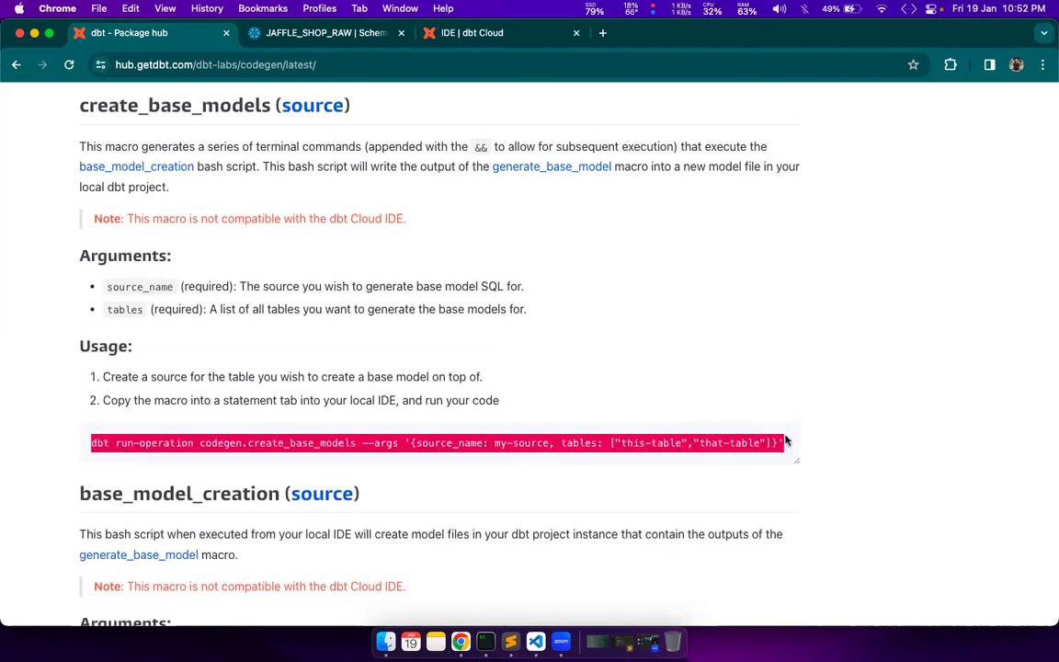
mouse_move(787, 442)
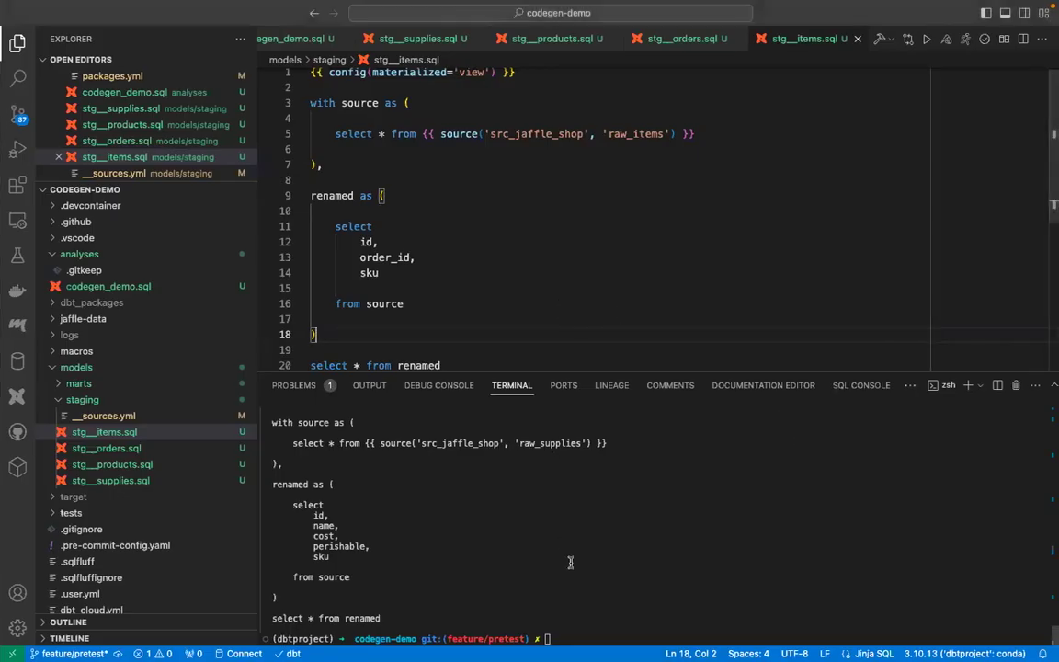
- Run codegen.create_base_models for src_jaffle_shop with raw_products, raw_items, raw_orders and raw_supplies
text(dbt run-operation codegen.create_base_models --args '{source_name: my-source, tables: ["this-table","that-table"]}')
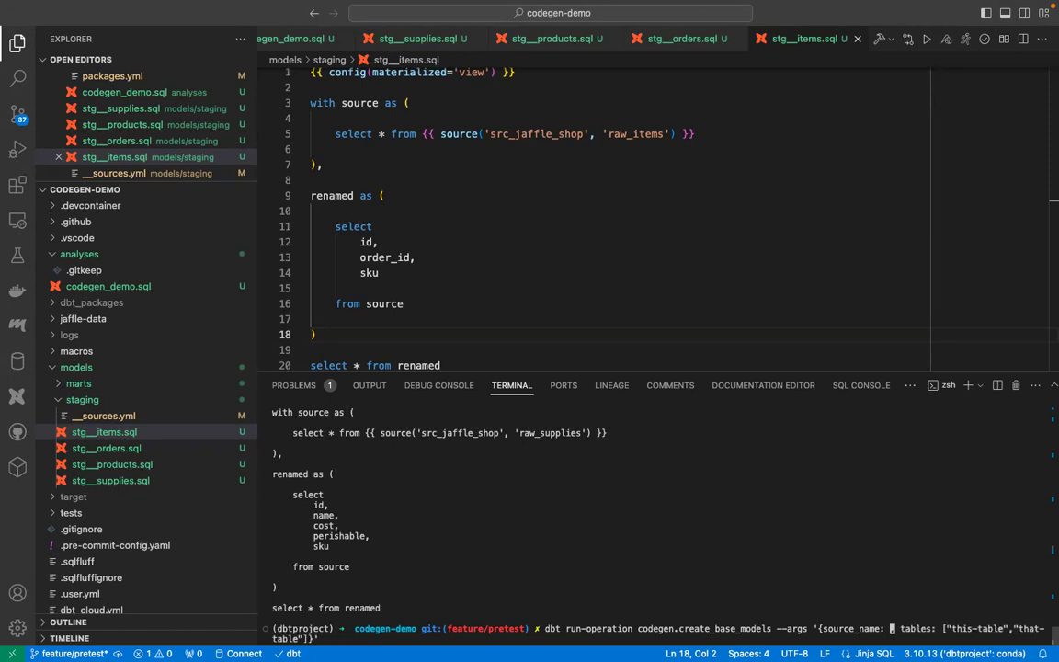
text(src_jaffle_shop)
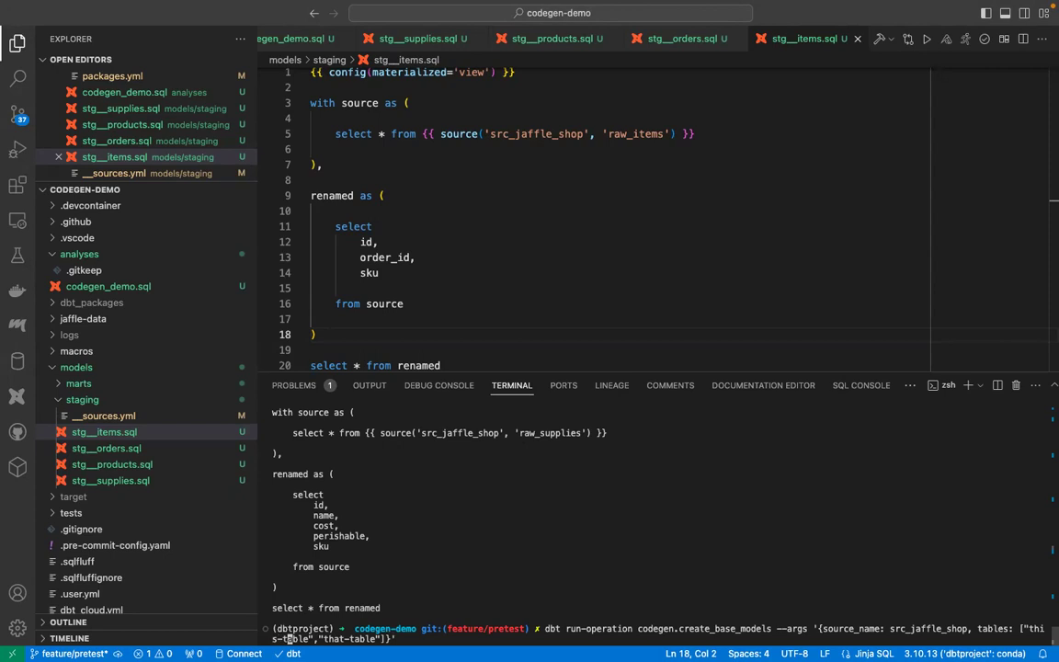
text("raw_products","raw_items","raw_orders","raw_supplies"]}')
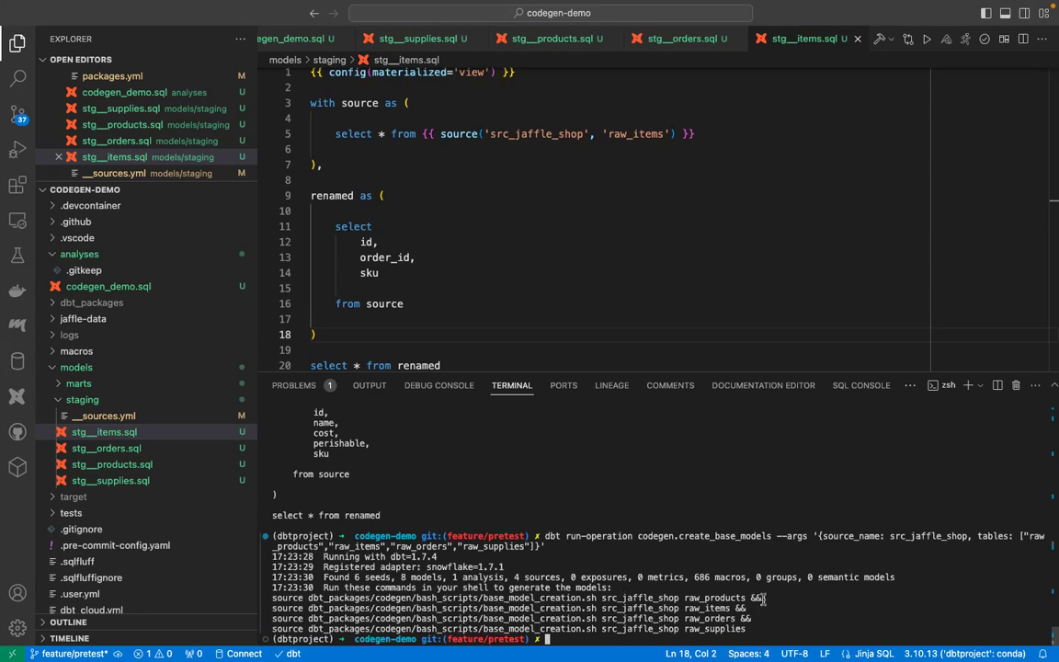
mouse_move(776, 603)
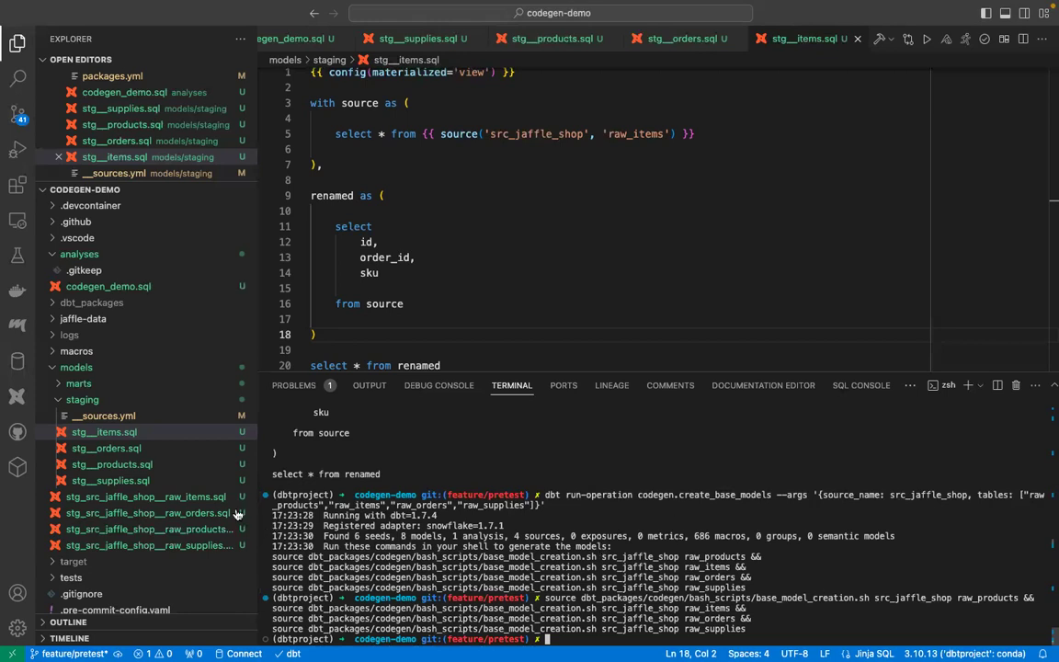
- Inspect the newly generated stg_src_jaffle_shop base model files in the staging folder
click(144, 496)
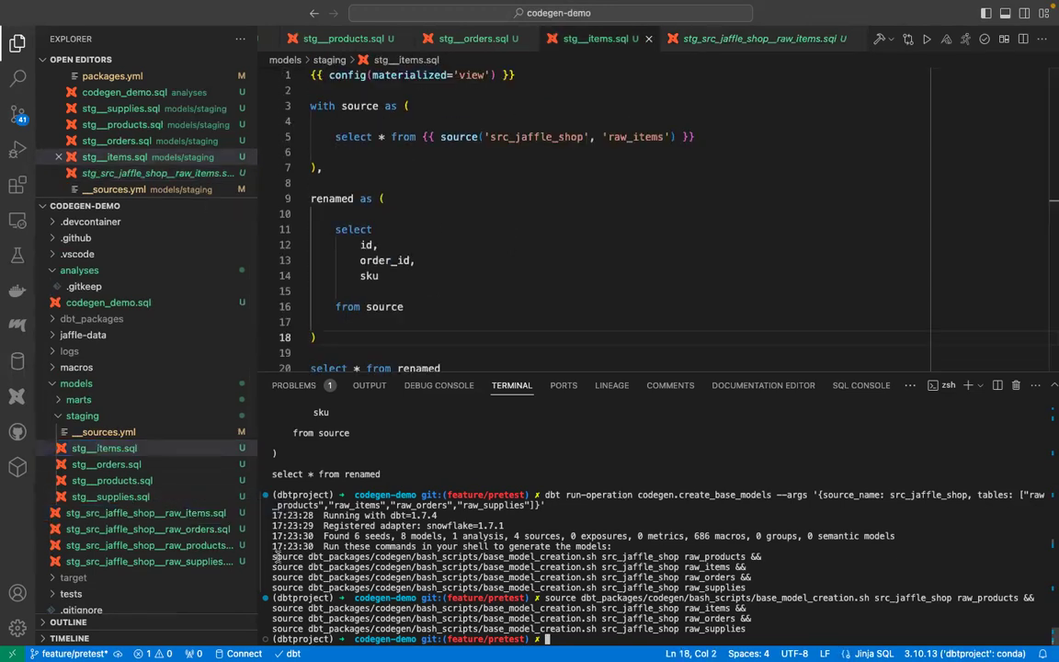
click(147, 514)
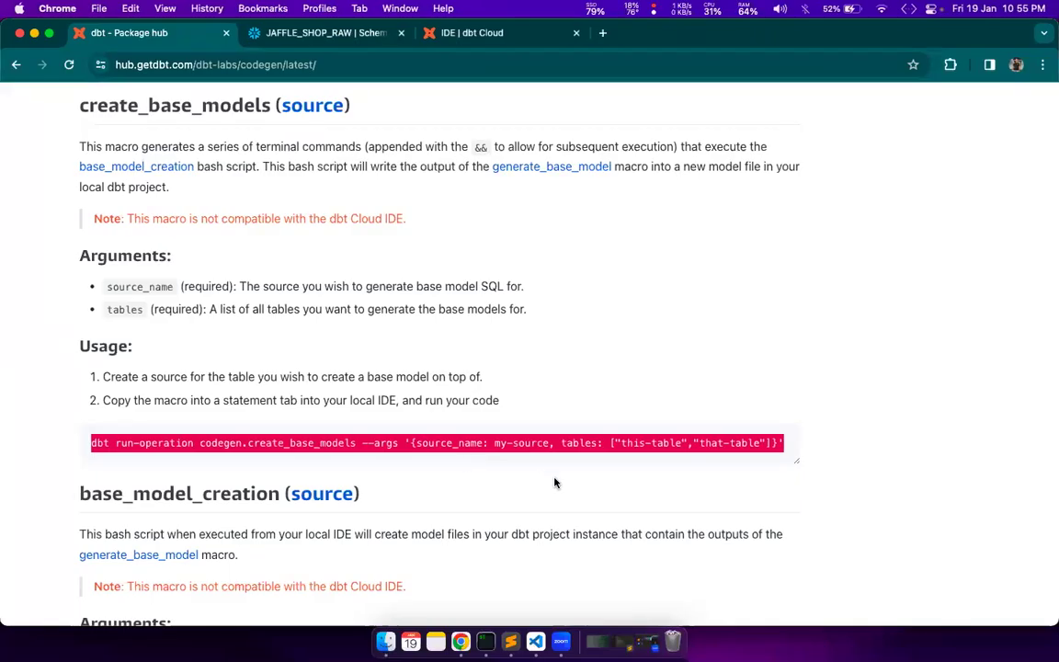
- Copy the generate_model_yaml usage snippet from the codegen docs for reuse in codegen_demo.sql
scroll(down, 3)
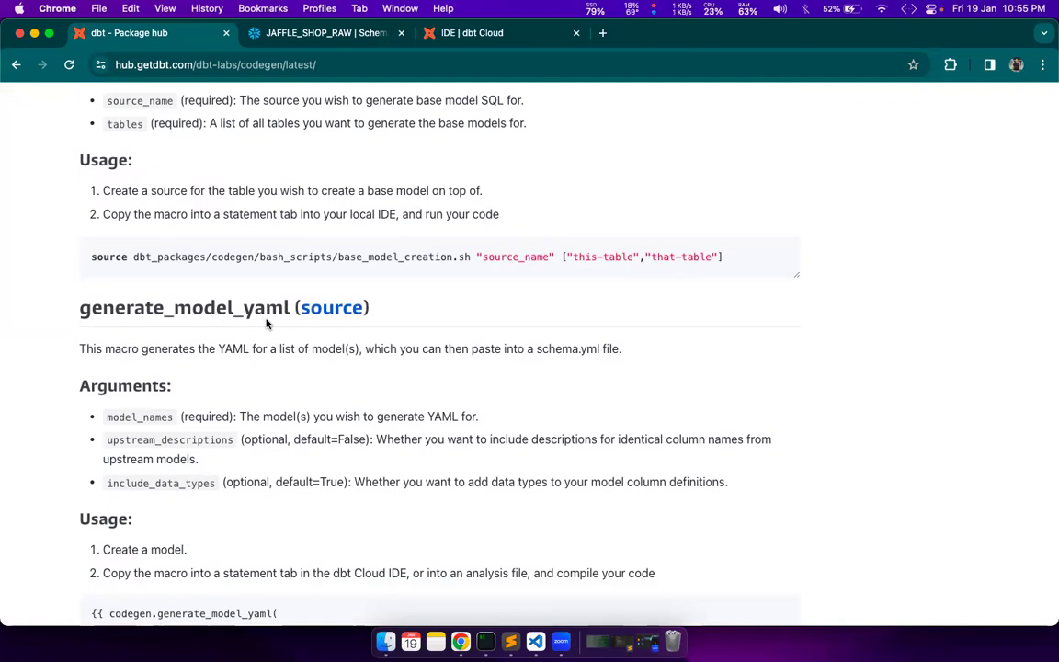
scroll(down, 3)
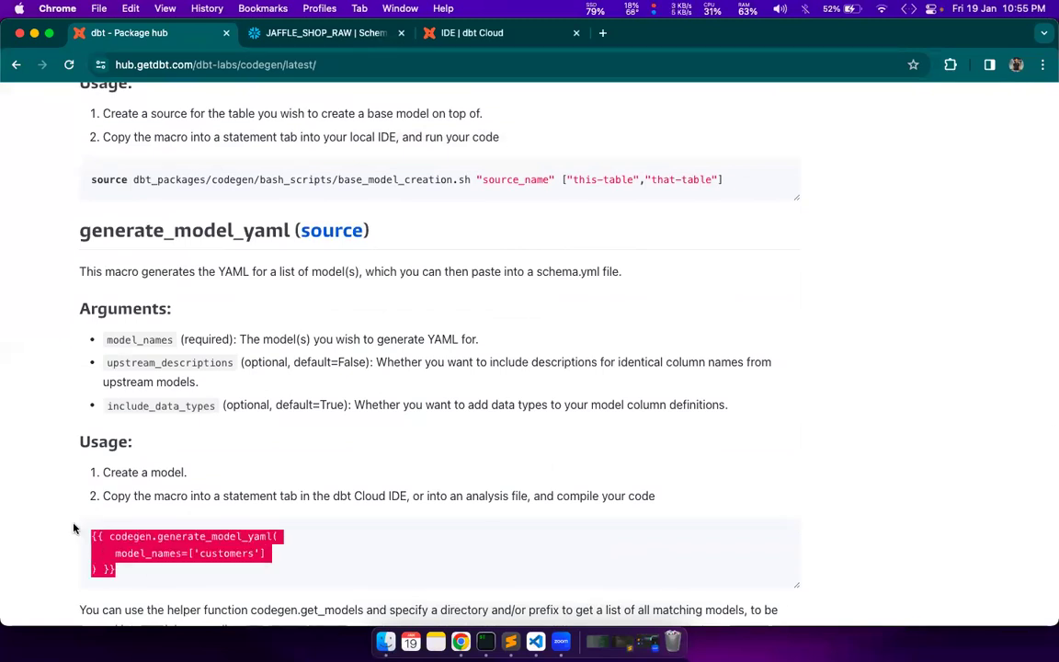
click(471, 33)
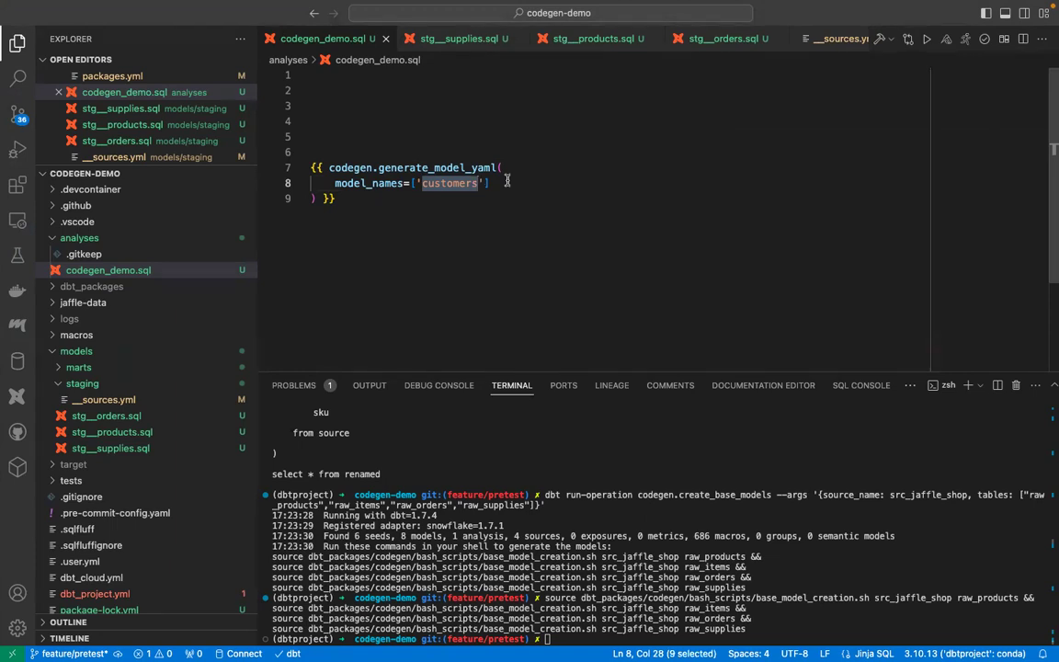
mouse_move(408, 298)
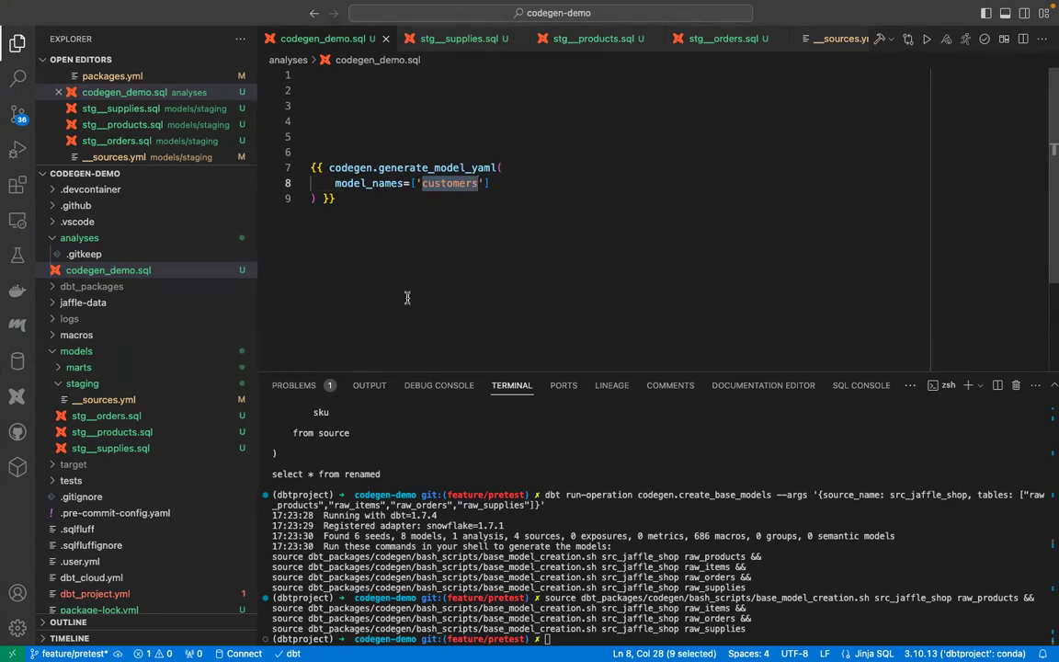
- List the marts models and compile codegen_demo to print YAML for order_items and the three marts
click(77, 368)
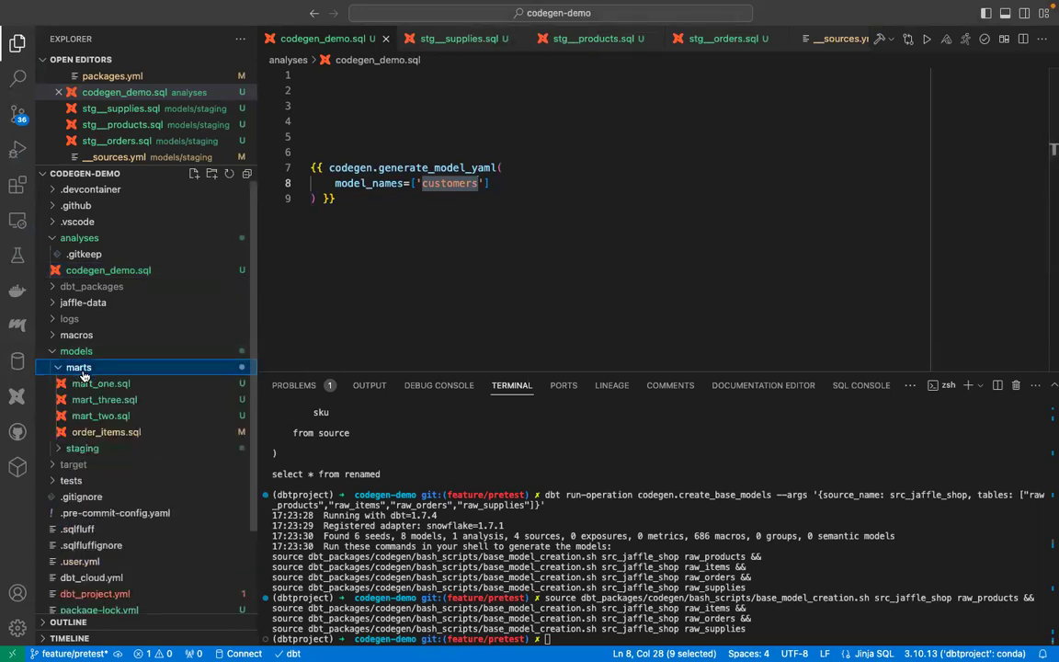
mouse_move(110, 384)
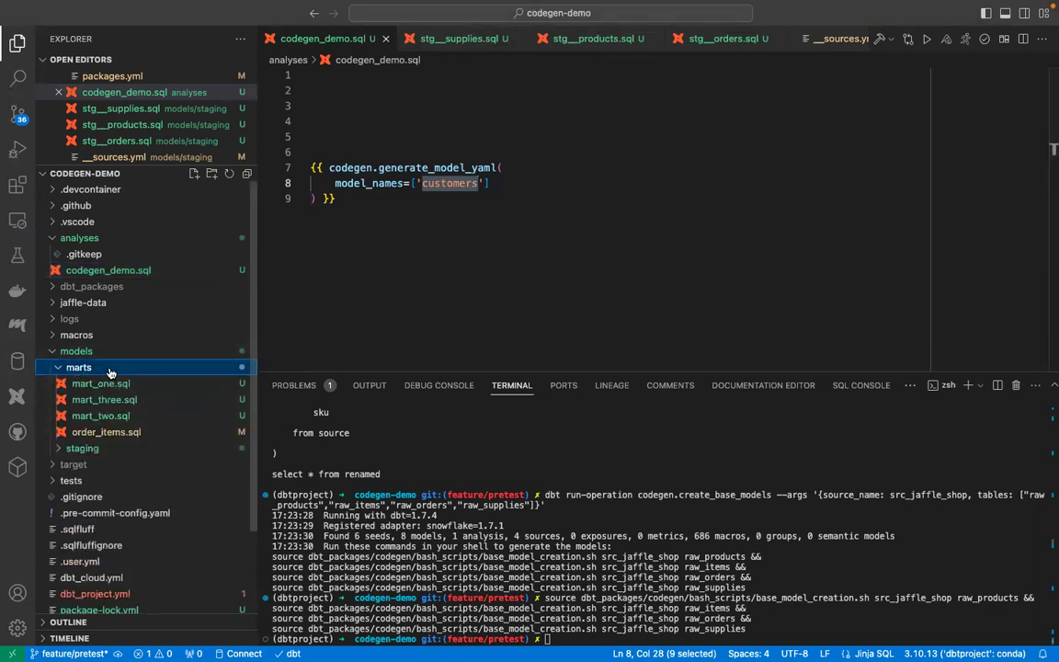
mouse_move(102, 384)
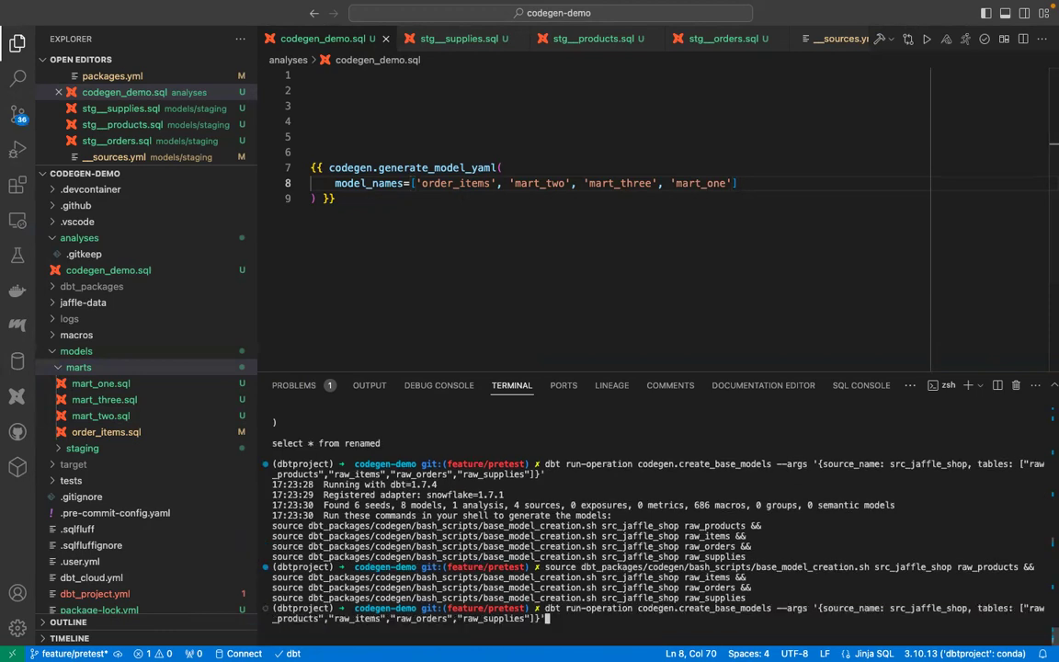
text(dbt compile -s codegen_demo)
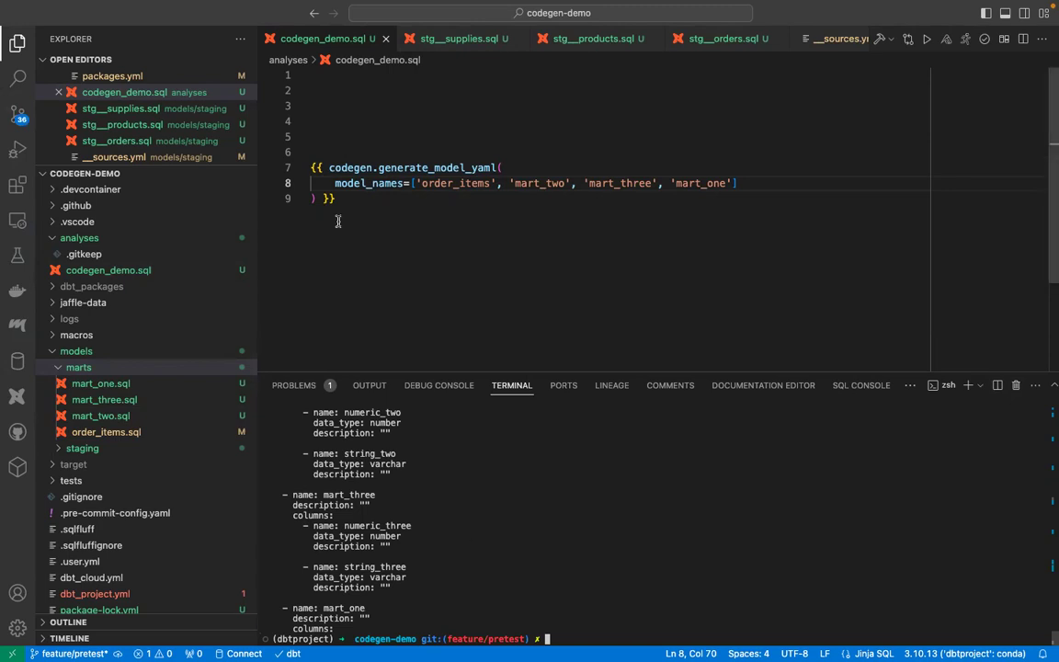
mouse_move(596, 533)
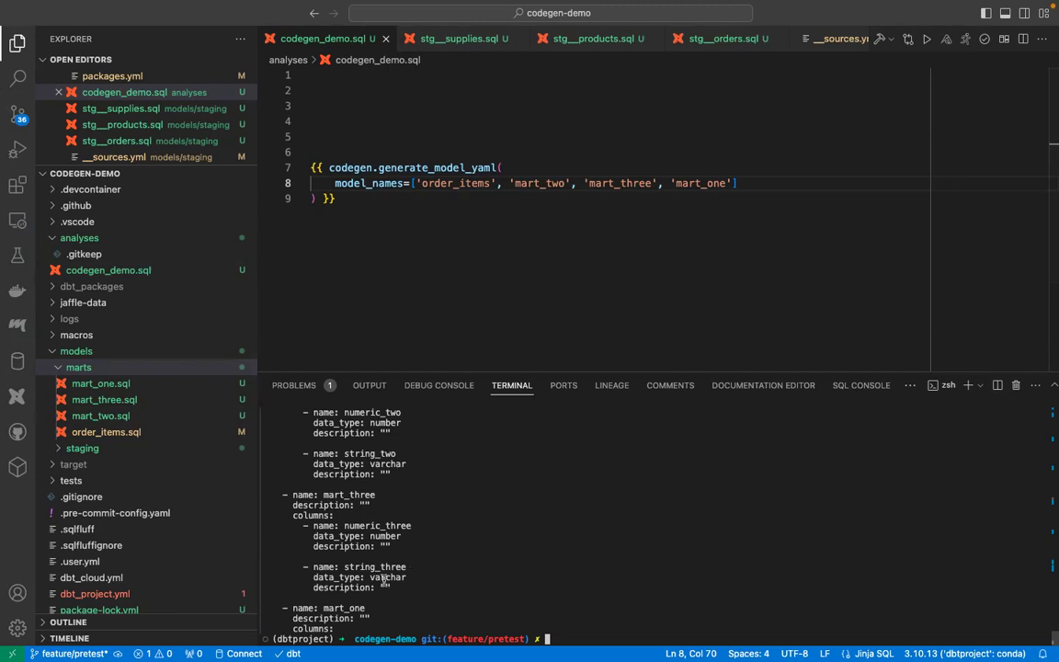
mouse_move(458, 578)
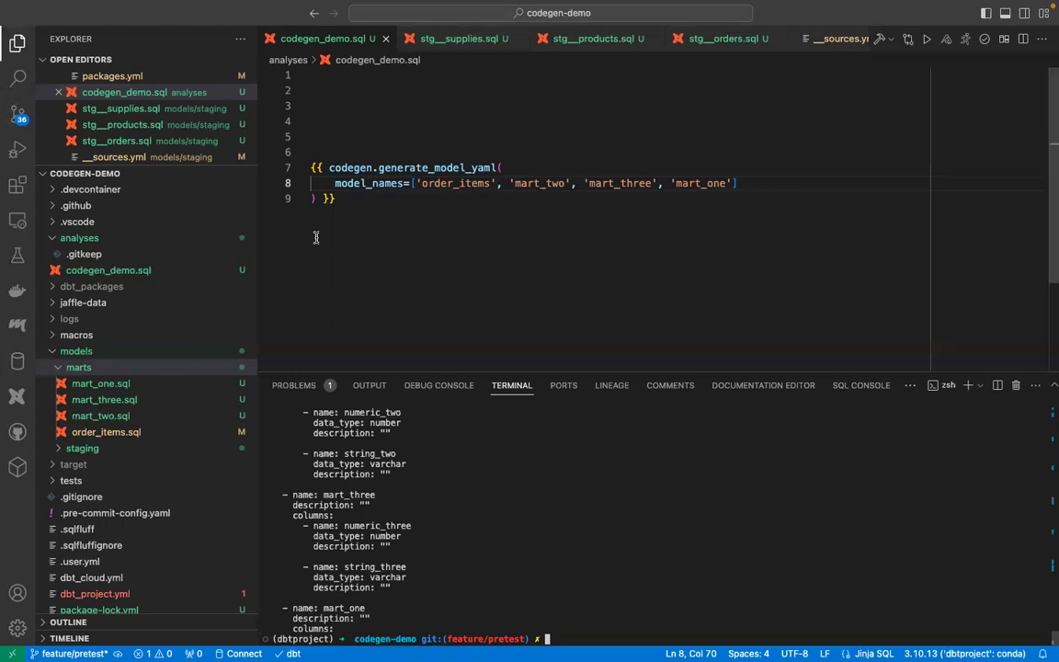
mouse_move(526, 551)
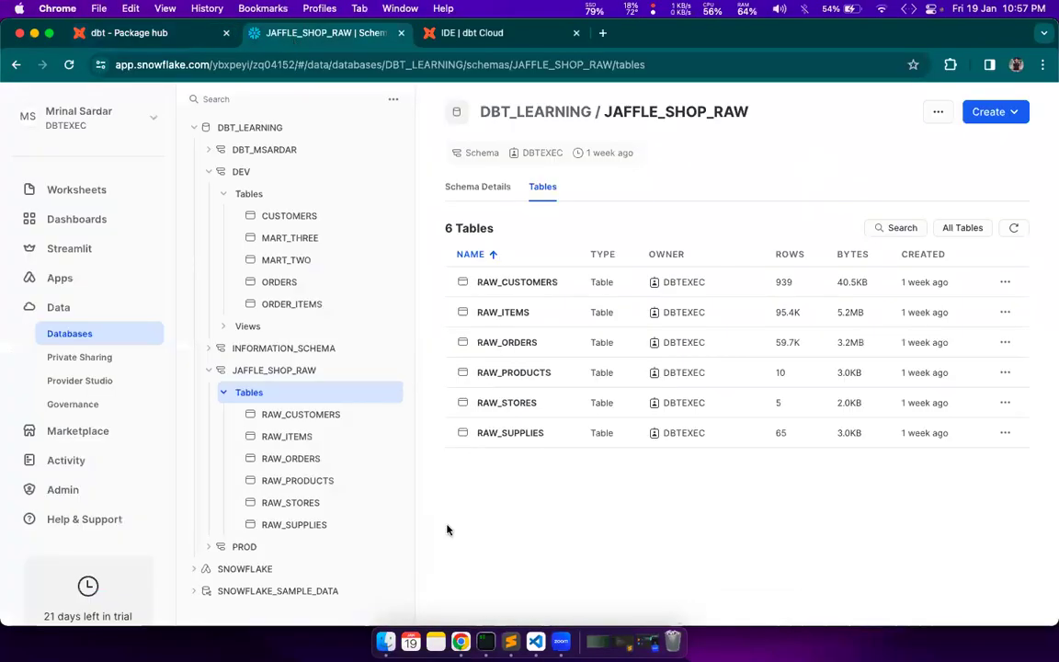
mouse_move(467, 512)
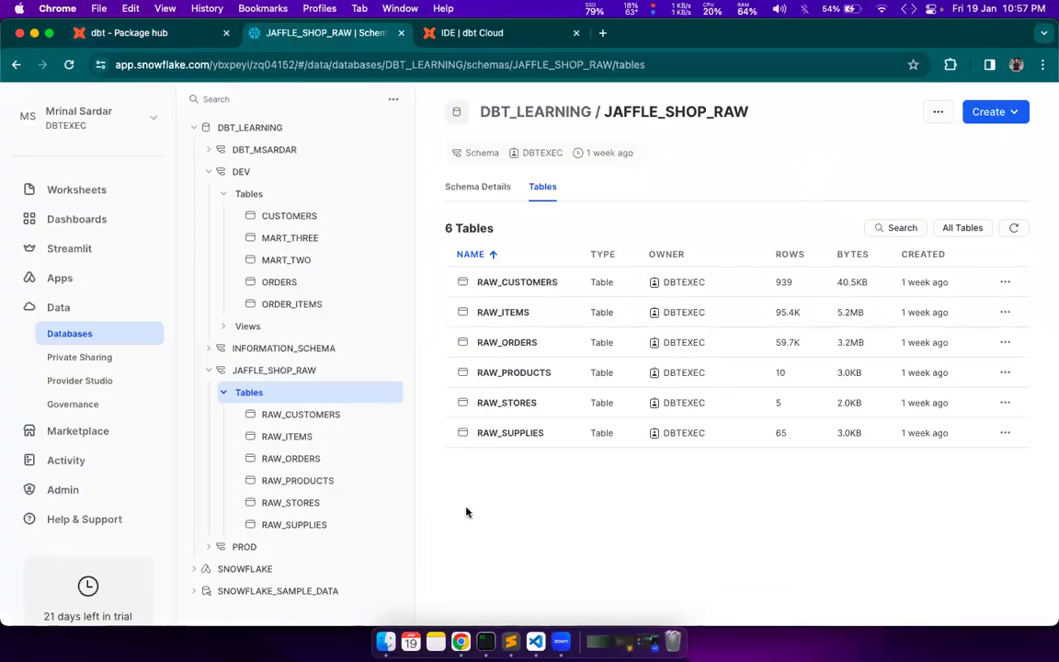
mouse_move(542, 535)
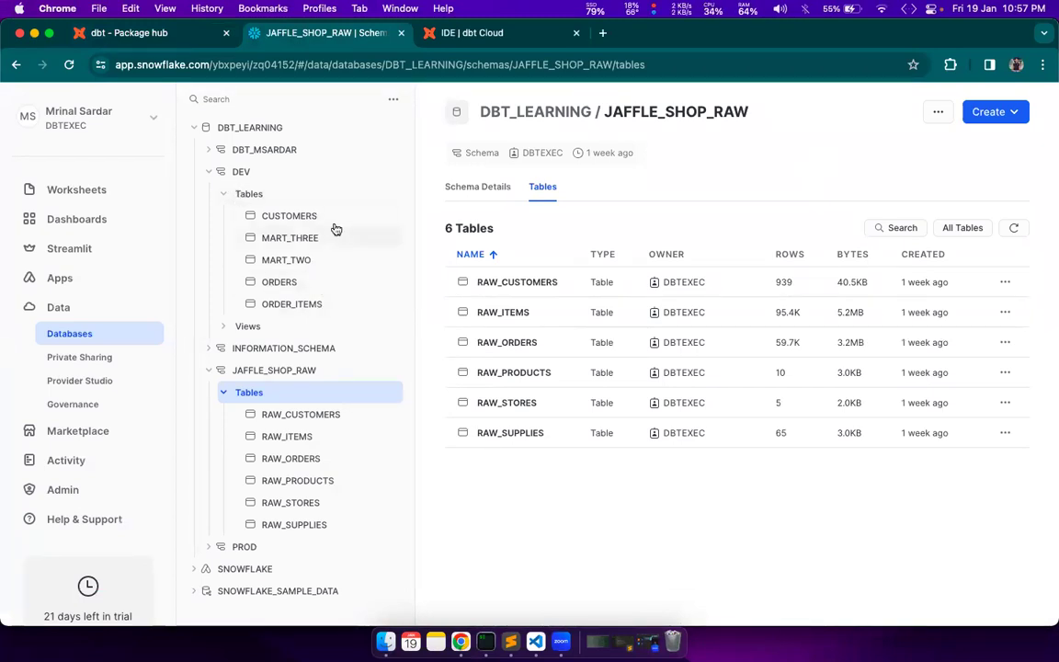
- Show the DEV schema's tables under DBT_LEARNING: customers, mart_three, mart_two, orders and order_items
click(240, 173)
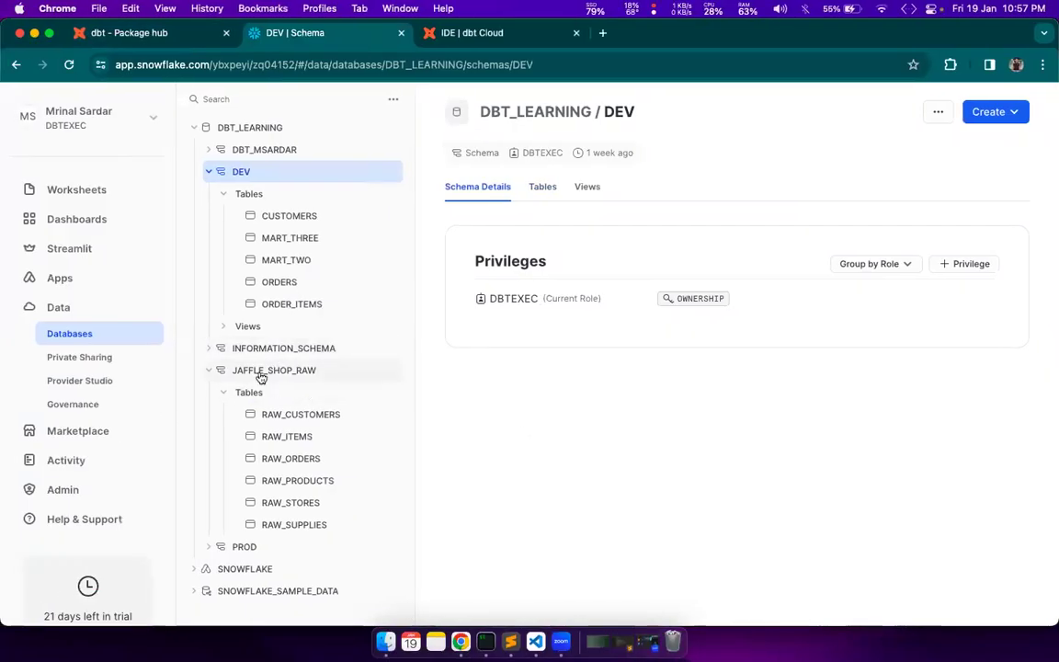
mouse_move(541, 409)
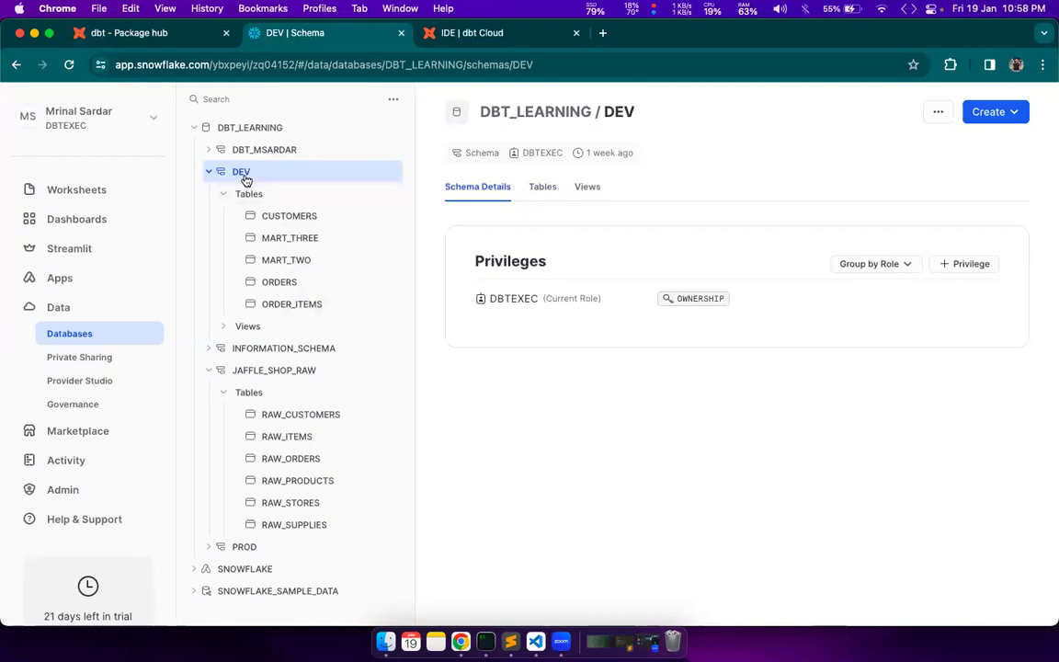
click(542, 188)
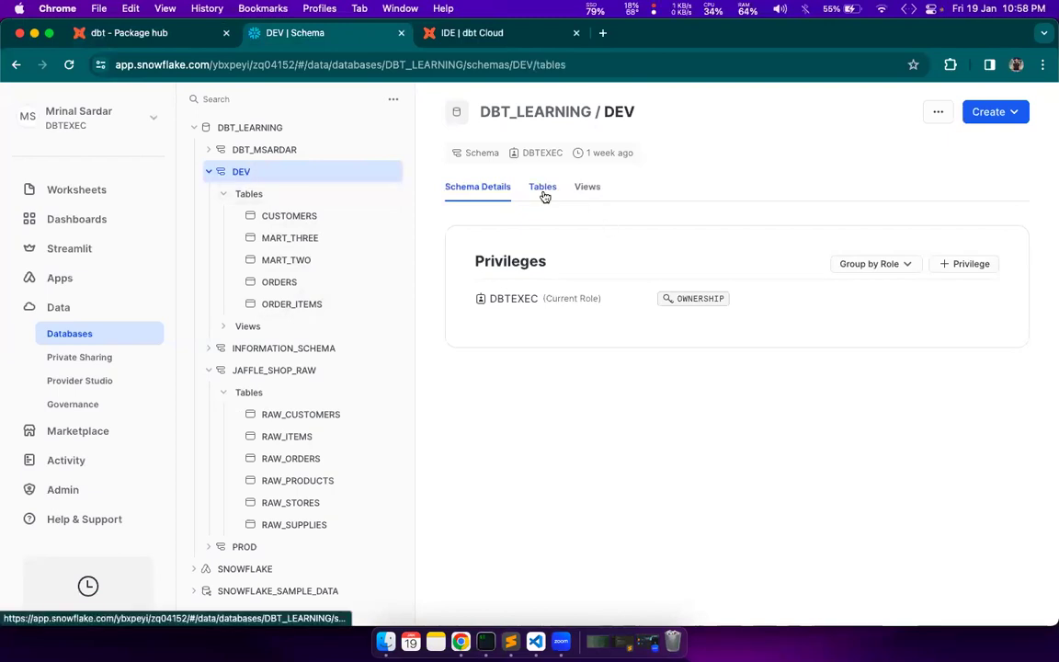
click(543, 186)
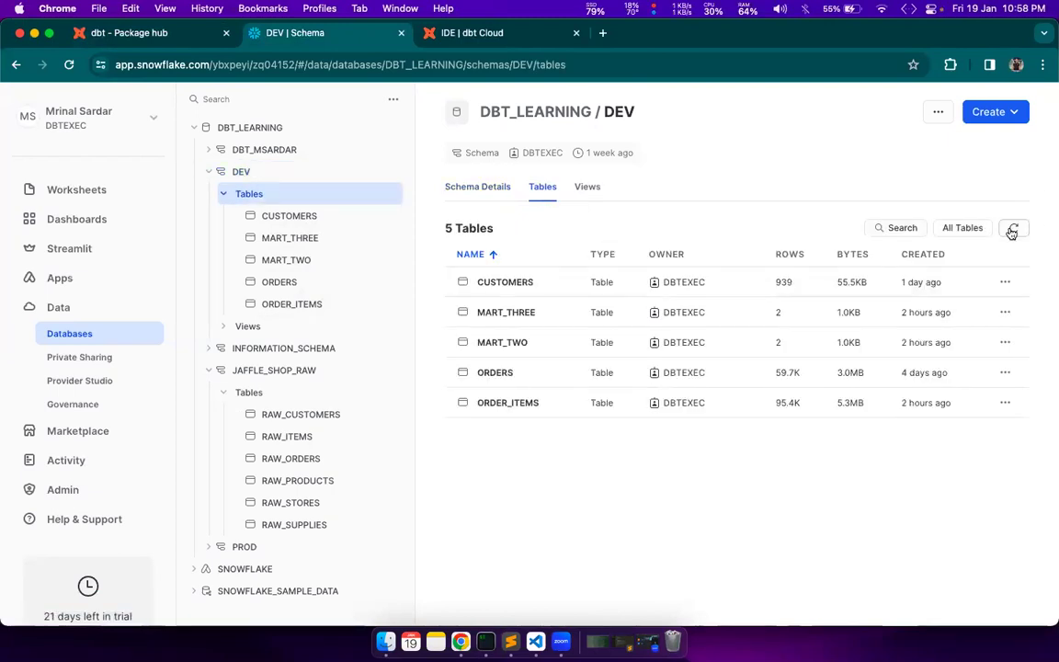
mouse_move(494, 371)
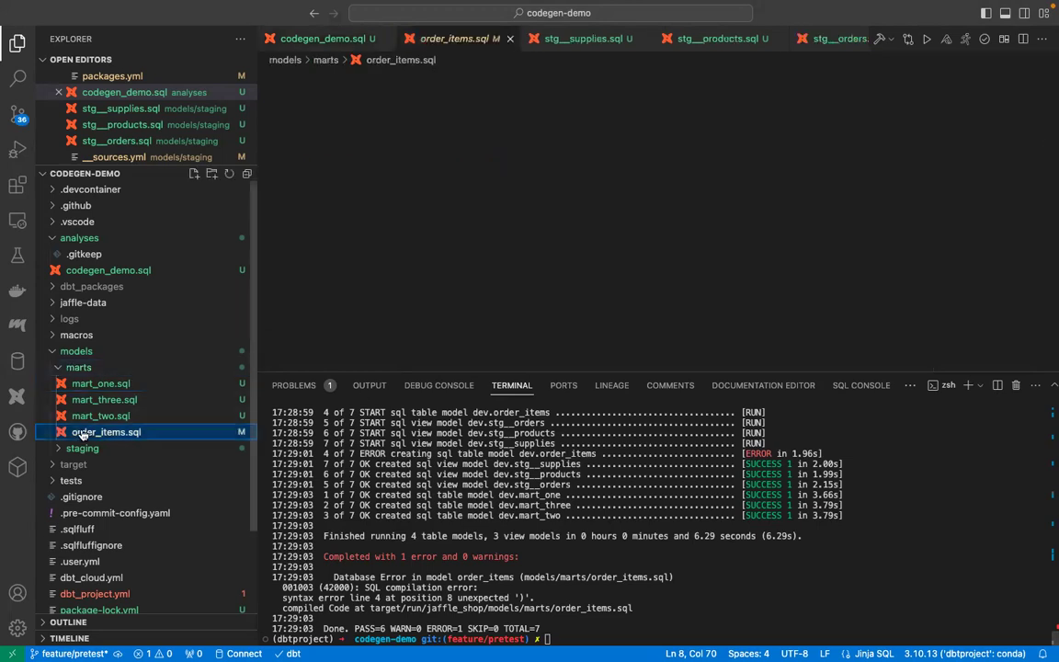
- Open order_items.sql and review the generate_model_yaml output printed for order_items
click(107, 431)
text(dbt compile -s codegen_demo)
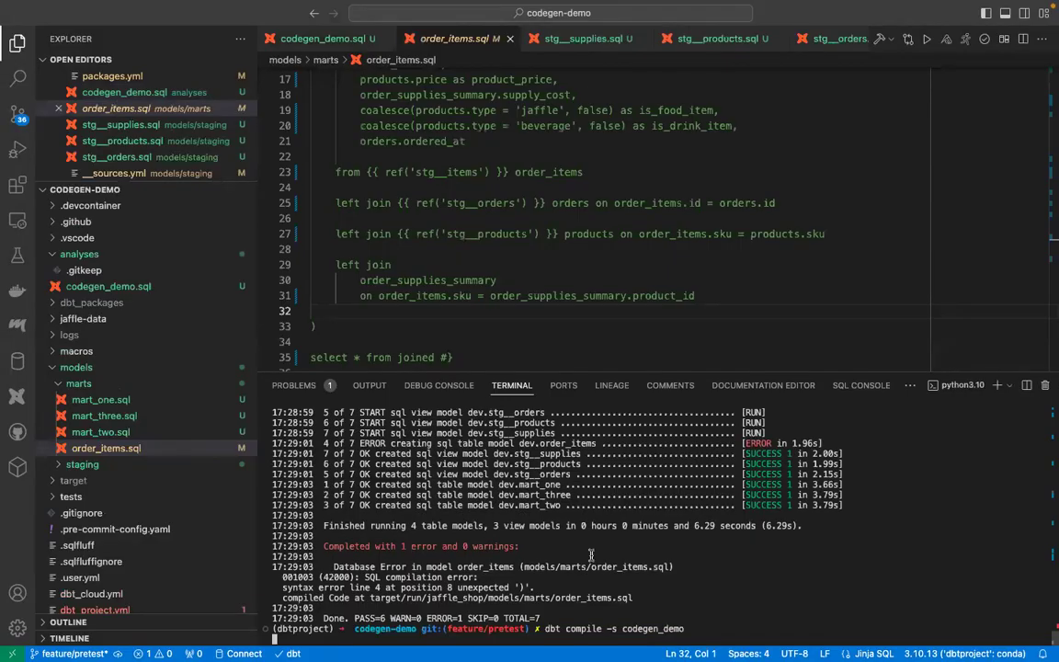
mouse_move(721, 598)
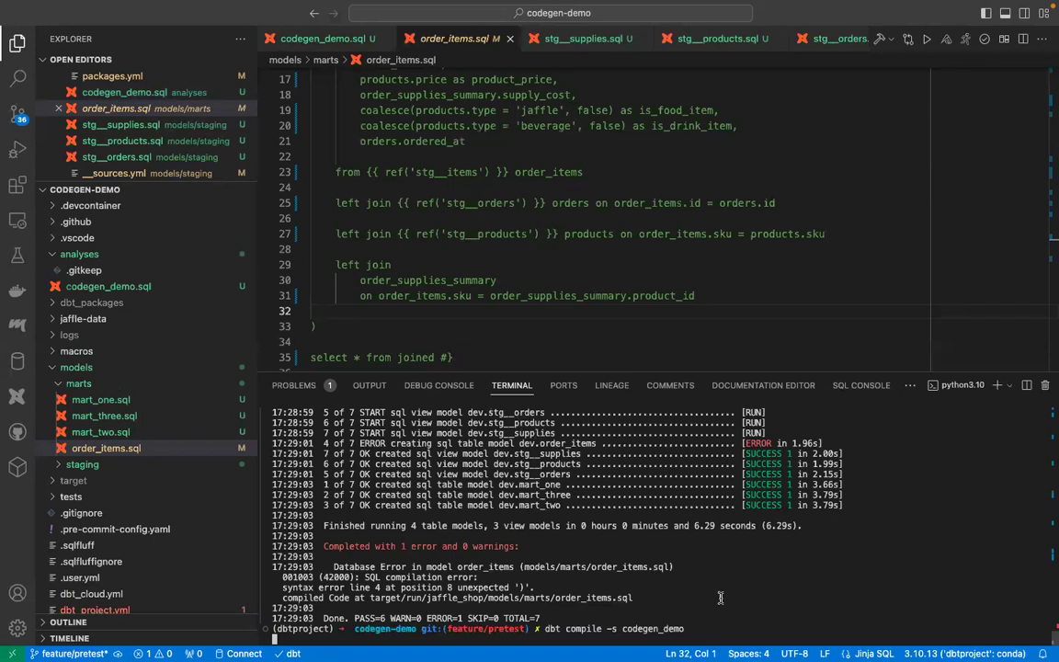
mouse_move(732, 606)
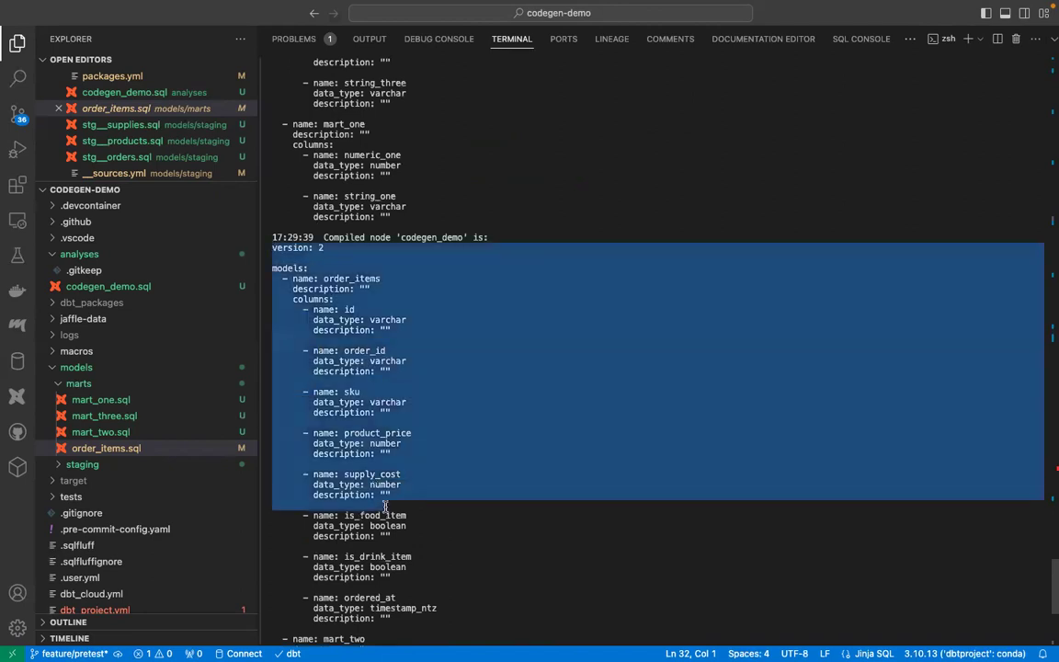
scroll(down, 3)
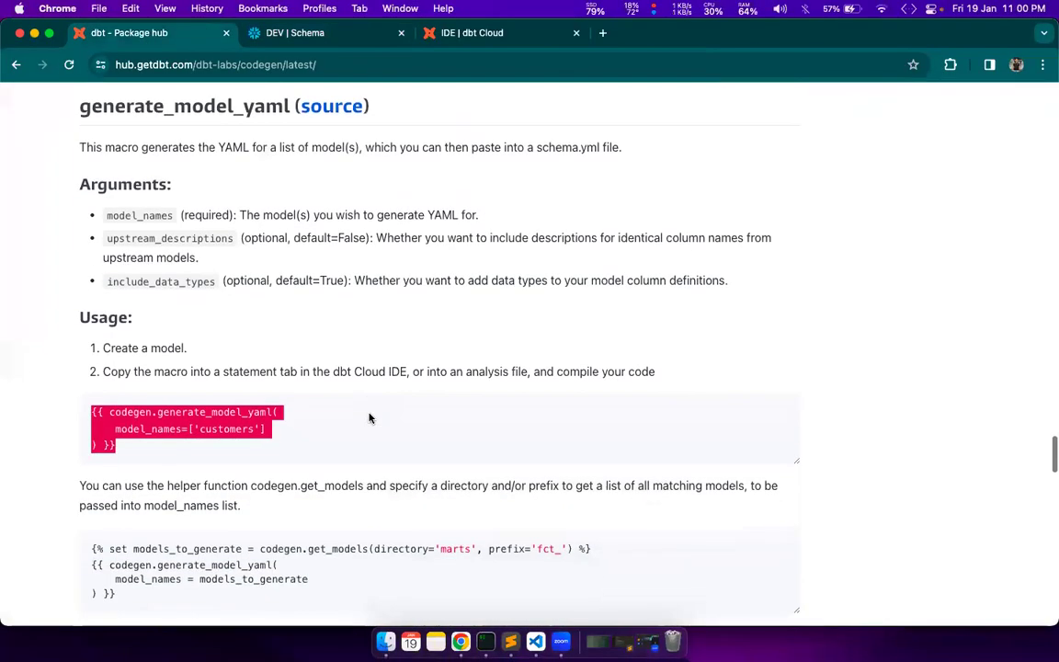
- Select the codegen.get_models helper example that generates YAML for every marts model
scroll(down, 3)
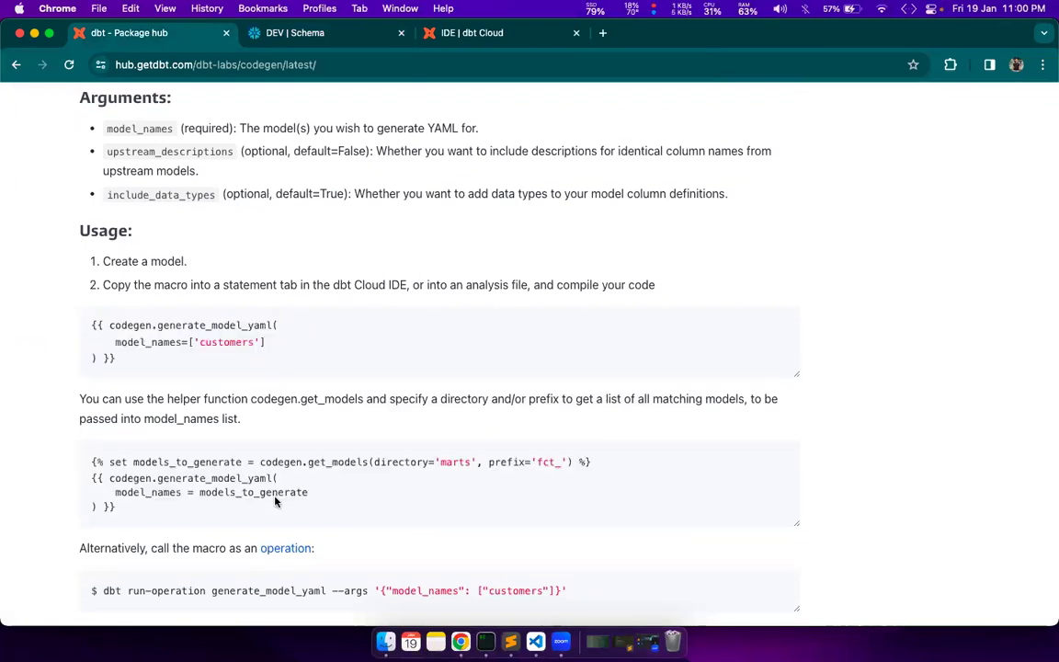
mouse_move(401, 489)
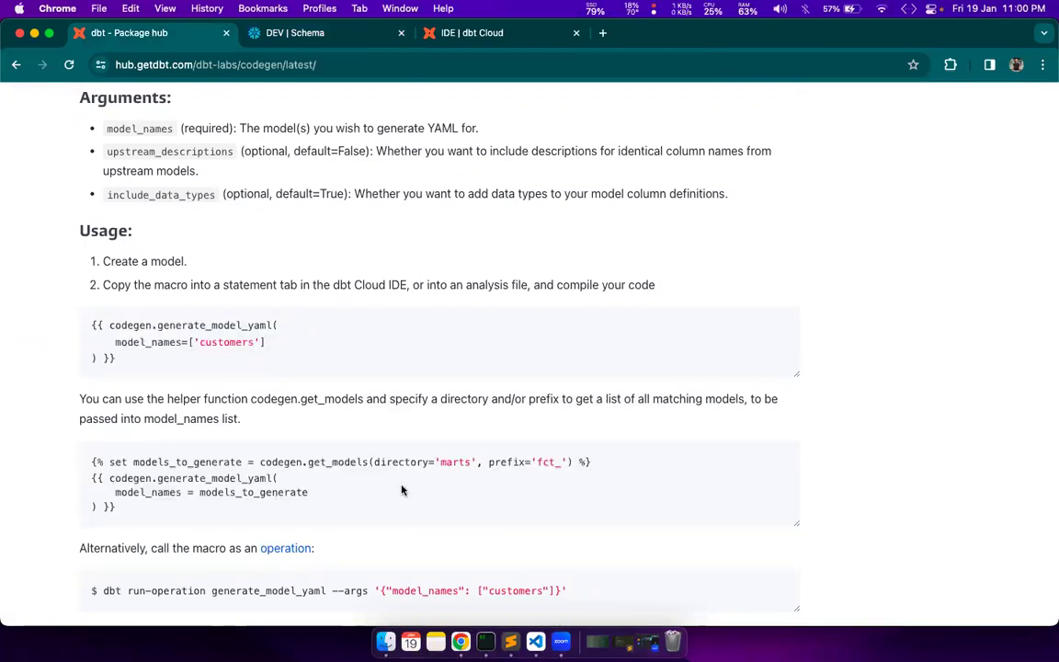
mouse_move(449, 476)
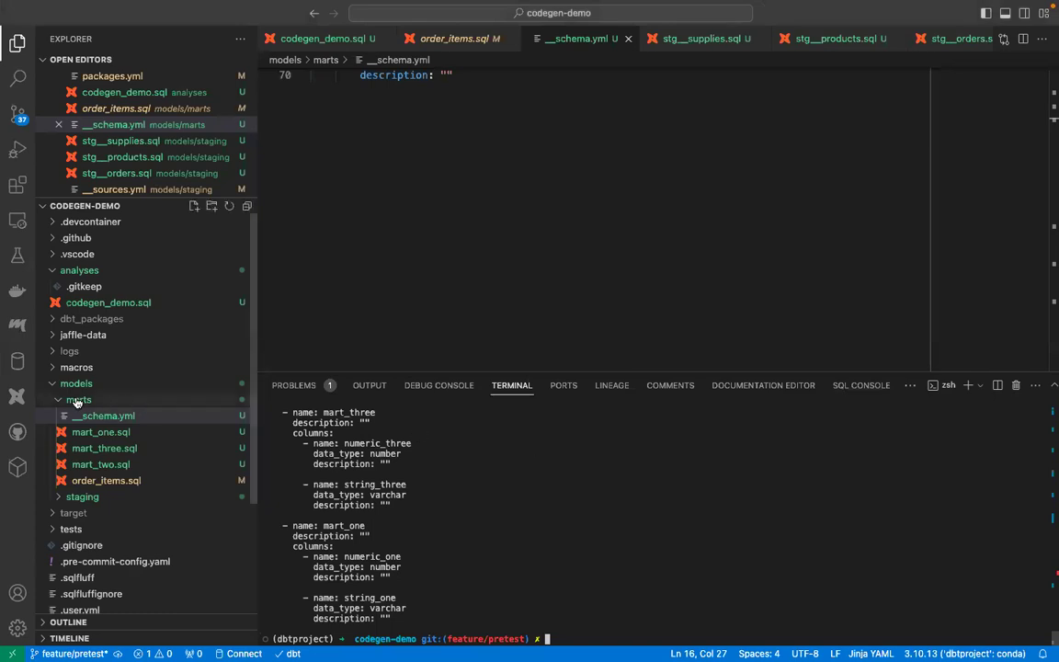
mouse_move(78, 399)
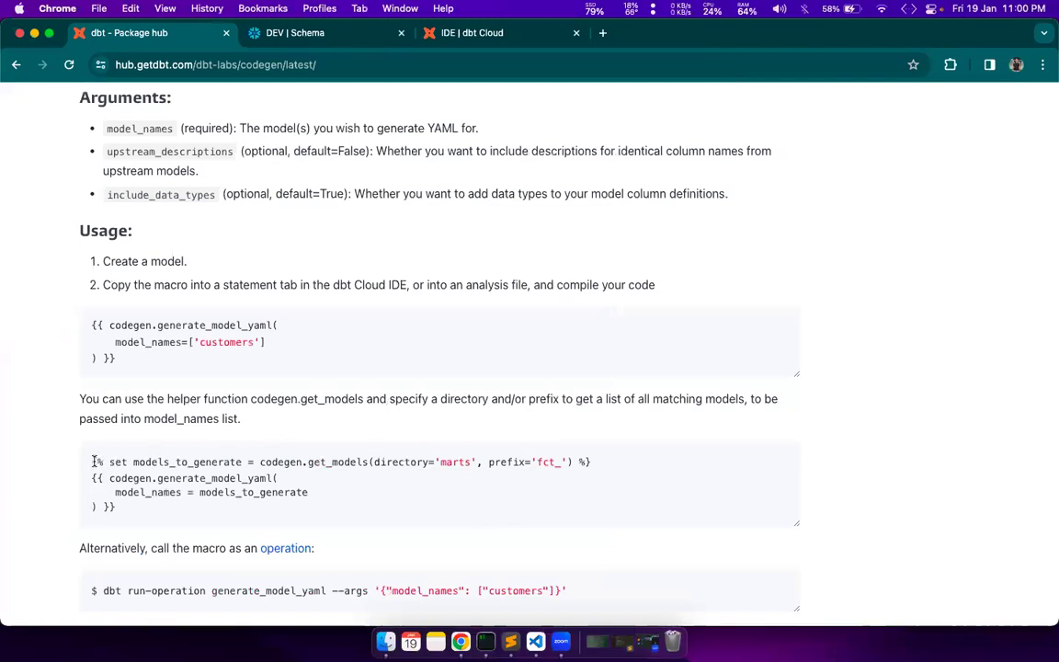
drag(110, 462, 471, 461)
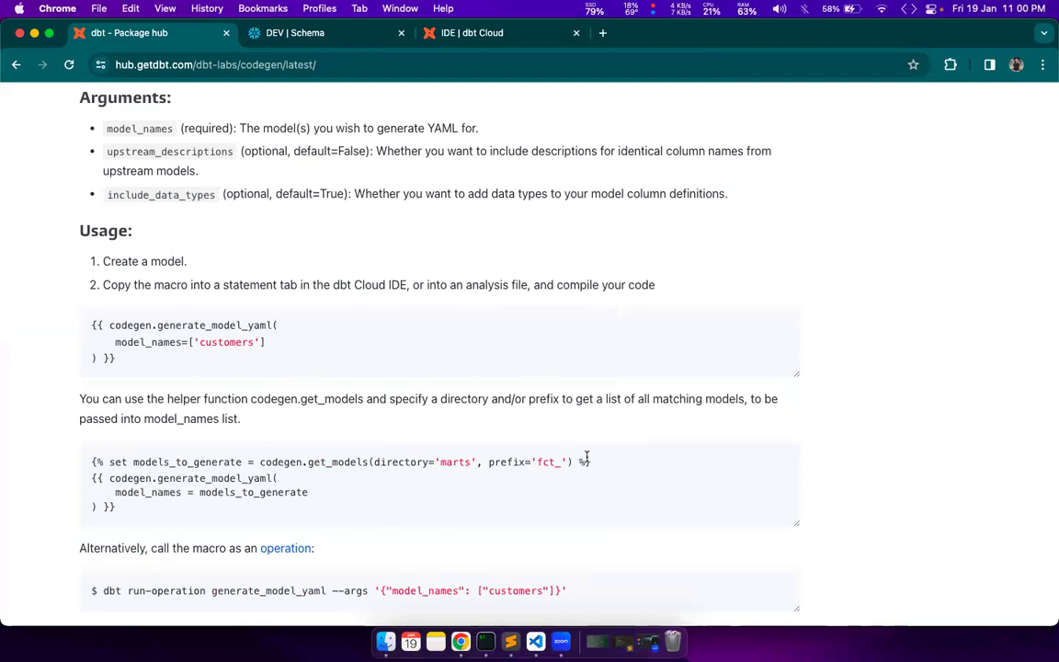
triple_click(340, 462)
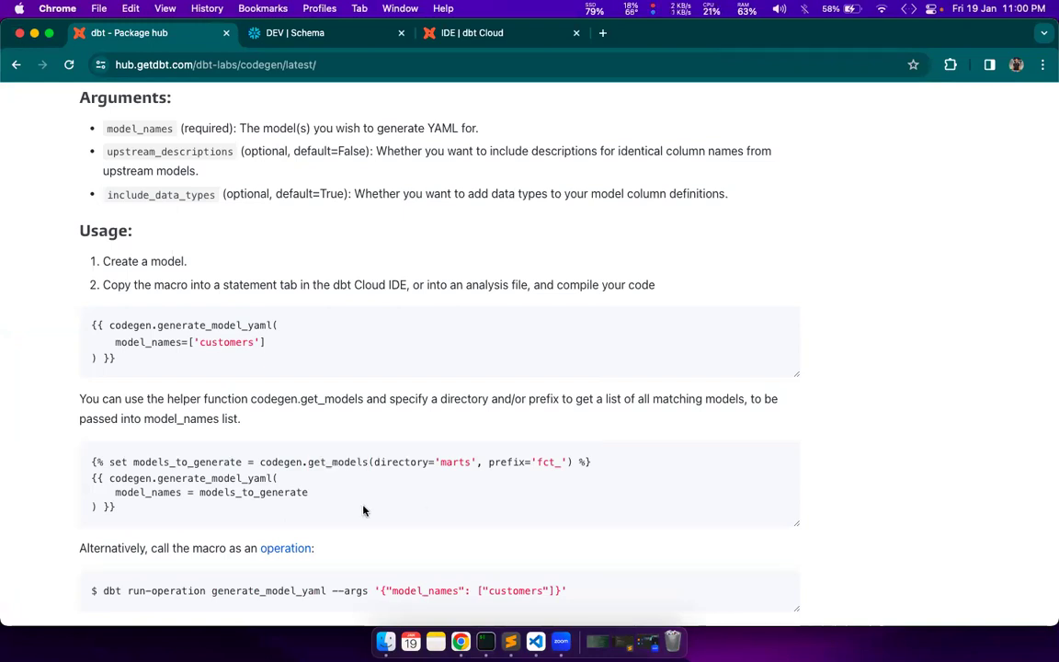
scroll(down, 3)
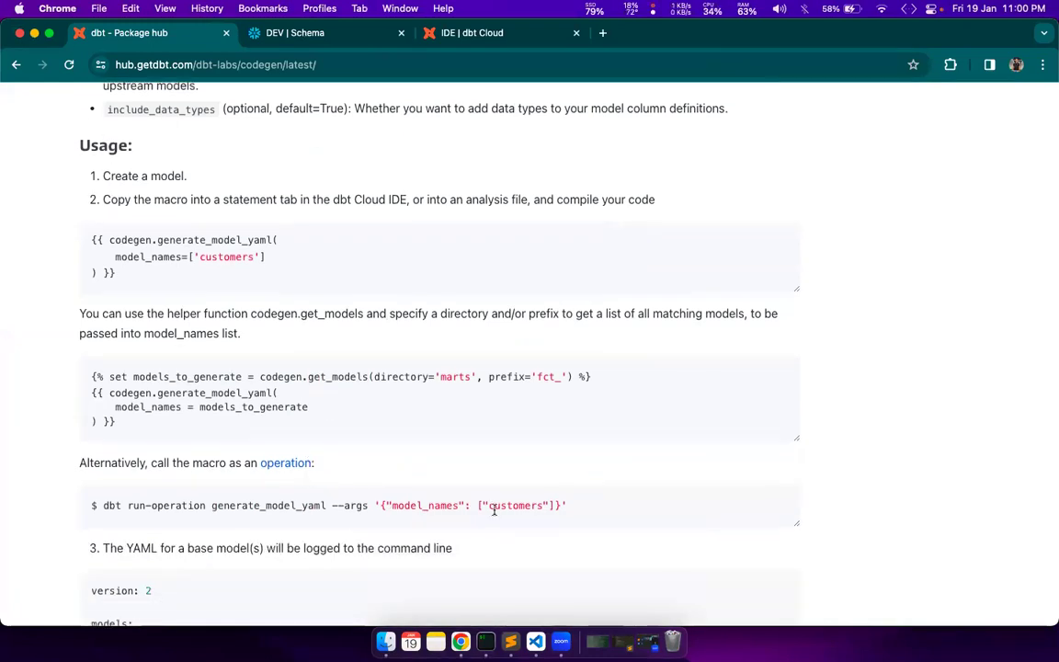
scroll(down, 3)
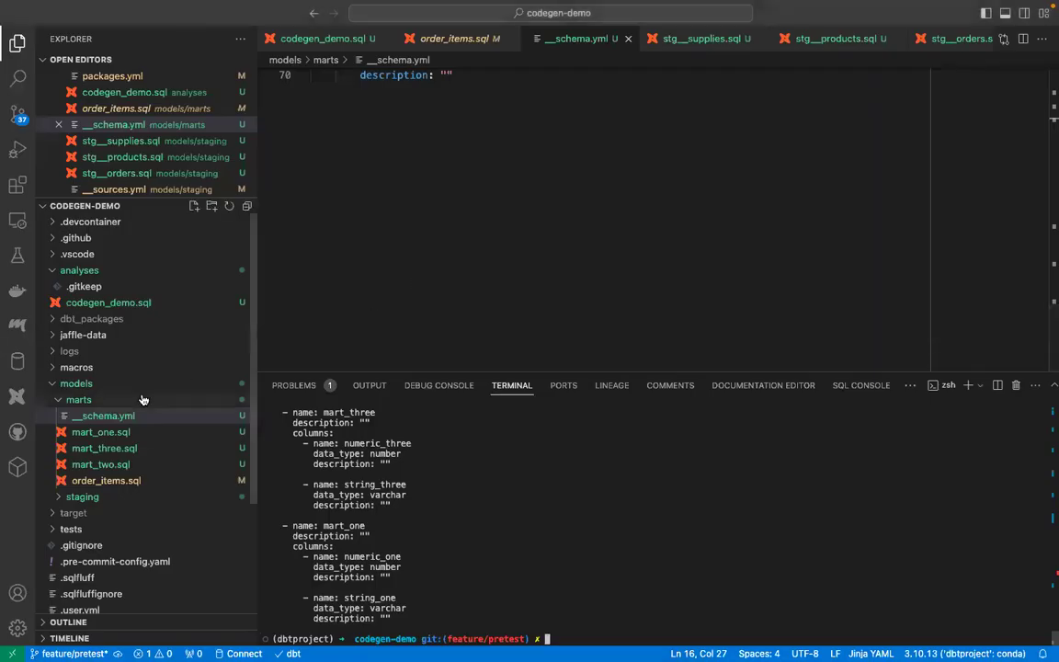
- Review order_items.sql and highlight the supplies ref in order_supplies_summary
click(106, 480)
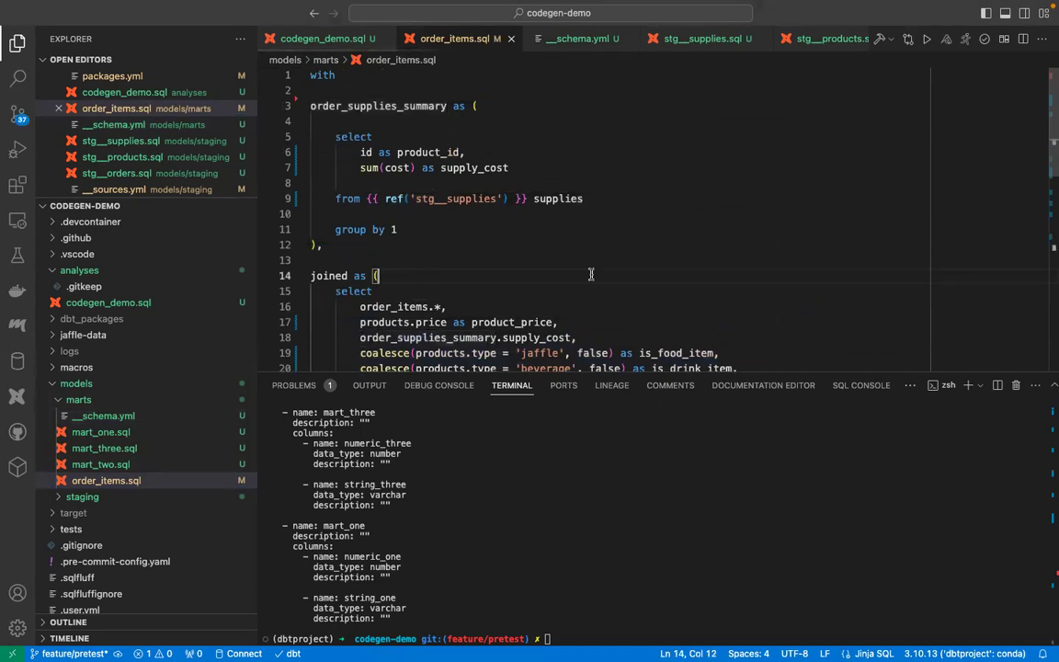
scroll(down, 3)
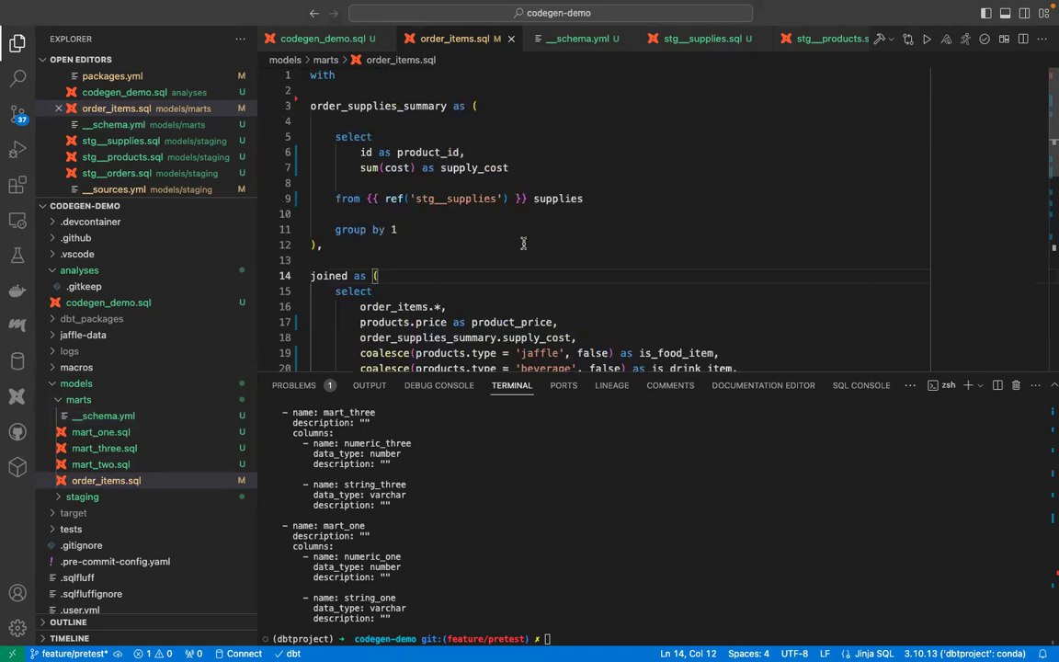
mouse_move(418, 213)
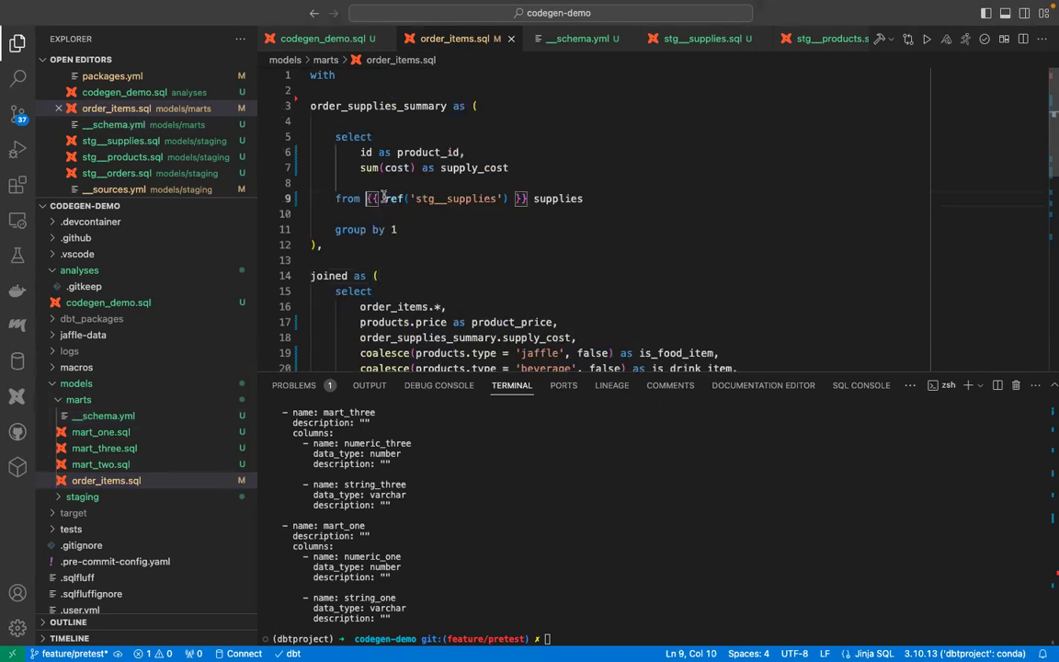
drag(371, 198, 522, 199)
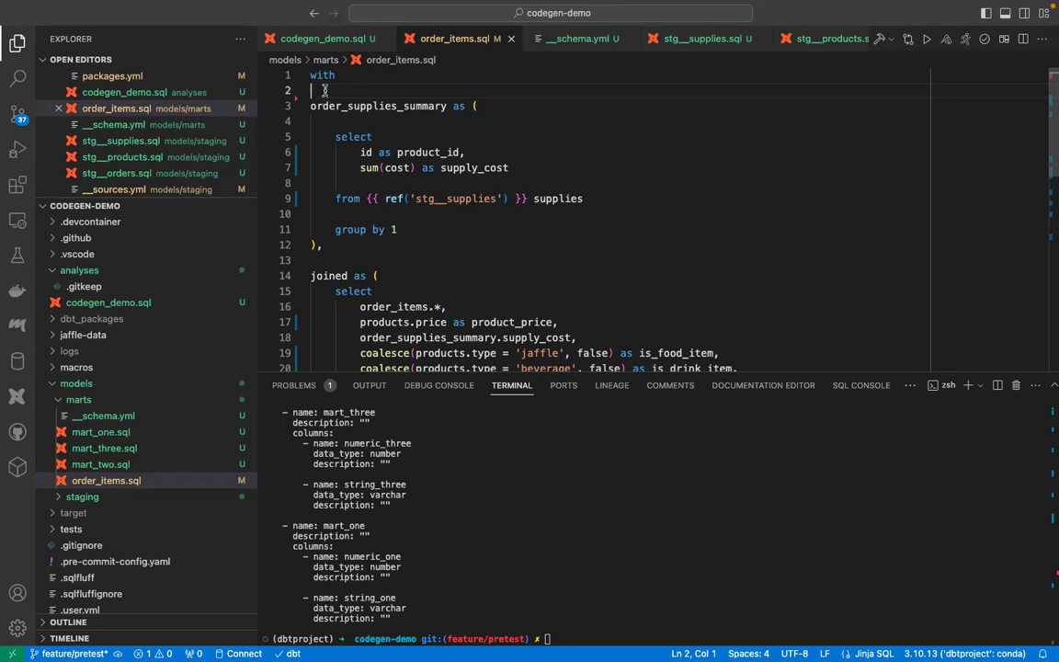
scroll(down, 3)
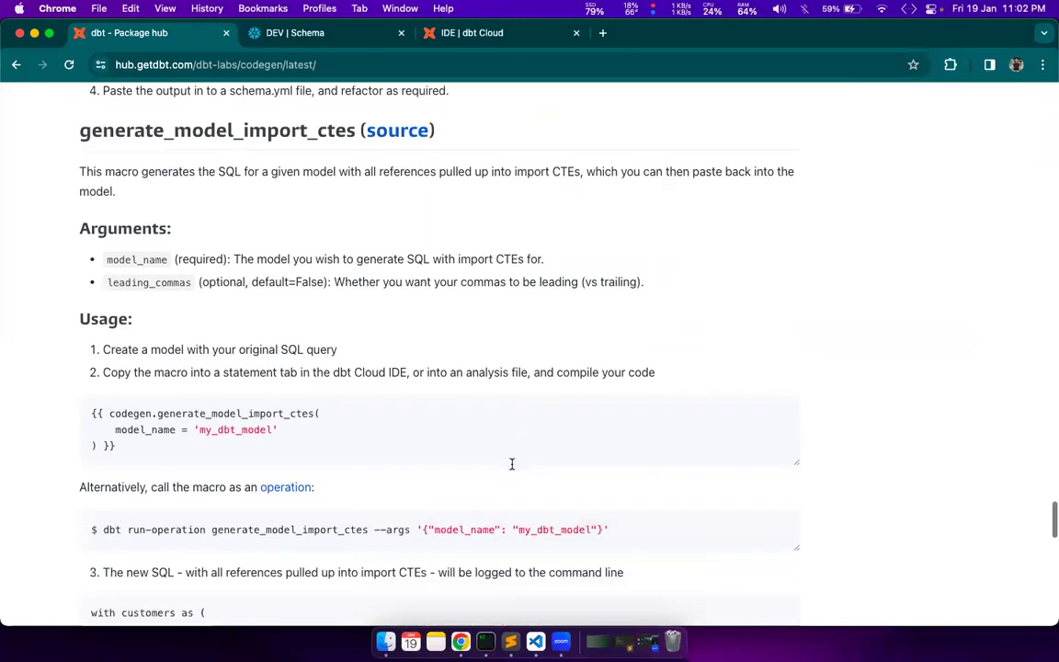
double_click(217, 129)
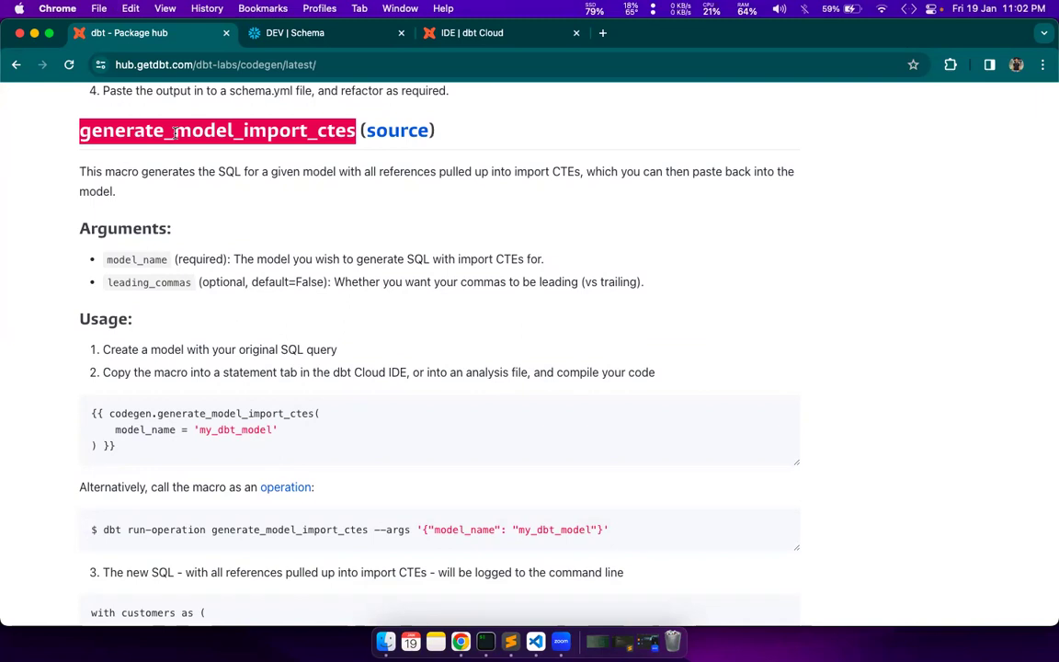
mouse_move(360, 253)
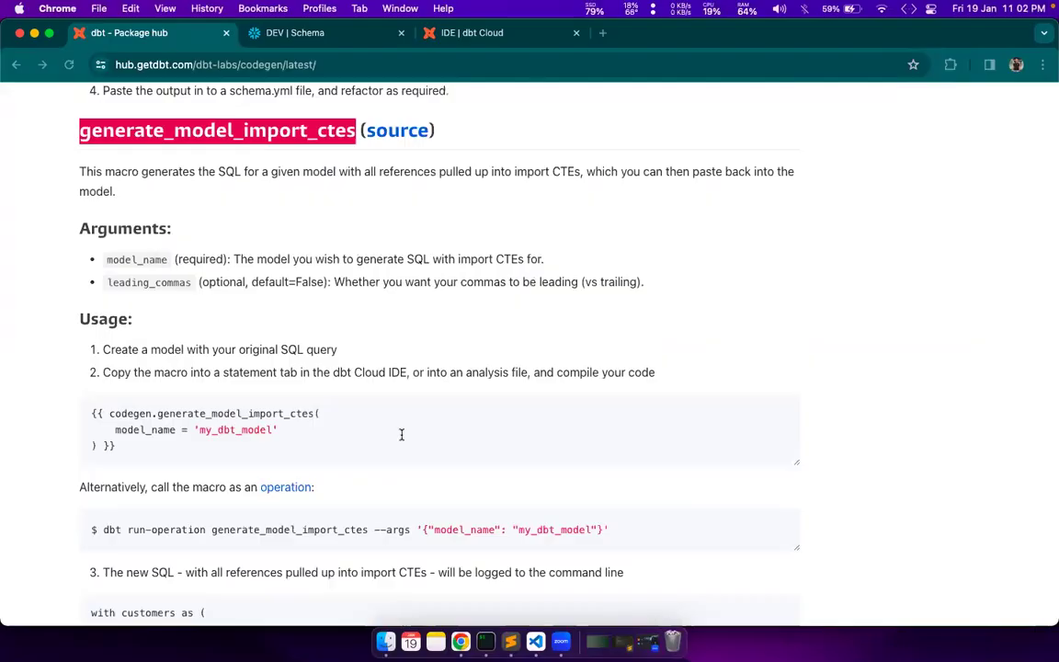
scroll(down, 3)
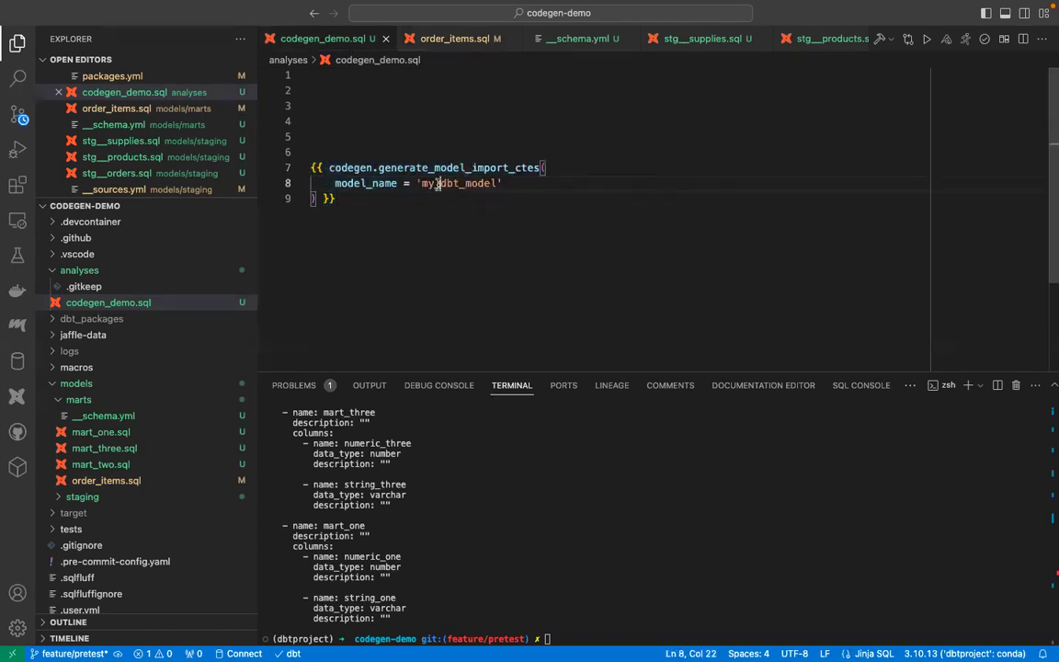
- Fill generate_base_model with source 'src_jaffle_shop', table 'raw_items', materialized 'view'
text(order_items)
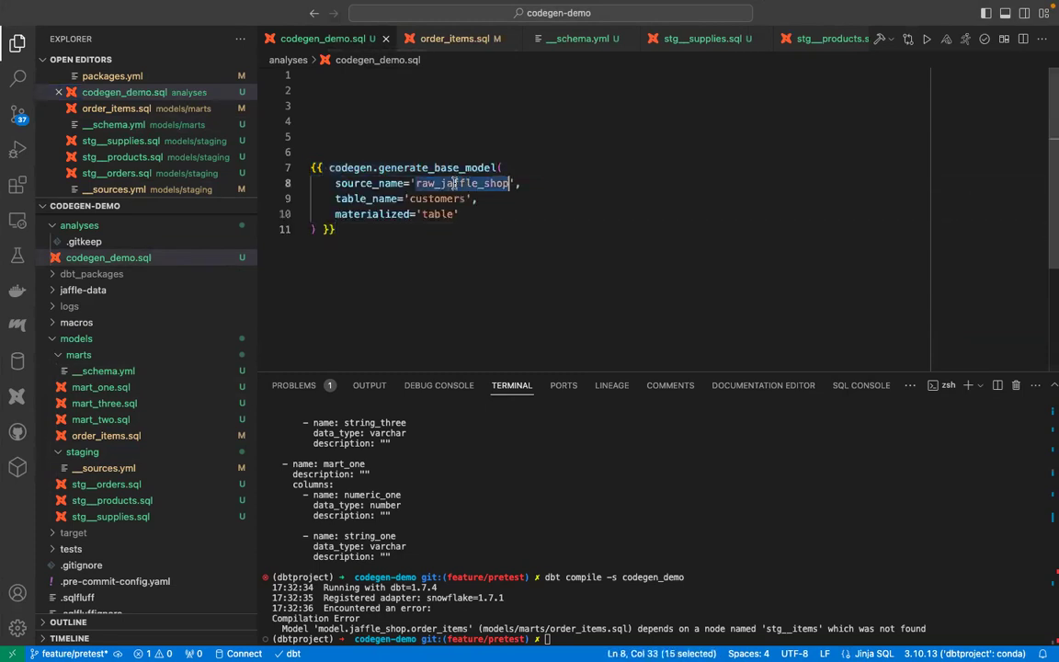
text(src)
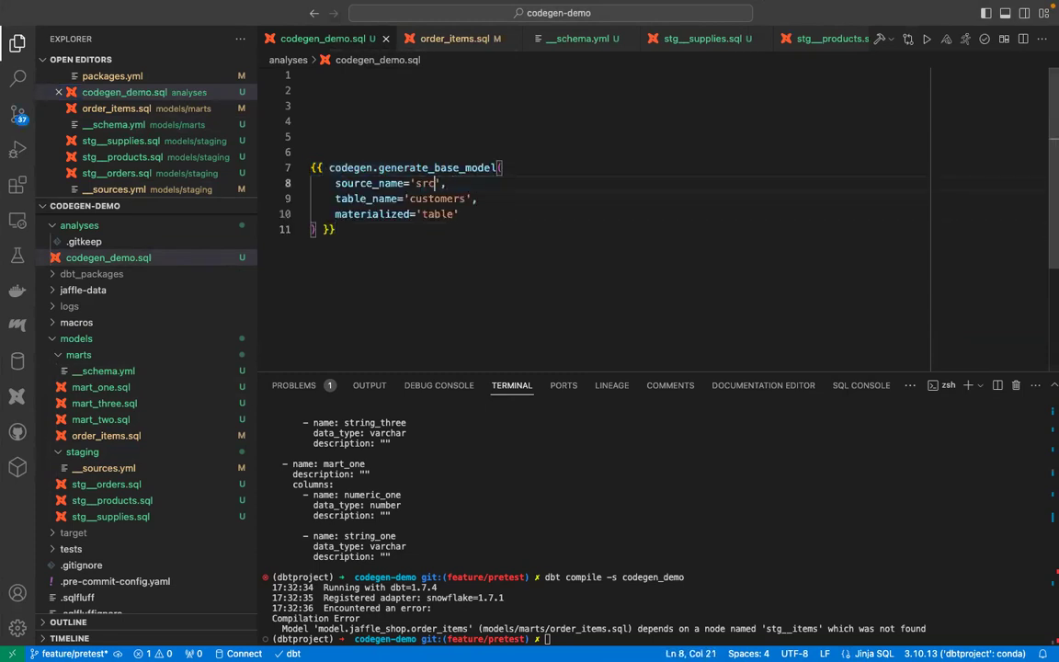
text(_jaffl)
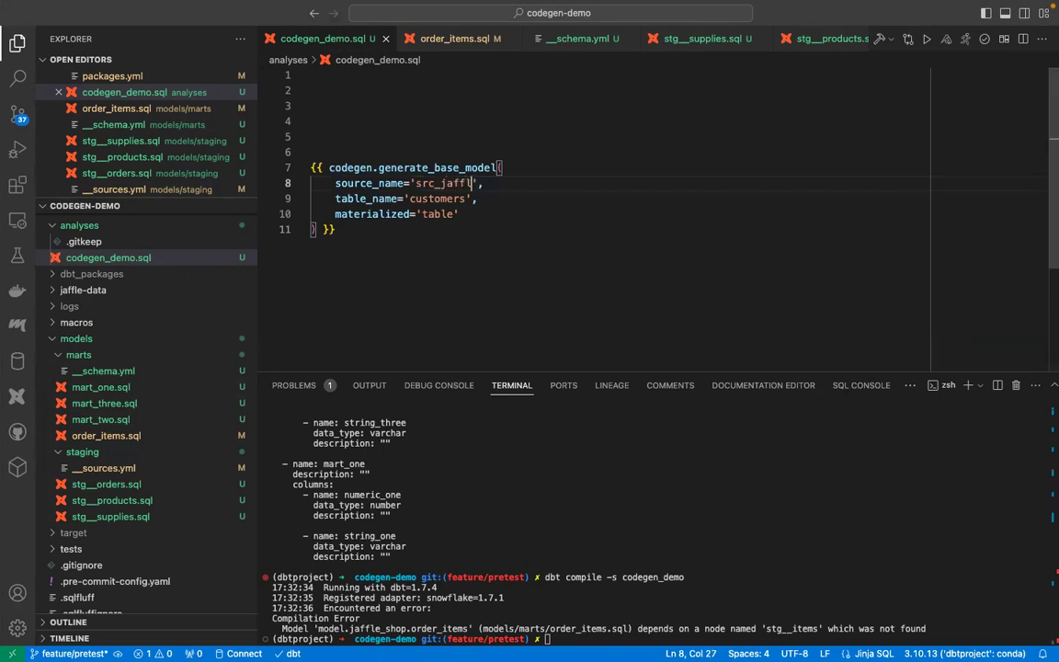
text(e_shop)
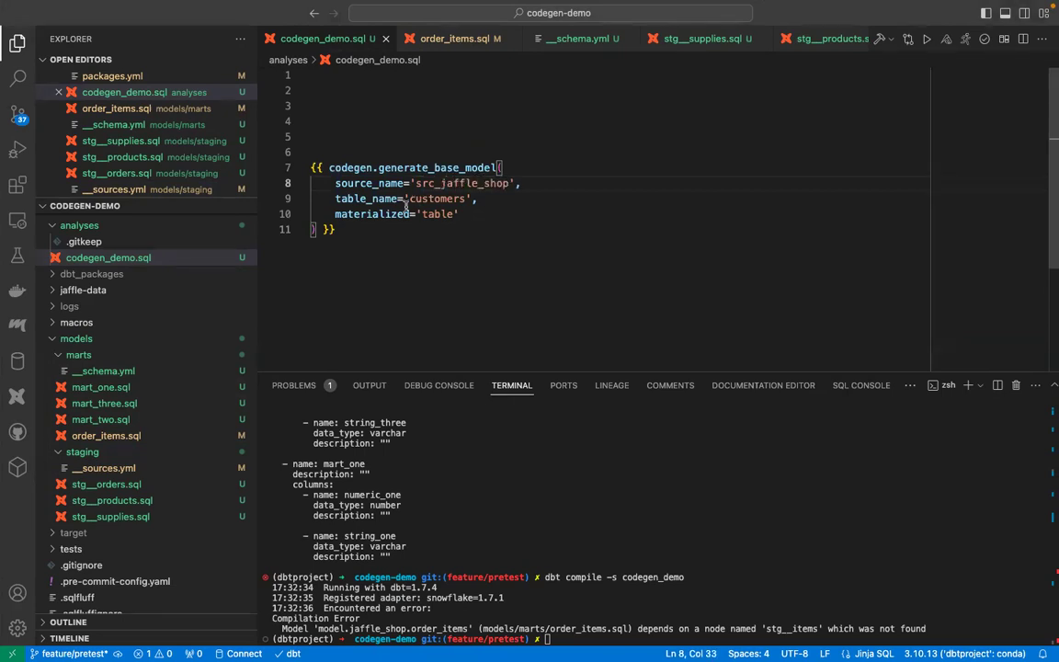
text(raw)
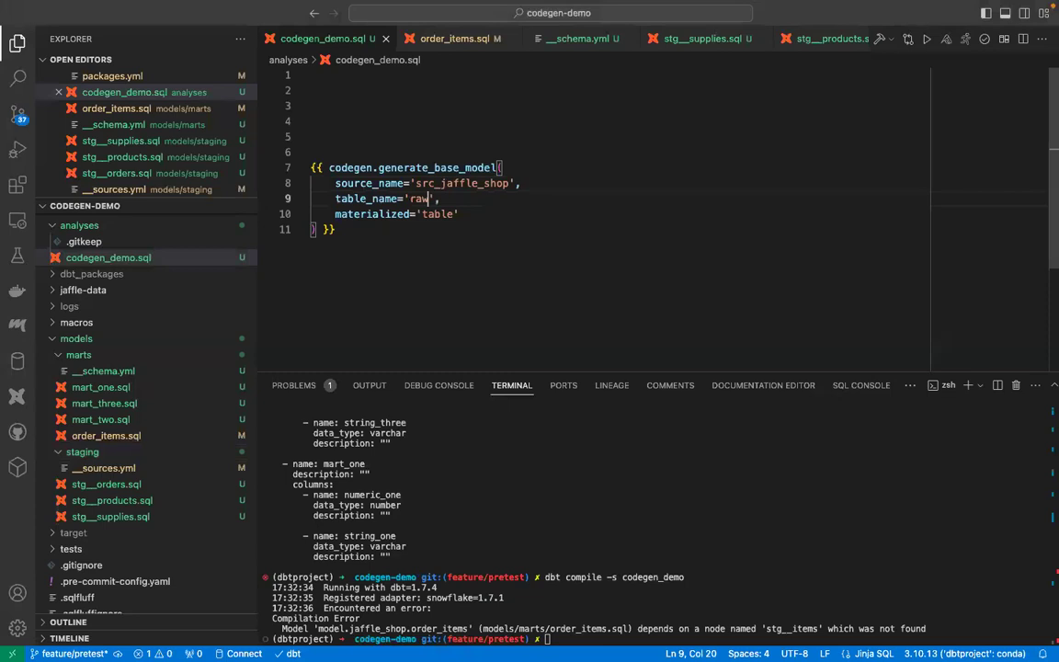
text(_items)
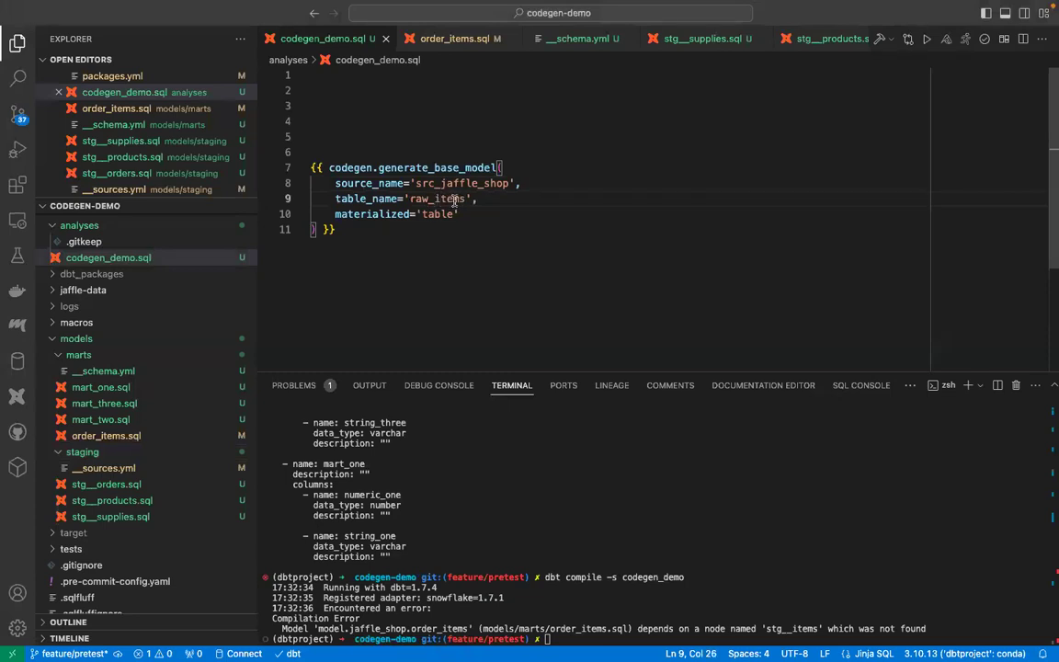
text(view)
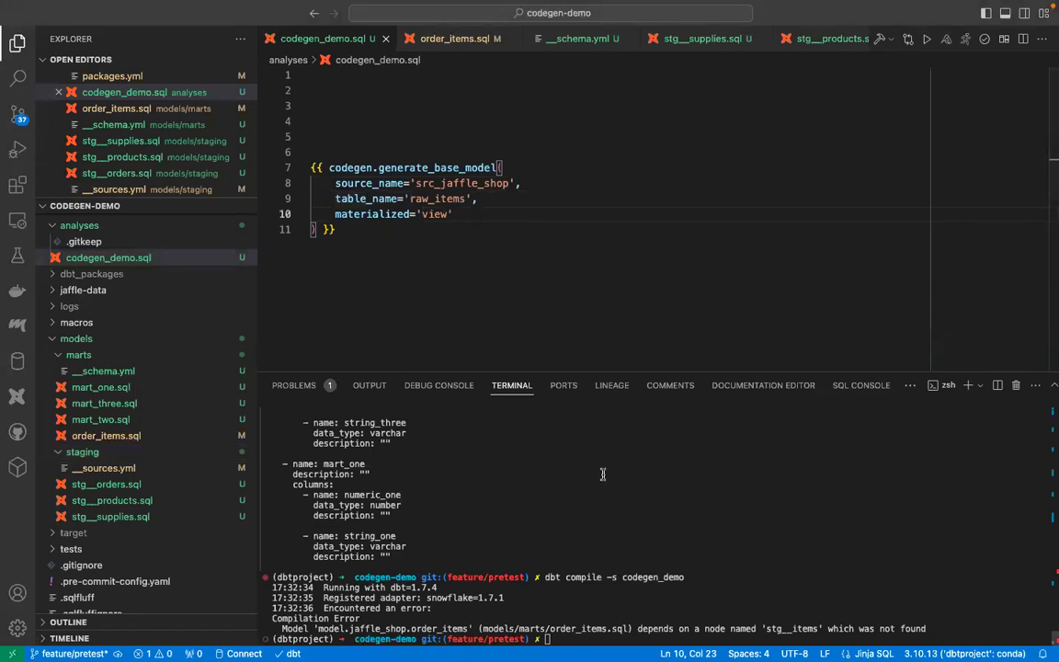
- Compile the codegen analysis and select the order_items query body
click(452, 39)
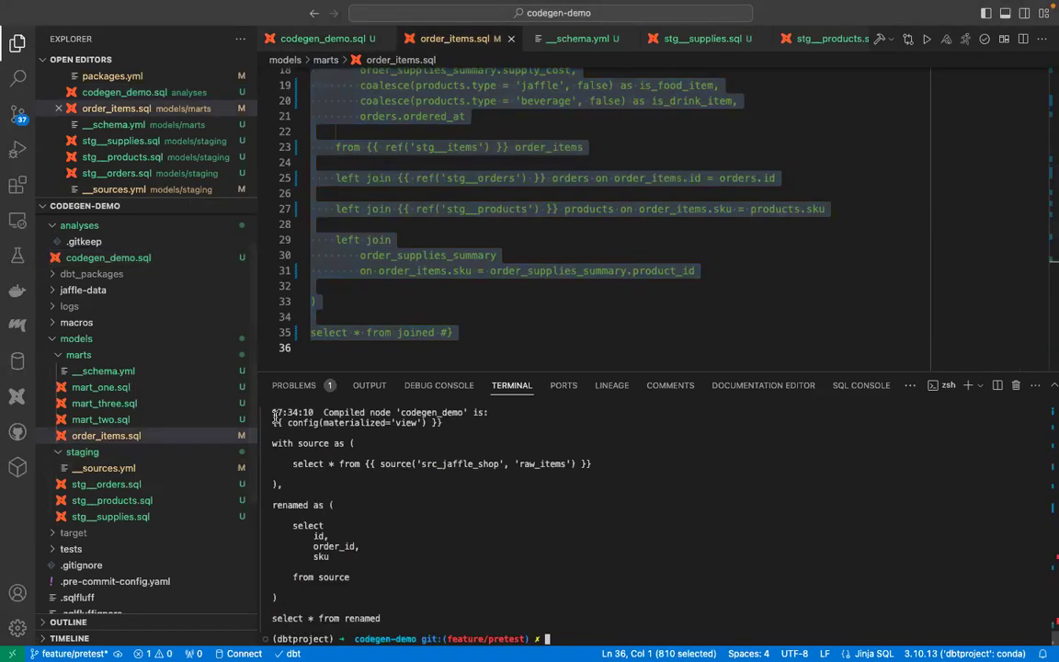
drag(272, 421, 389, 618)
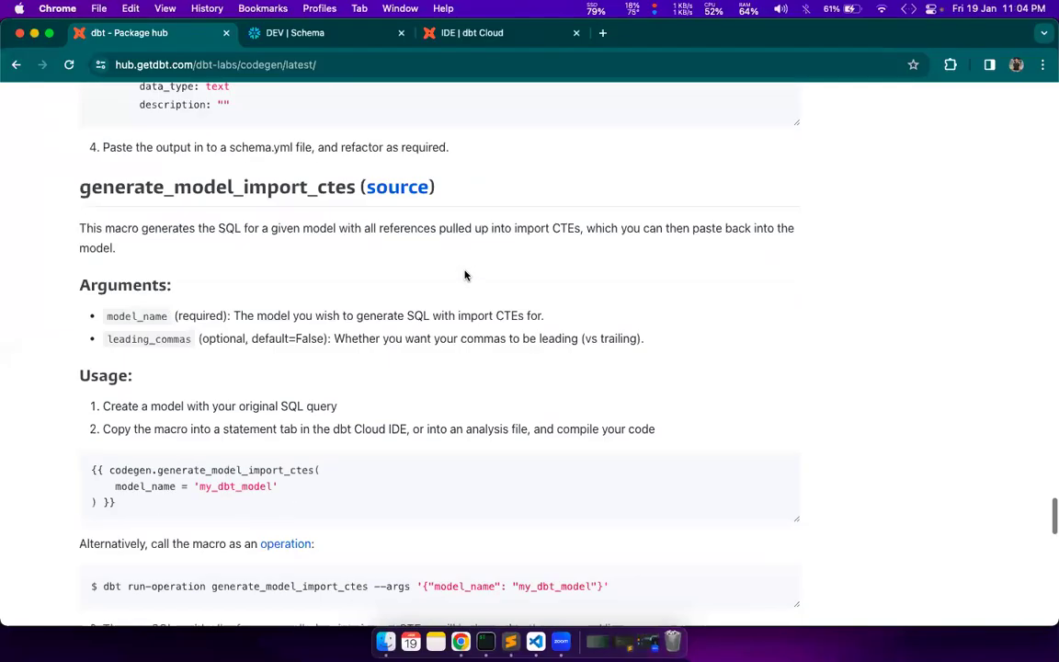
- Point generate_model_import_ctes at 'order_items' and run dbt compile -s codegen_demo
scroll(down, 3)
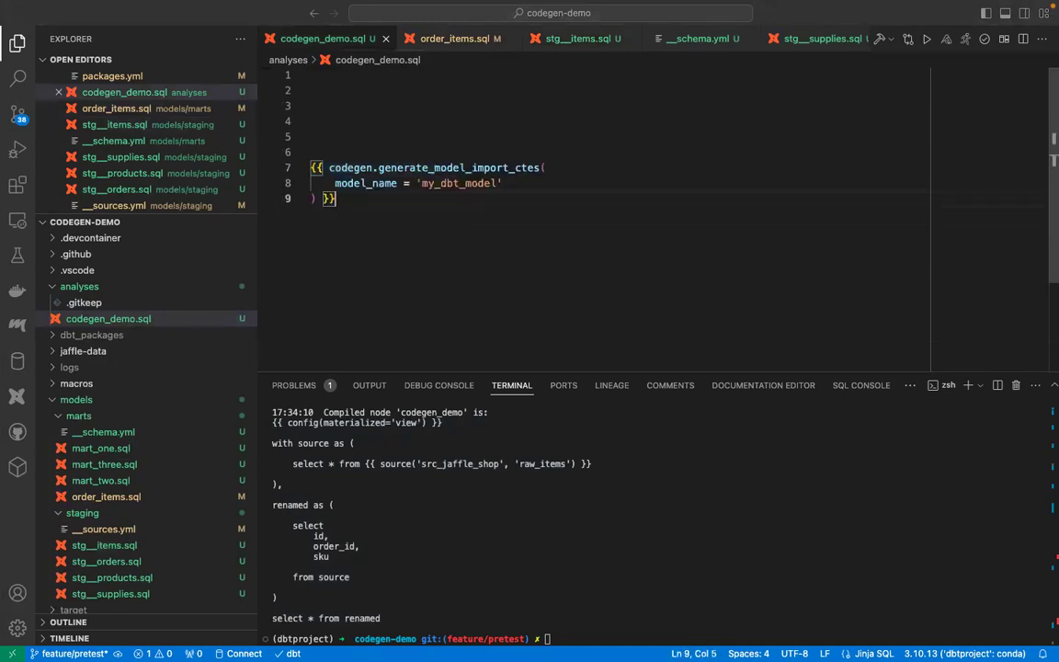
double_click(457, 184)
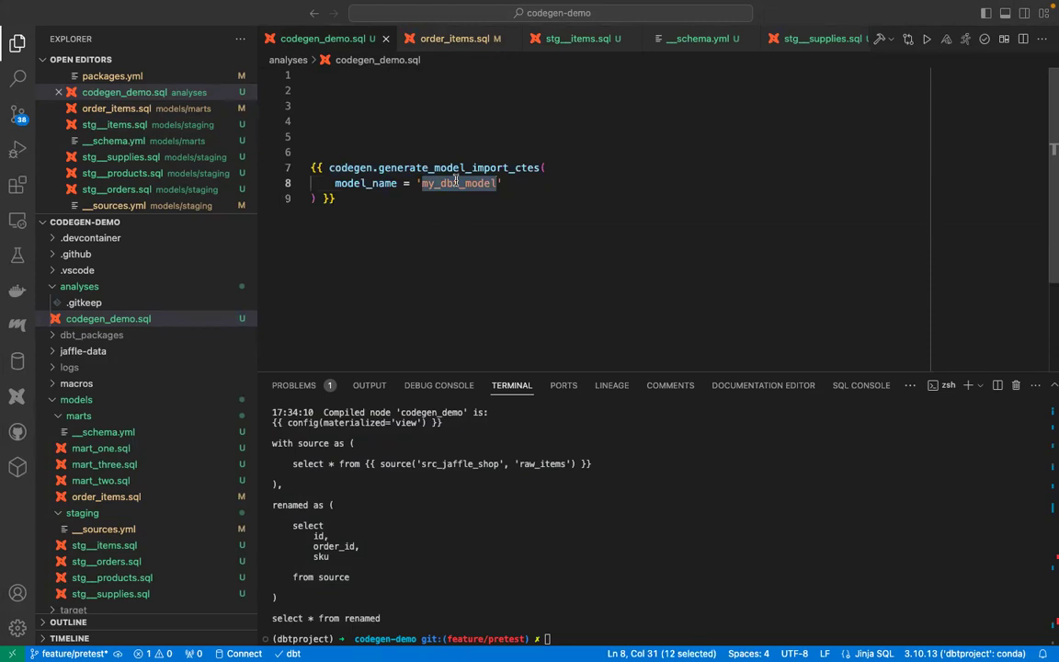
text(order_)
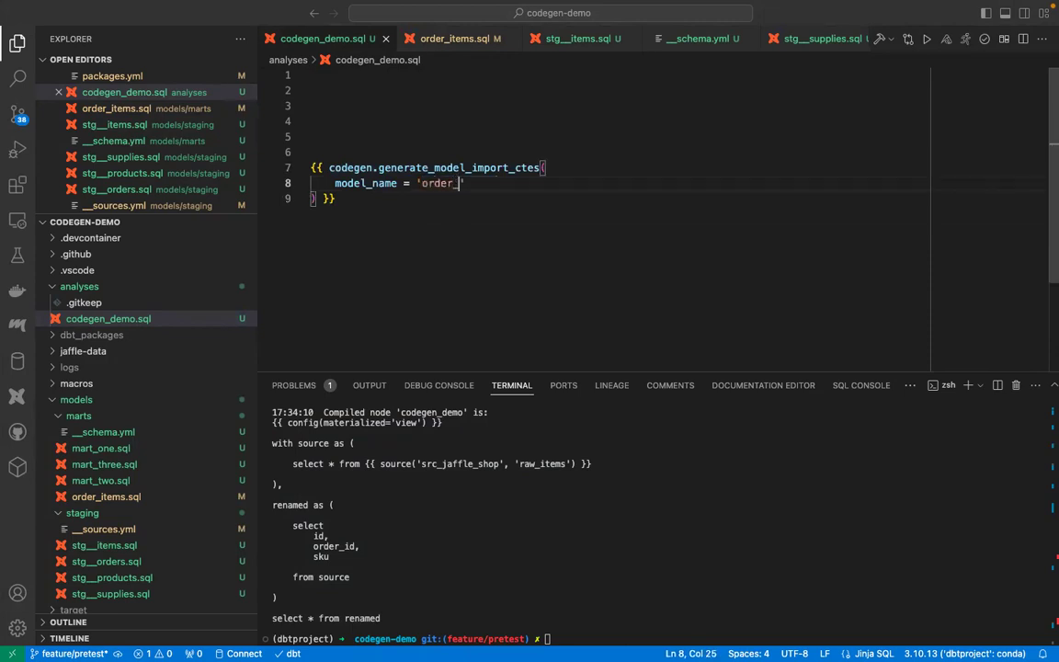
text(items)
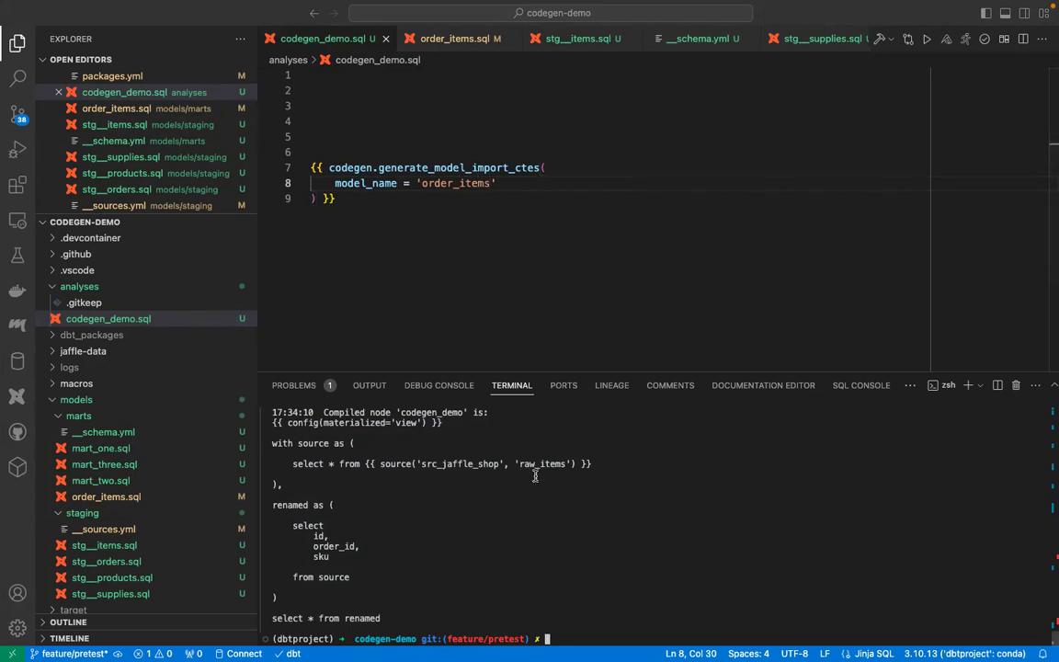
text(dbt compile -s codegen_demo)
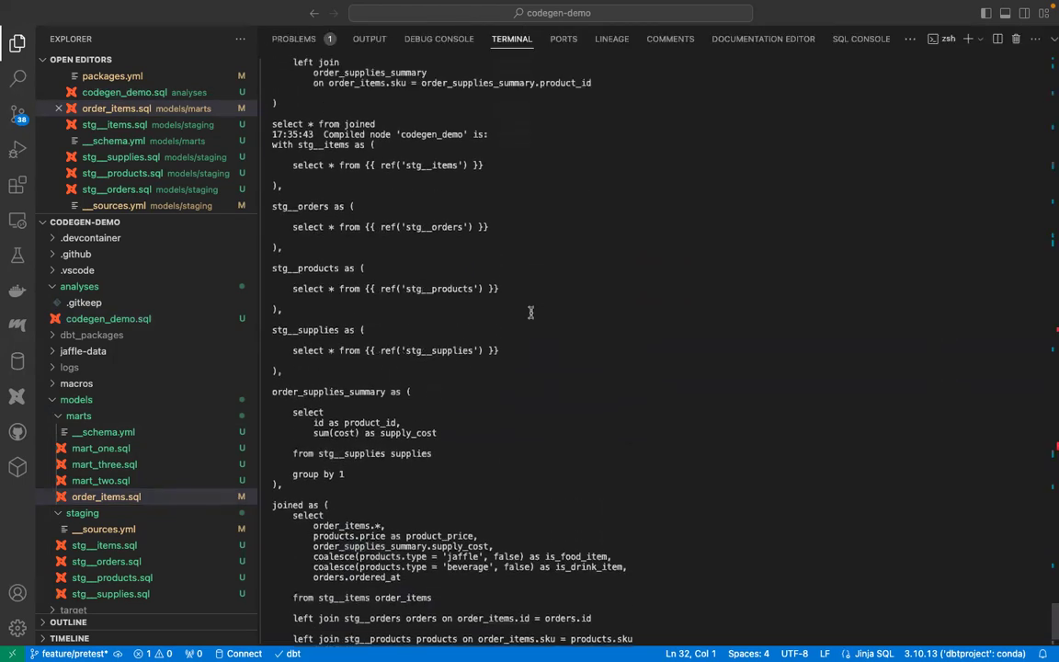
- Paste the compiled import CTEs into order_items.sql with the first CTE on its own line
scroll(down, 3)
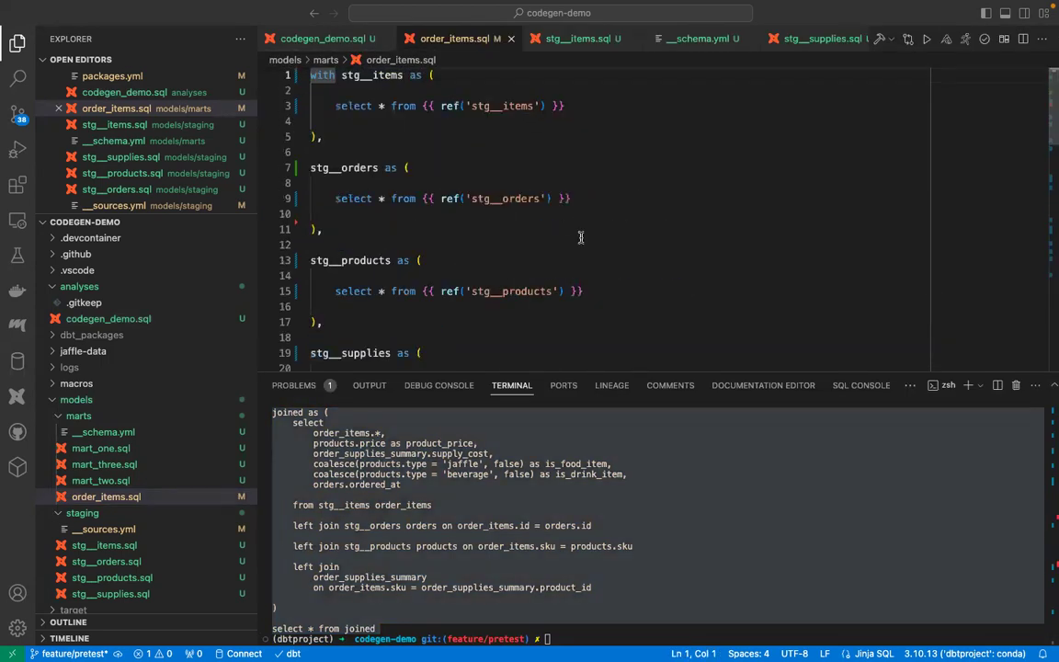
scroll(down, 3)
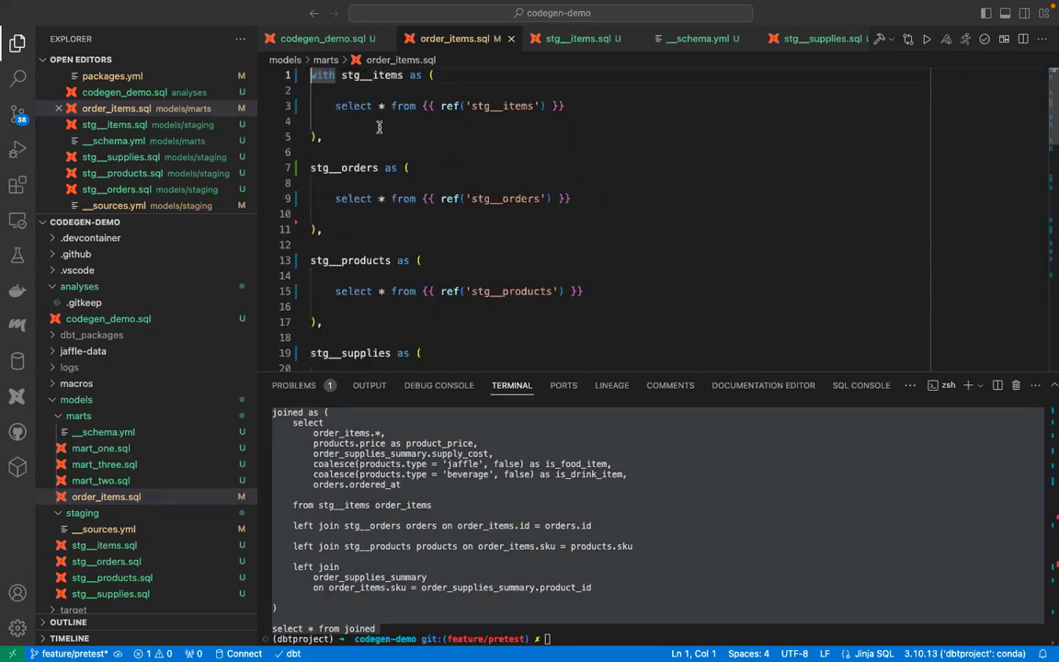
key(Enter)
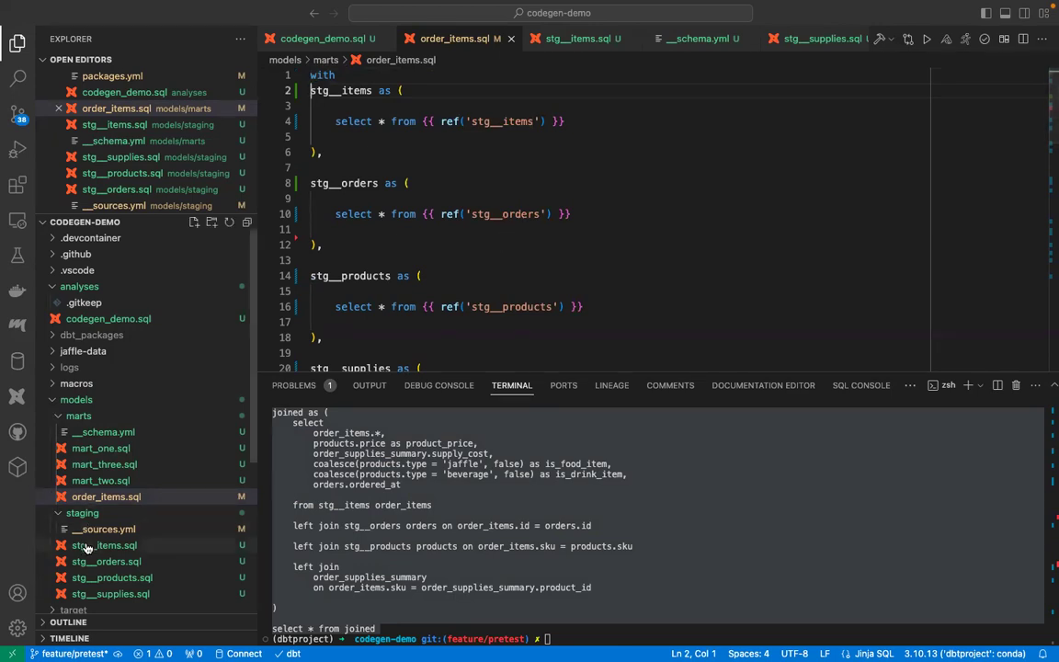
- Check the stg__items staging model, return to order_items and run dbt run
click(104, 544)
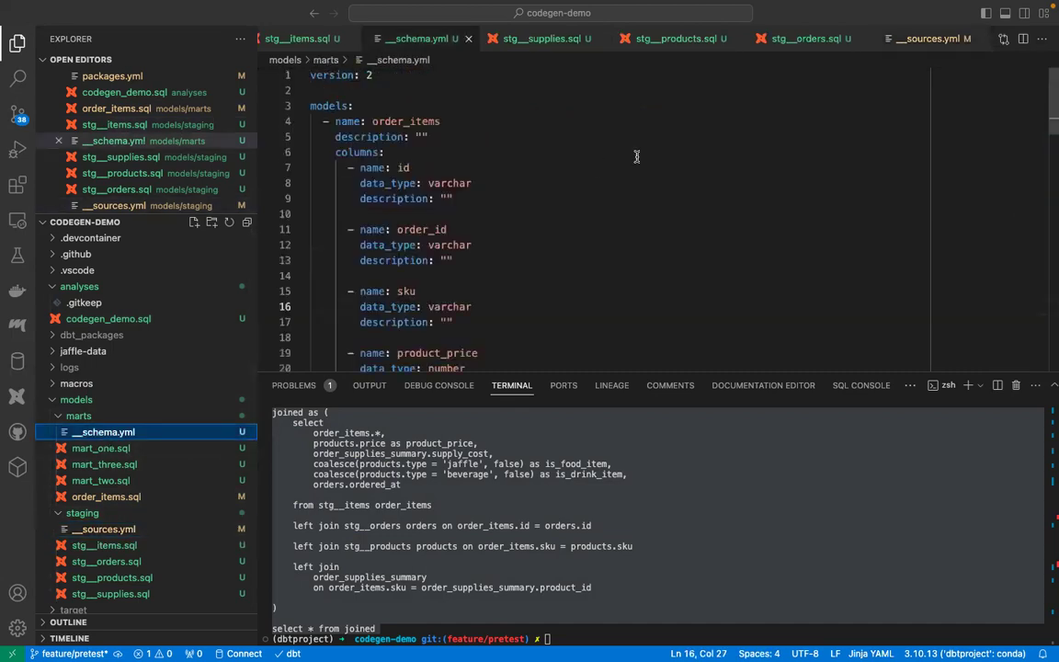
scroll(down, 3)
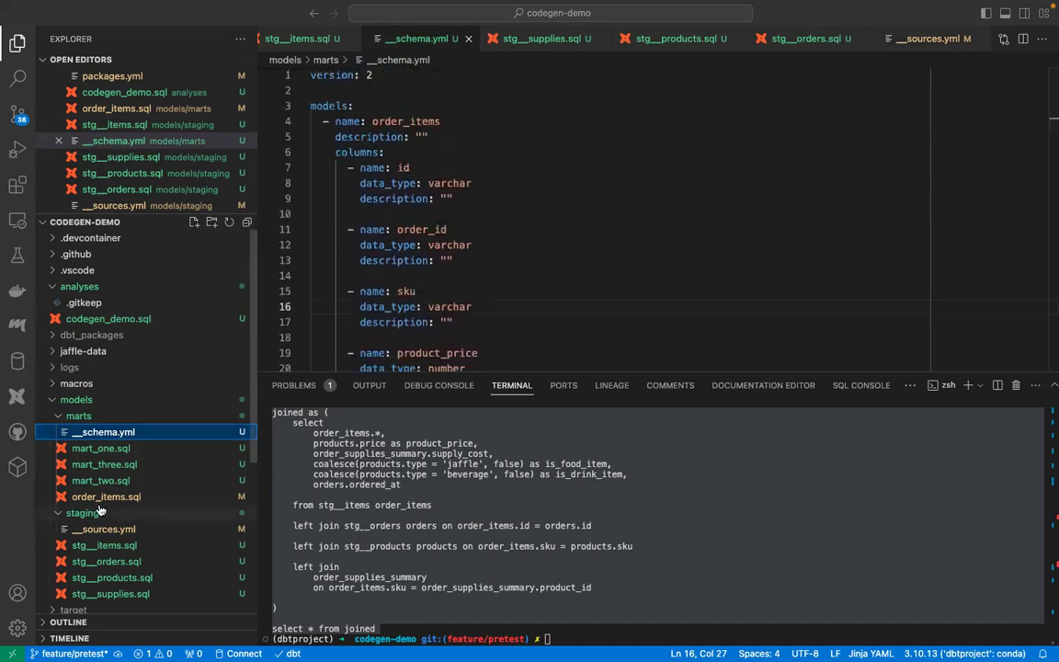
click(106, 497)
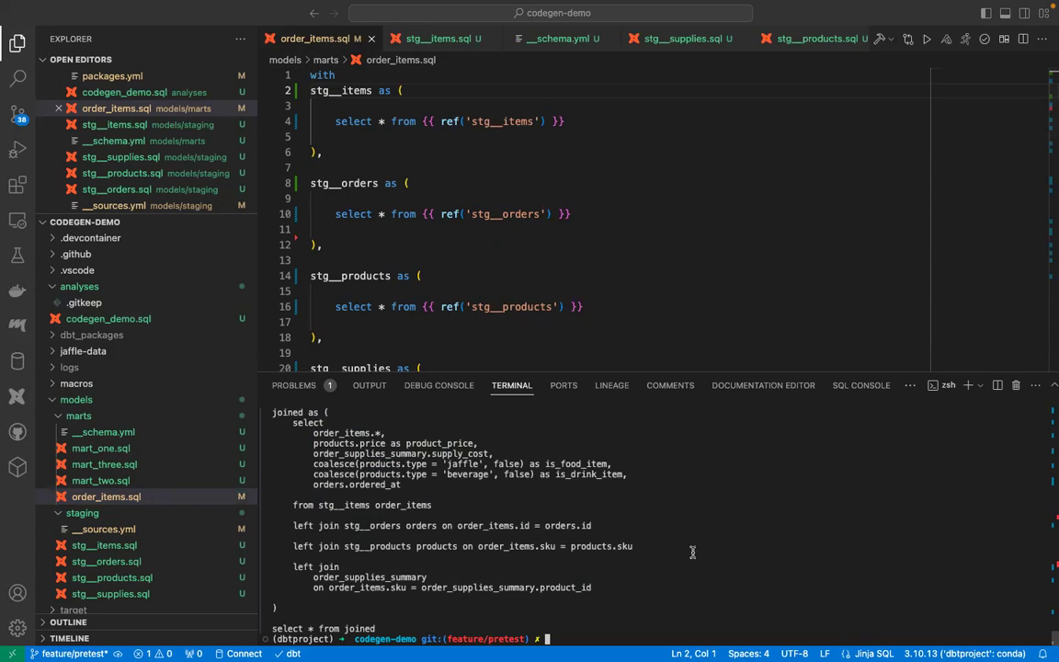
text(dbt run)
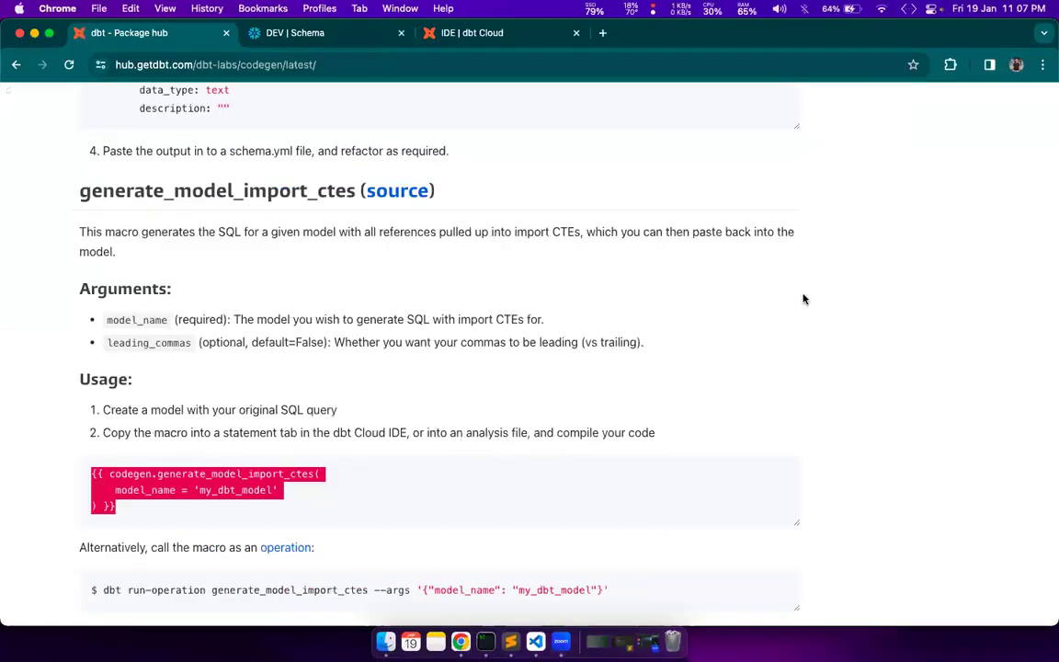
scroll(down, 3)
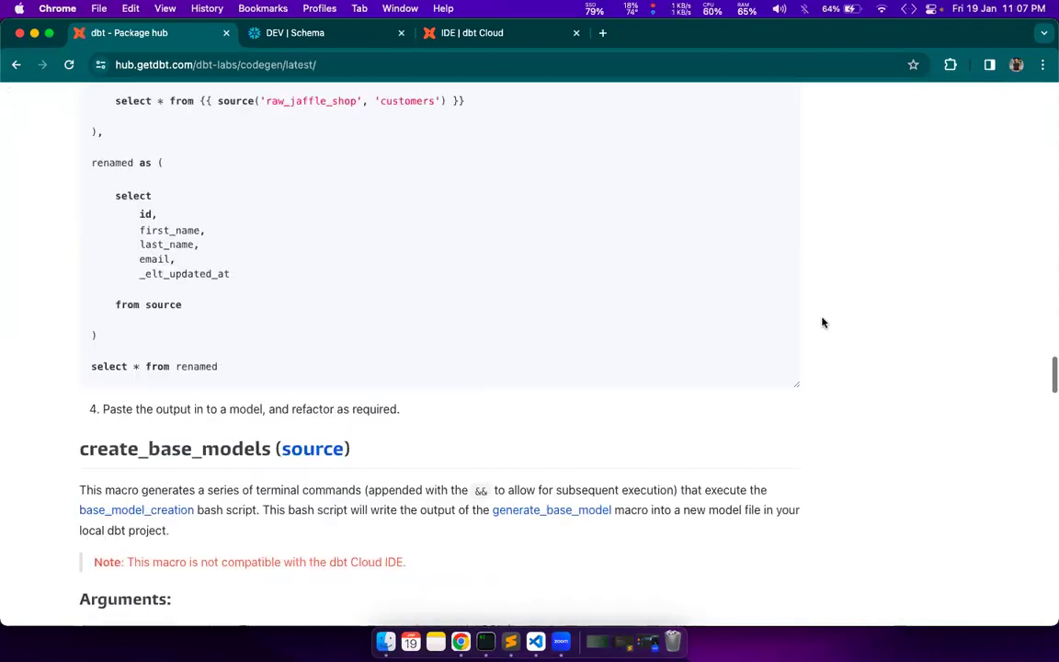